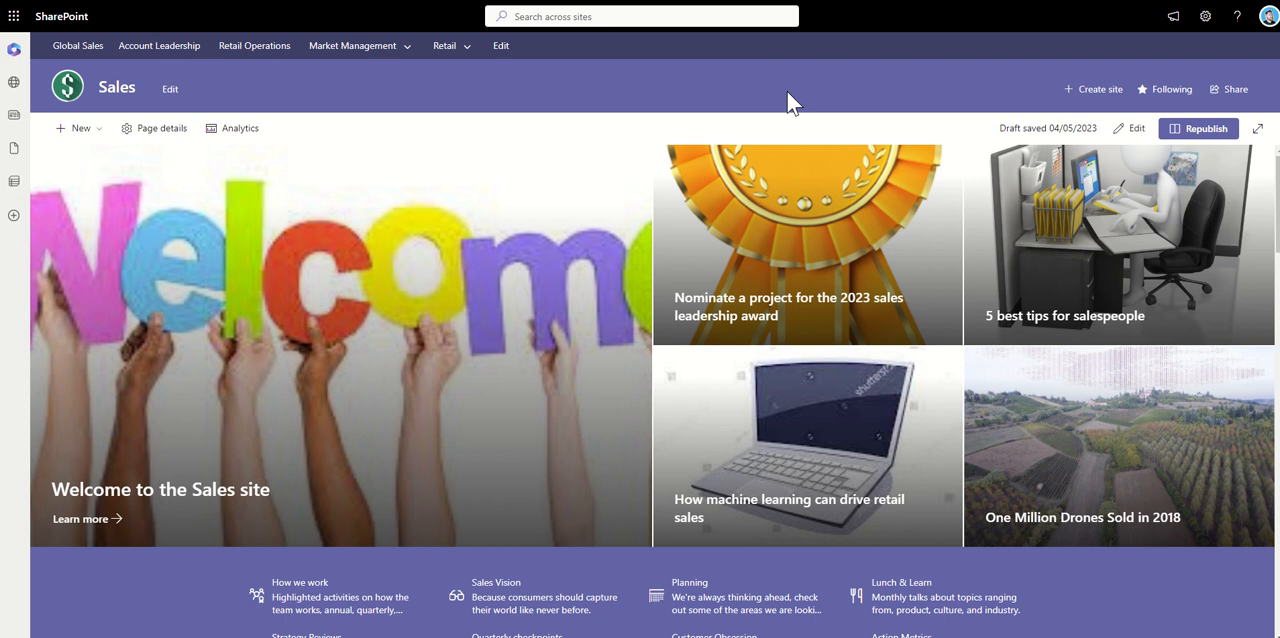
mouse_move(434, 318)
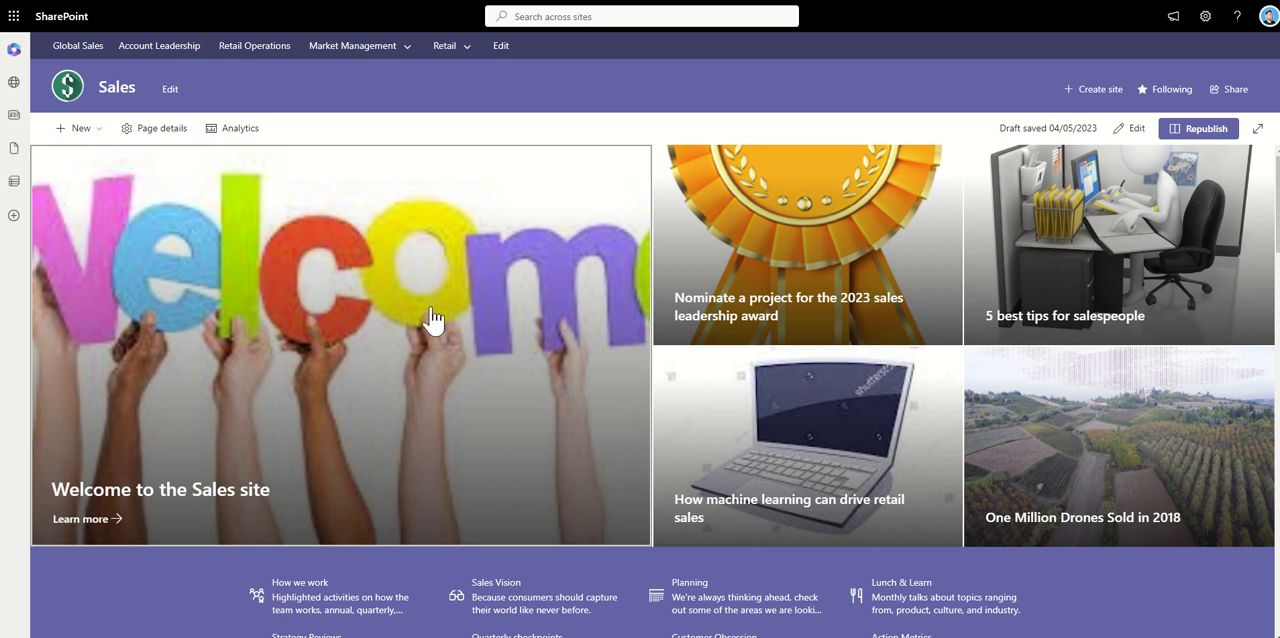
mouse_move(292, 216)
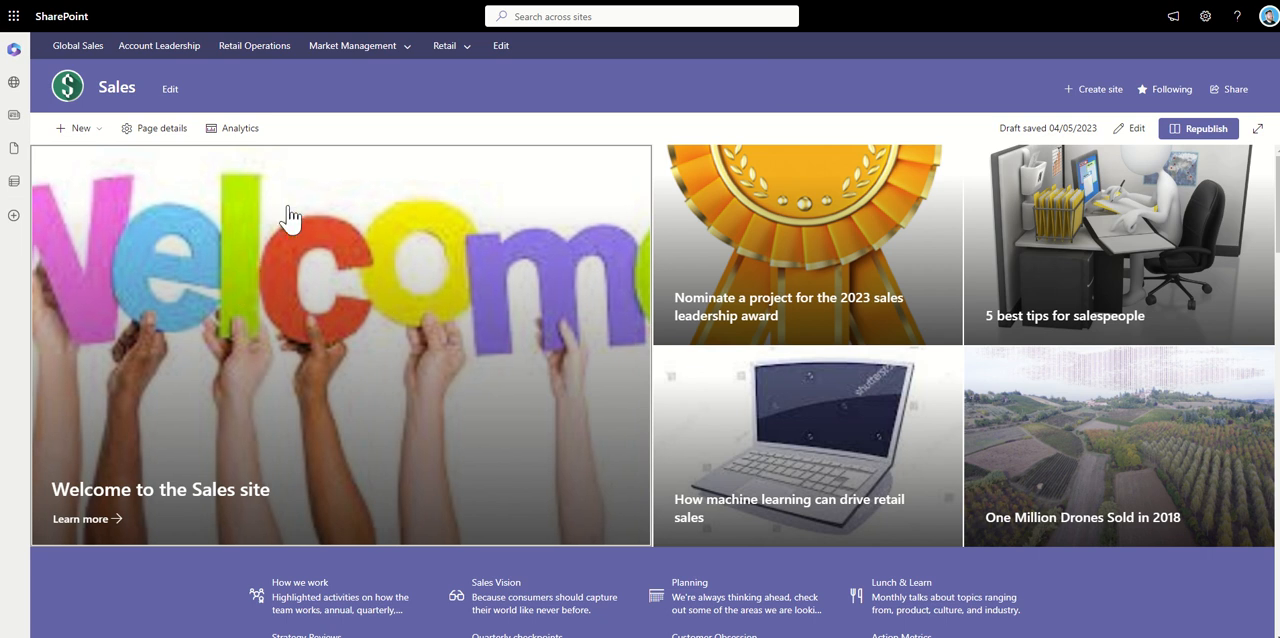
mouse_move(168, 288)
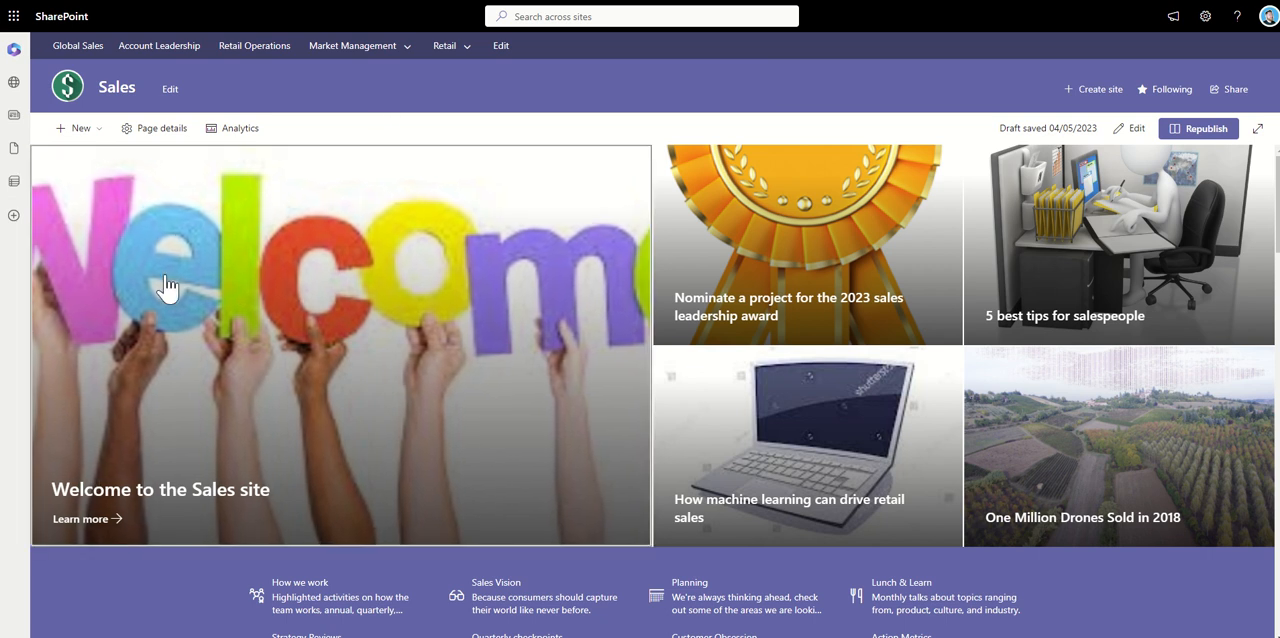
mouse_move(424, 132)
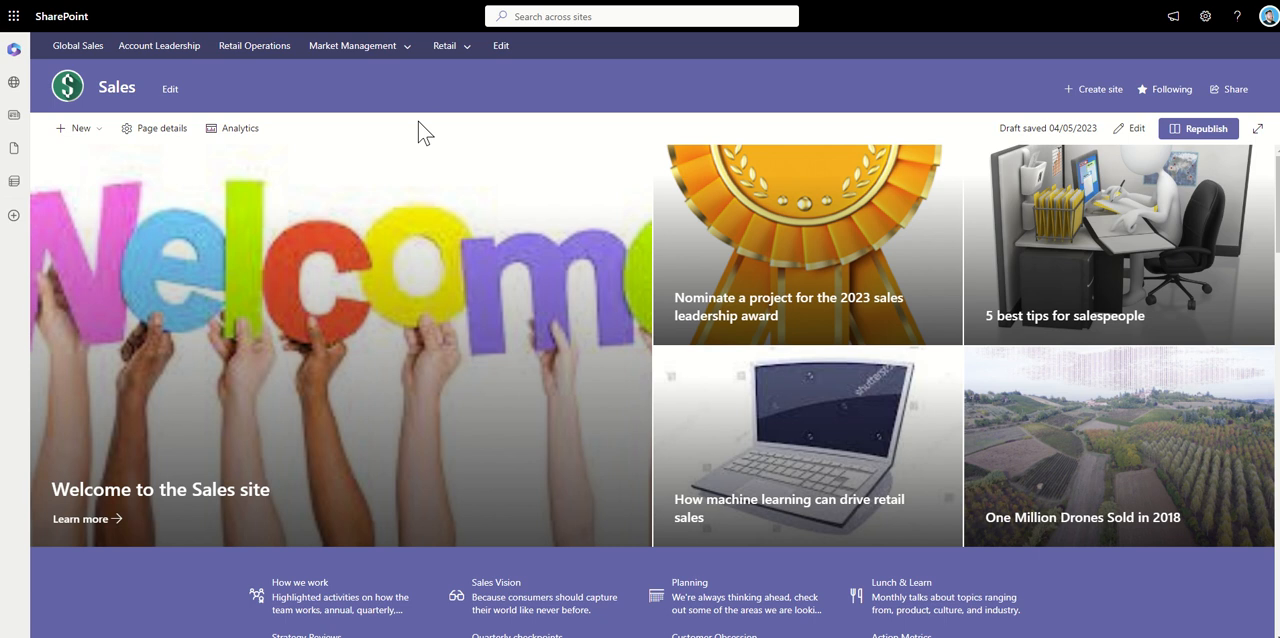
mouse_move(874, 236)
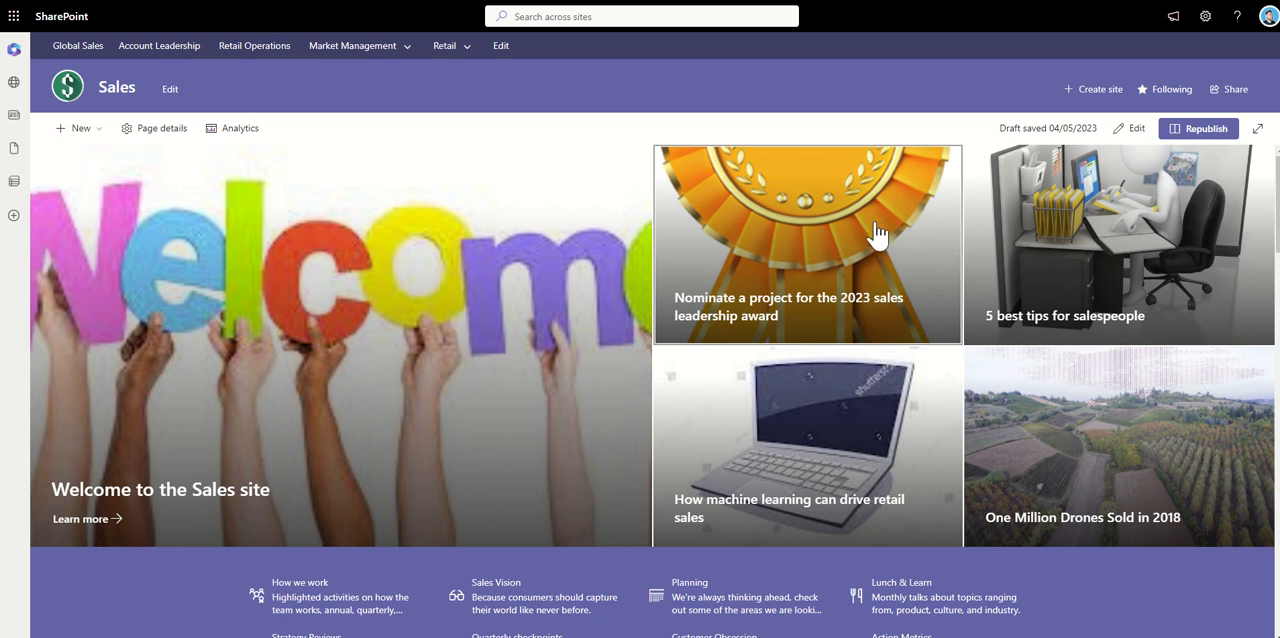
mouse_move(812, 124)
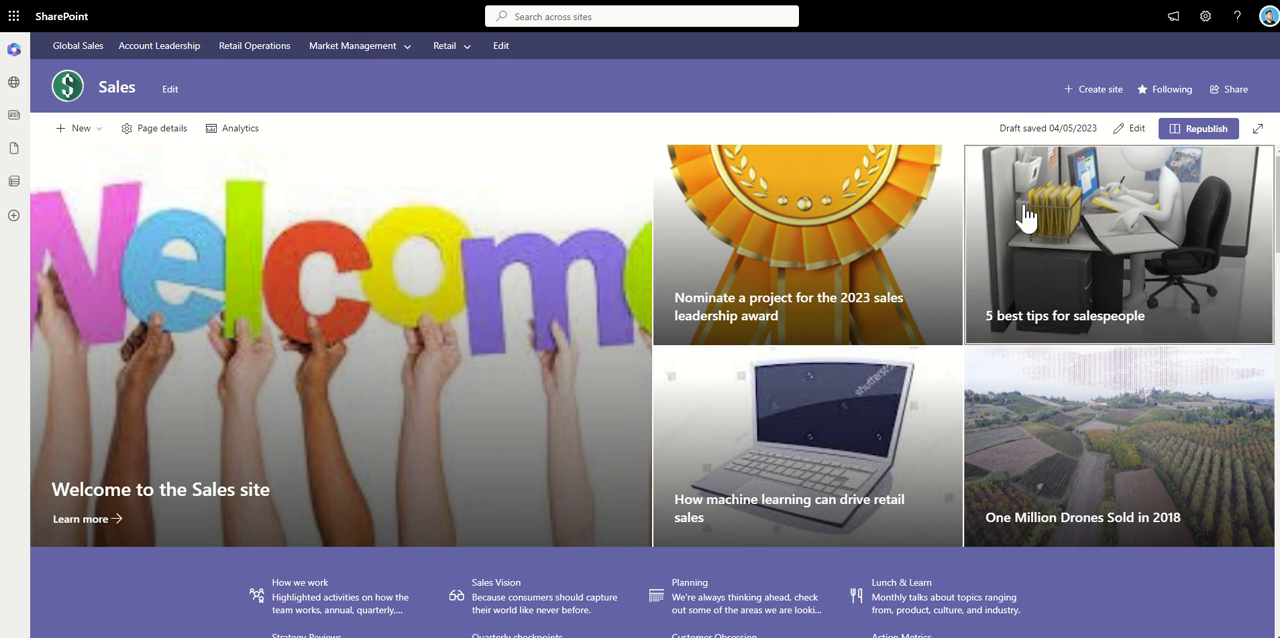
mouse_move(980, 174)
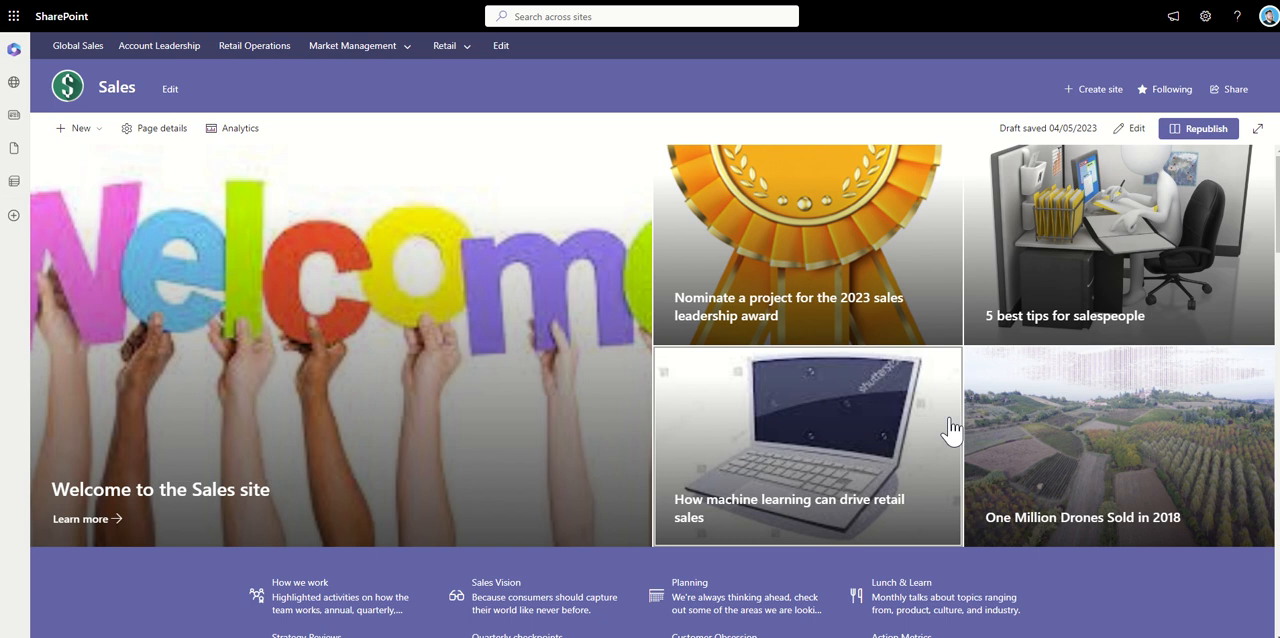
mouse_move(948, 388)
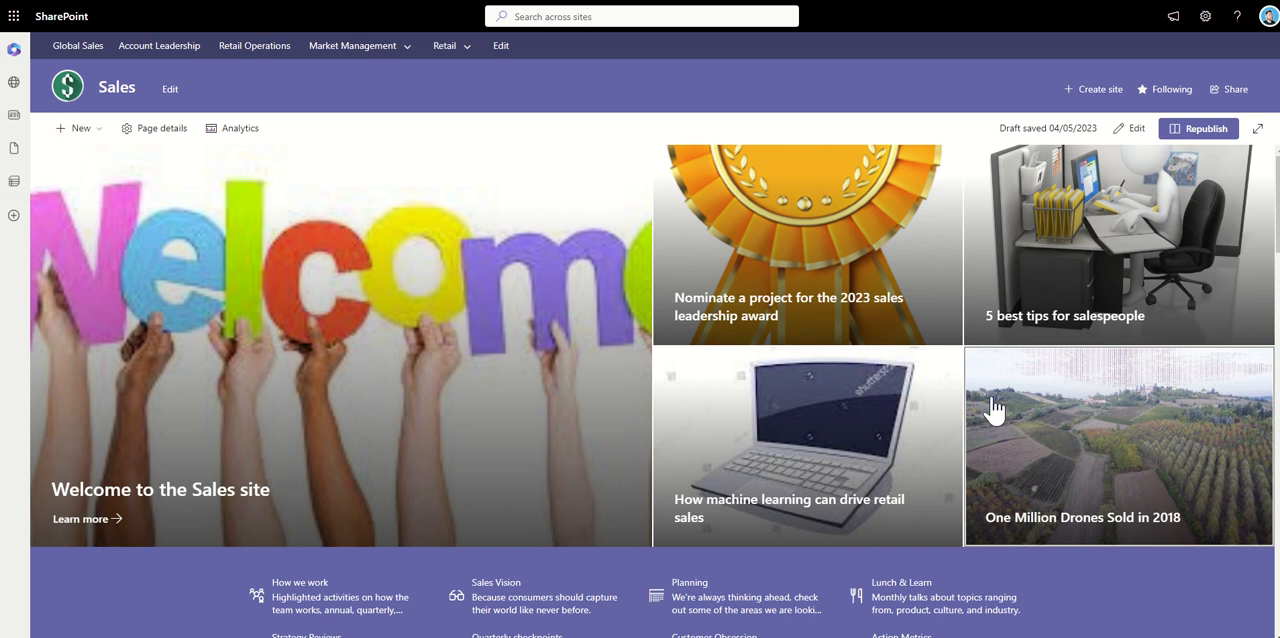
mouse_move(904, 120)
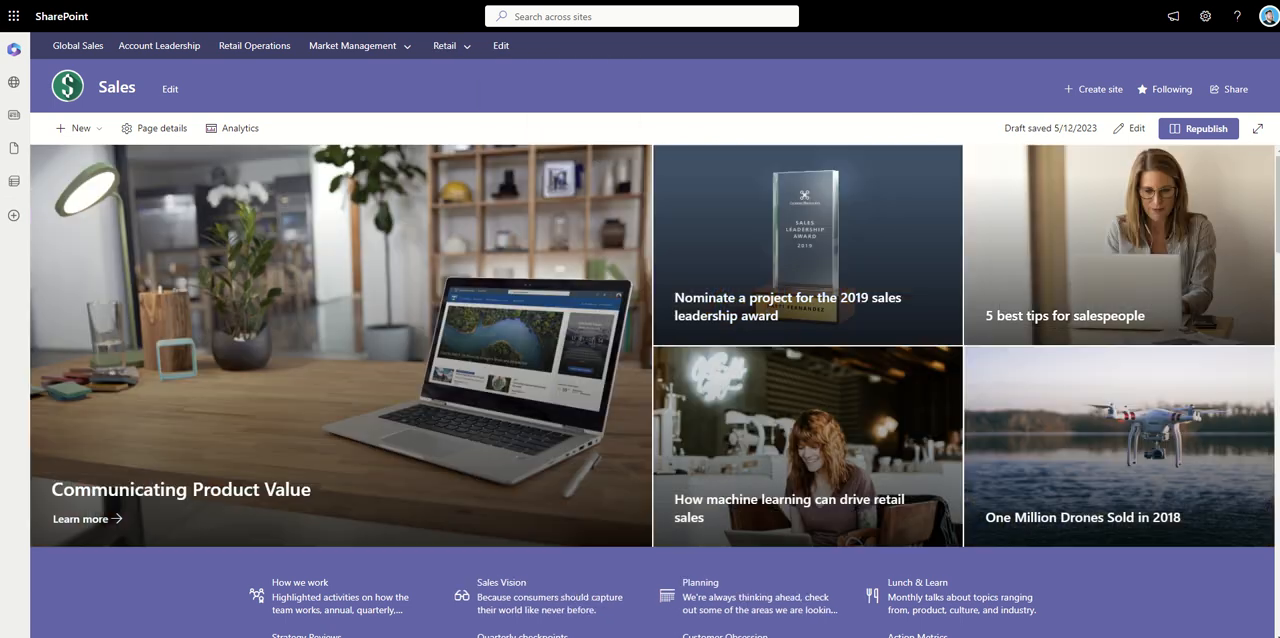
mouse_move(540, 128)
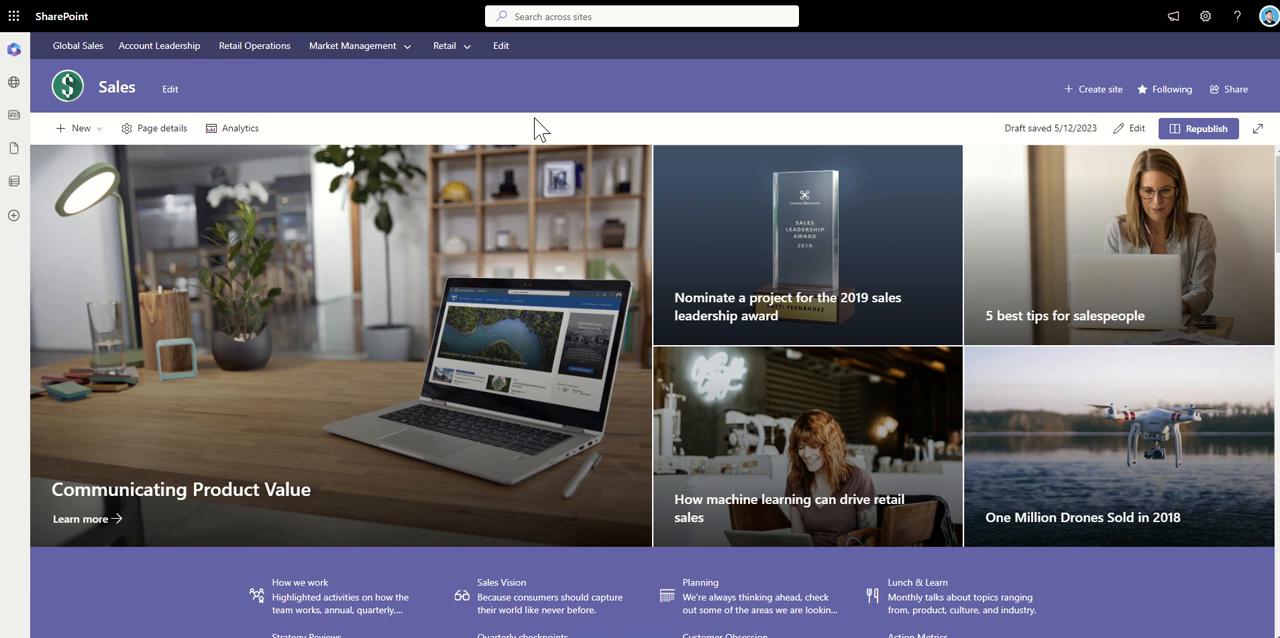
mouse_move(676, 376)
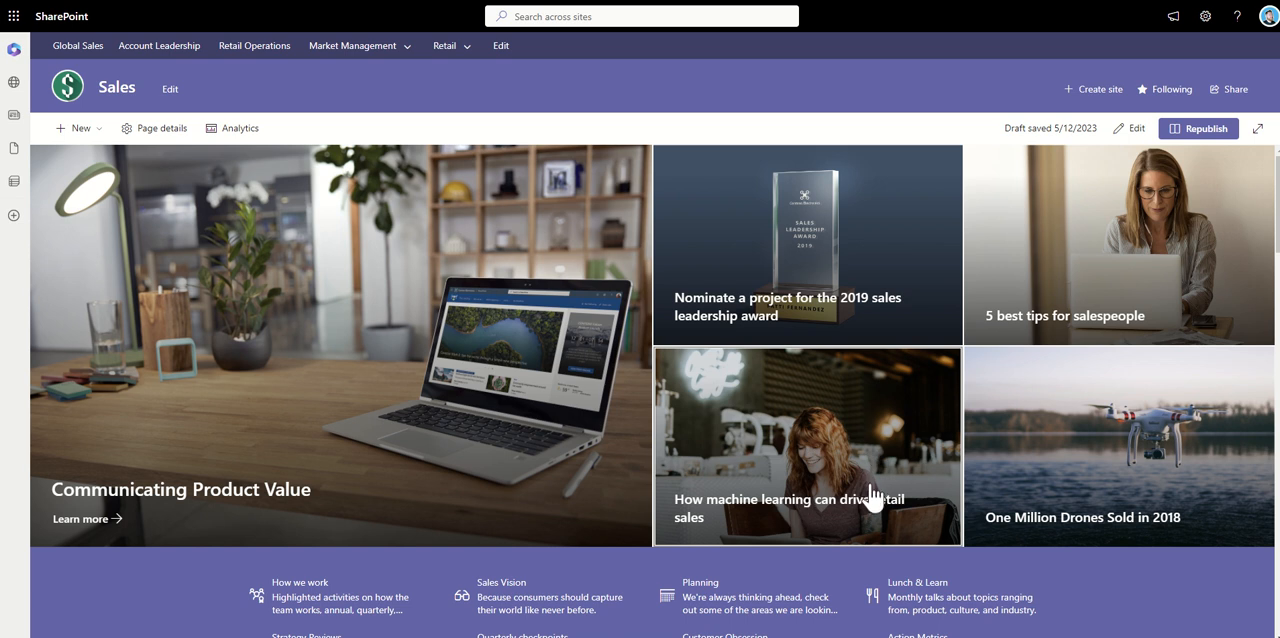
mouse_move(1098, 272)
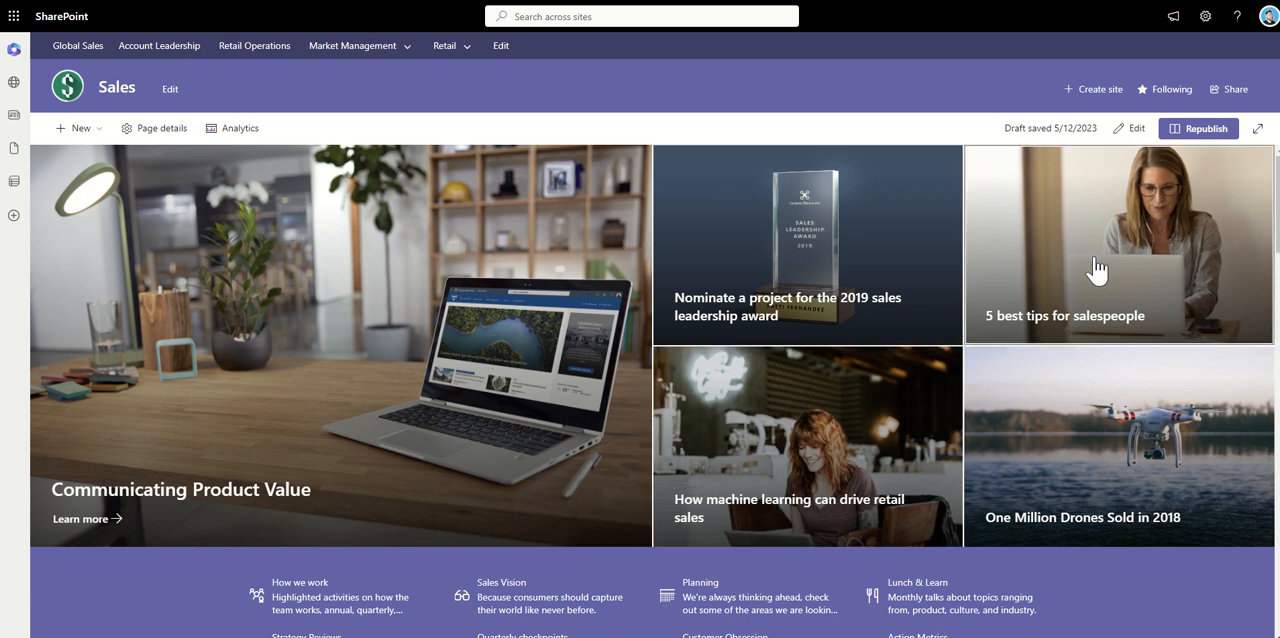
mouse_move(866, 132)
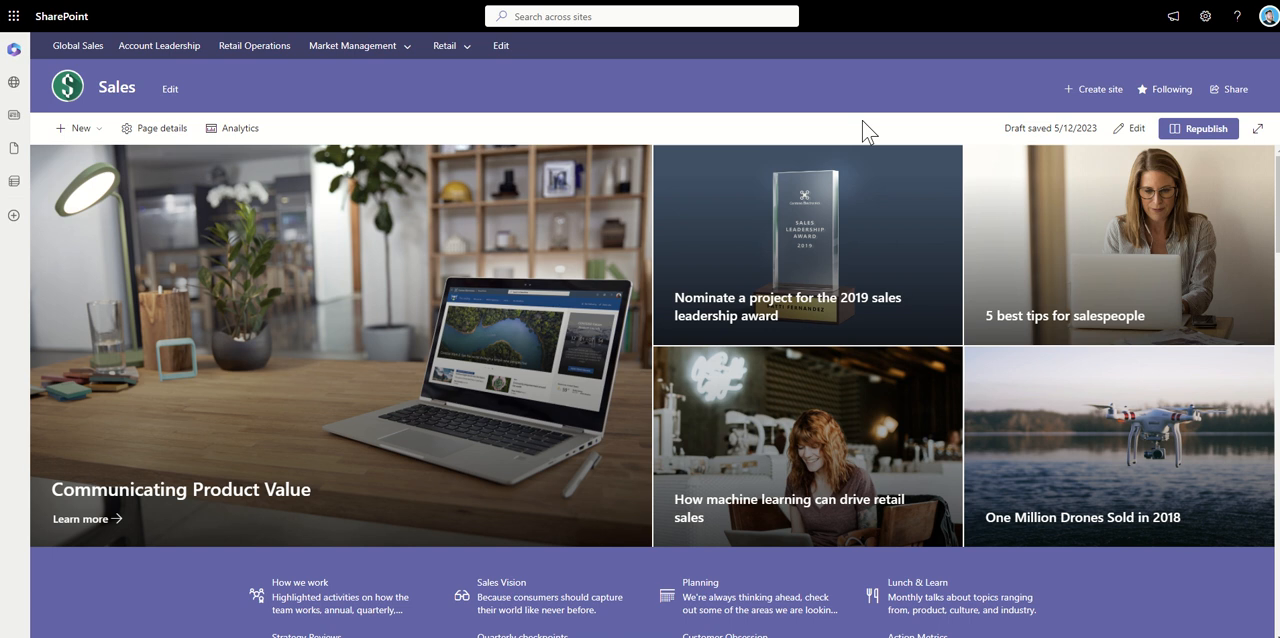
mouse_move(810, 128)
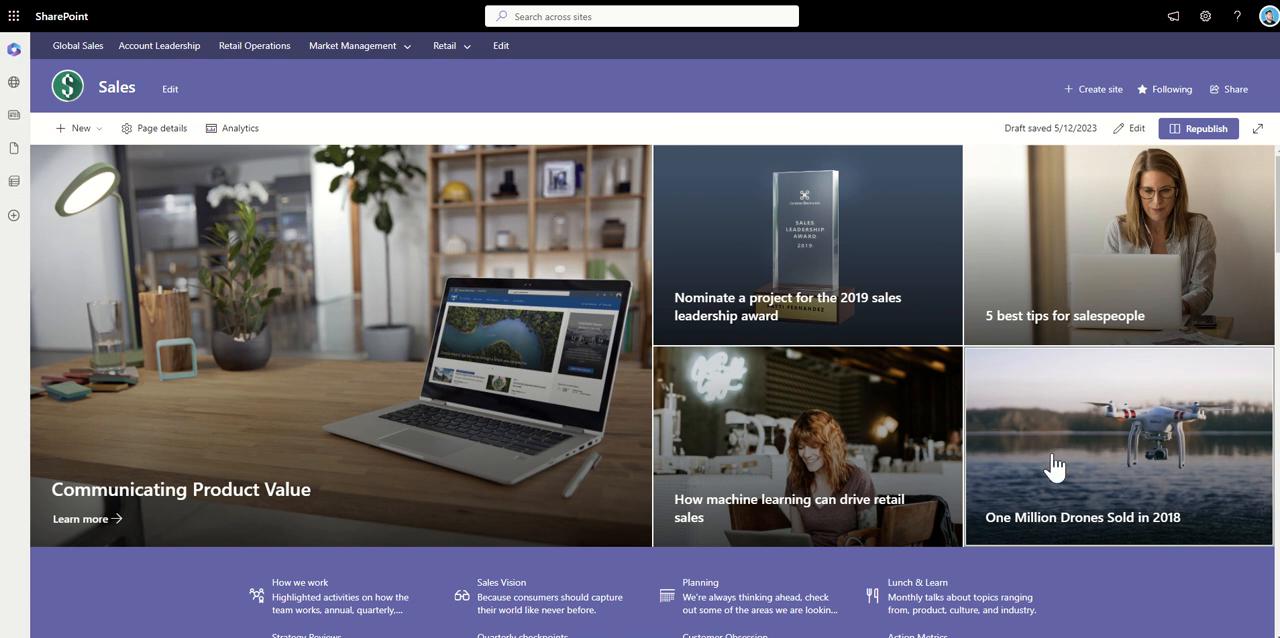
mouse_move(952, 130)
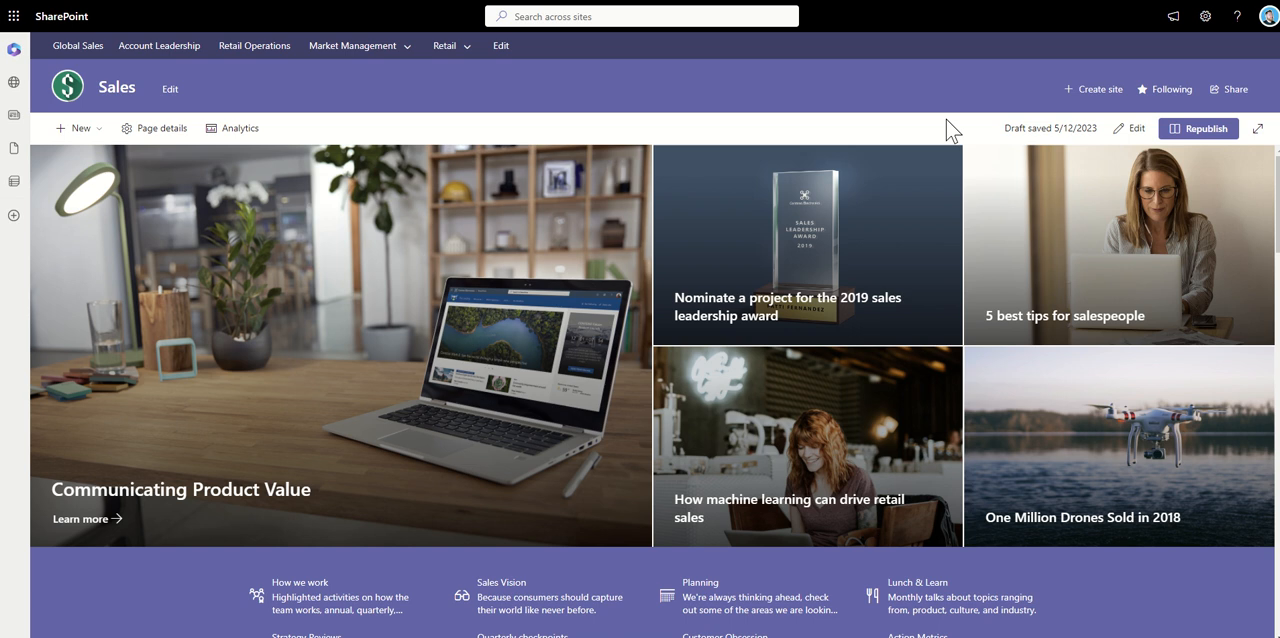
mouse_move(1116, 132)
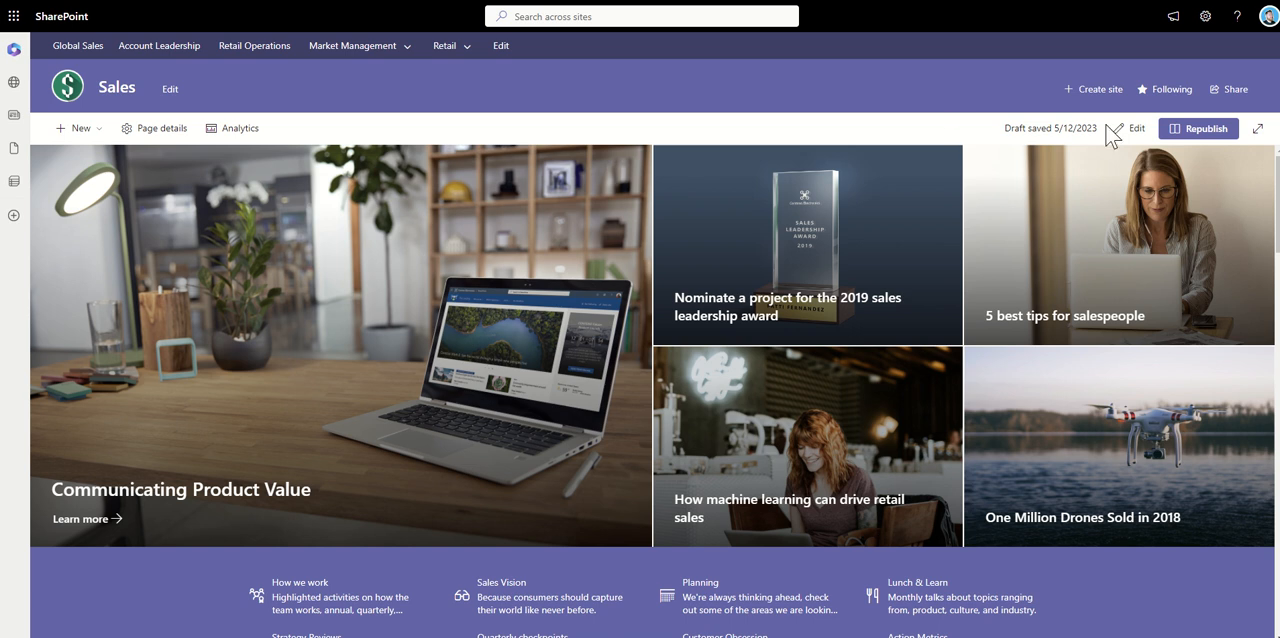
Step: Enter edit mode on the Sales page and open the drone hero tile's settings
click(1136, 128)
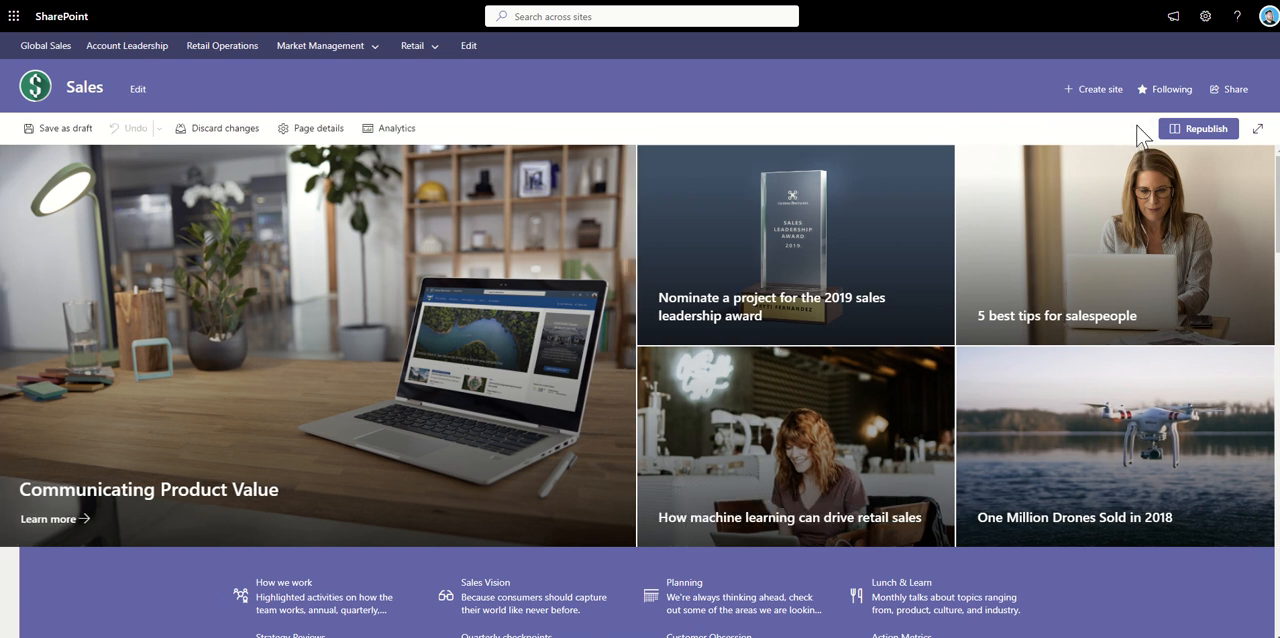
click(1204, 128)
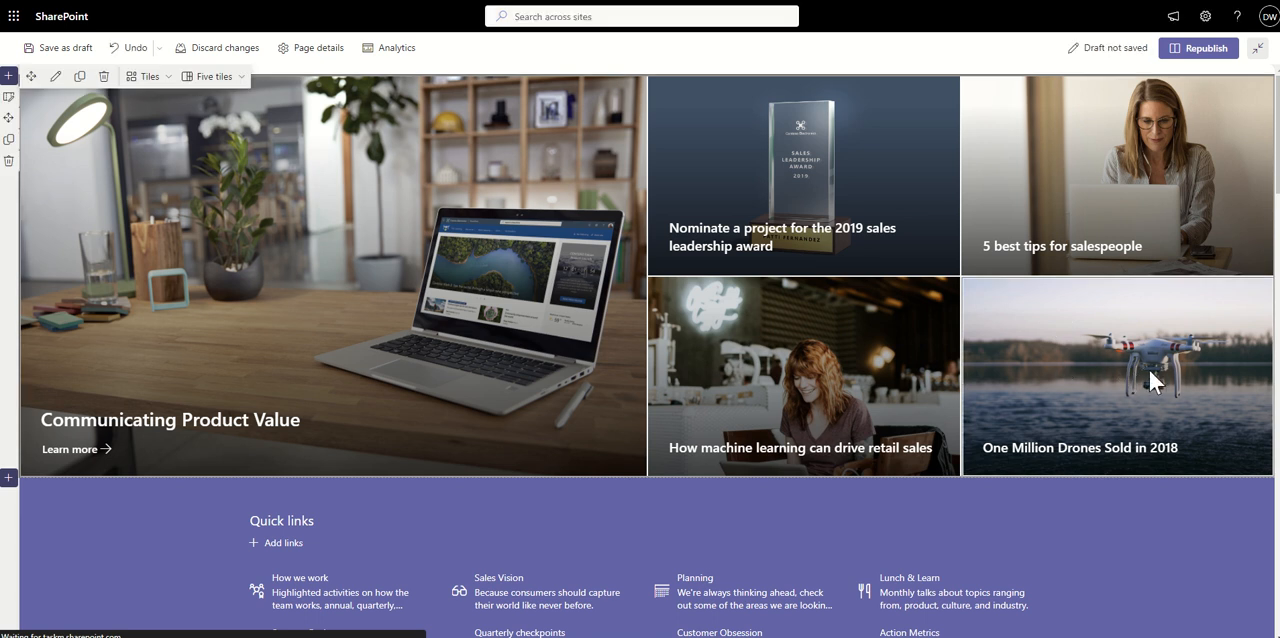
mouse_move(1148, 364)
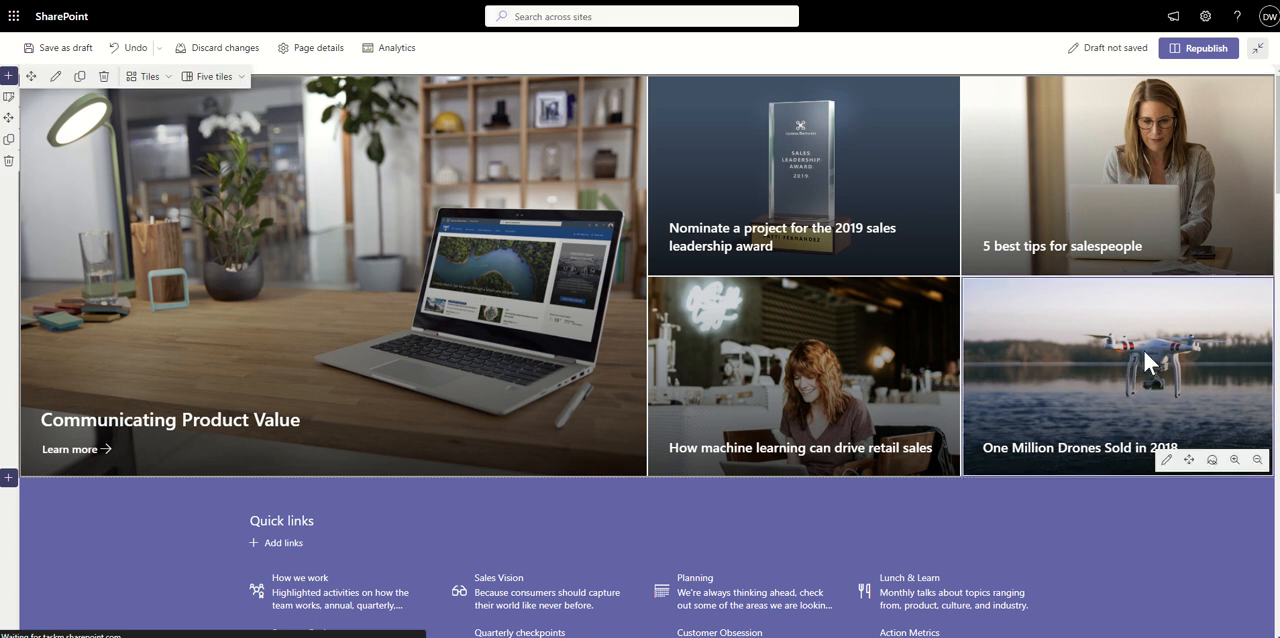
click(1190, 460)
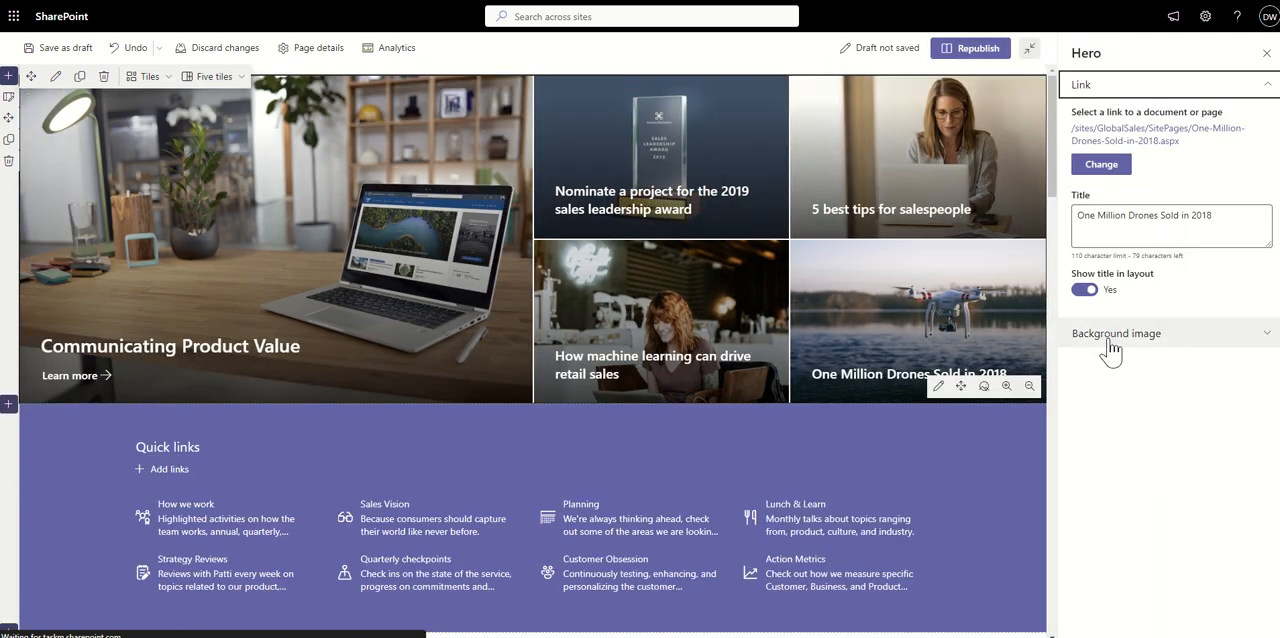
Step: Switch the tile's background to a custom image and bring up the image picker
click(1116, 332)
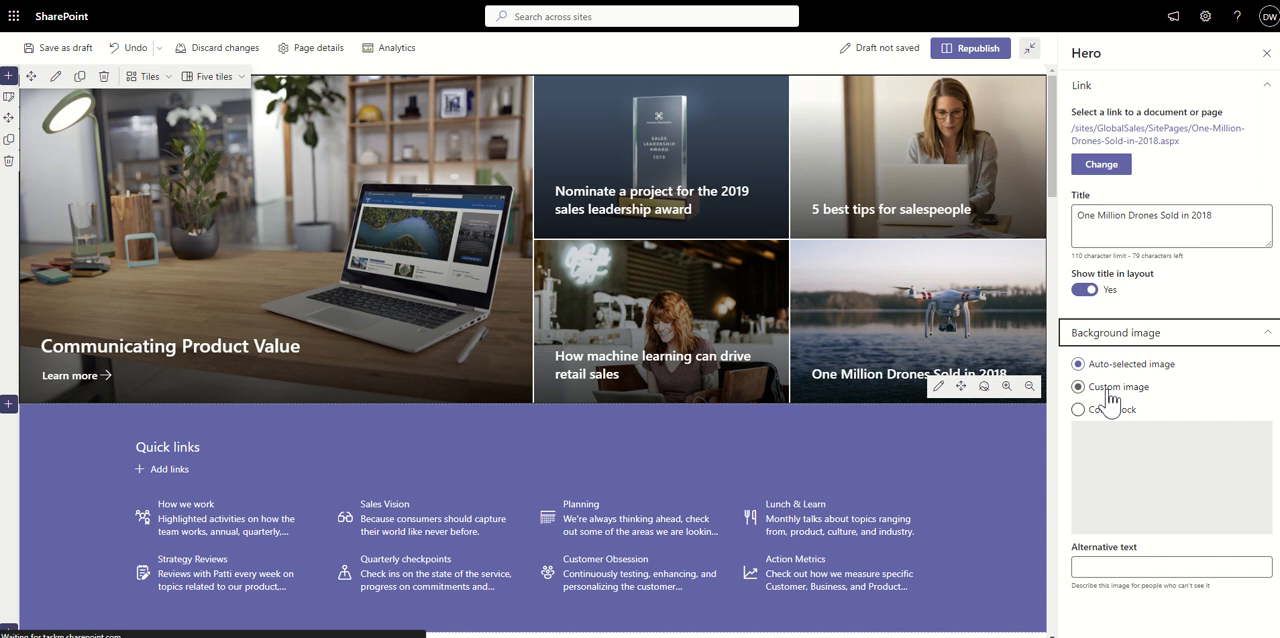
click(1078, 388)
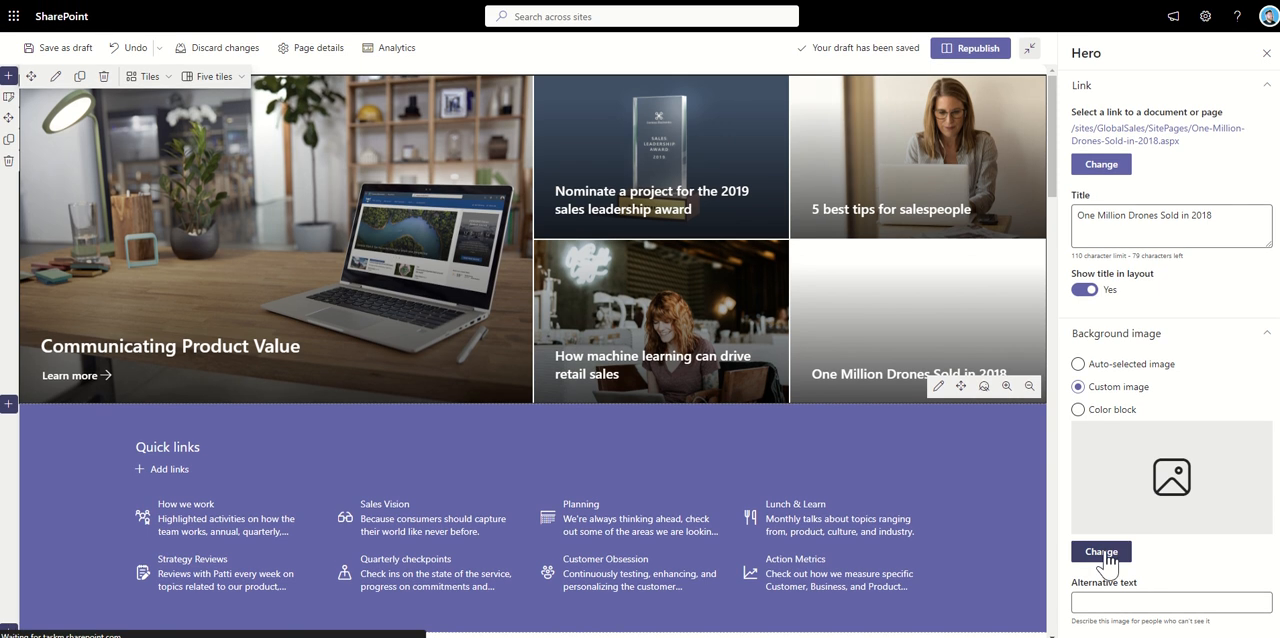
click(1100, 552)
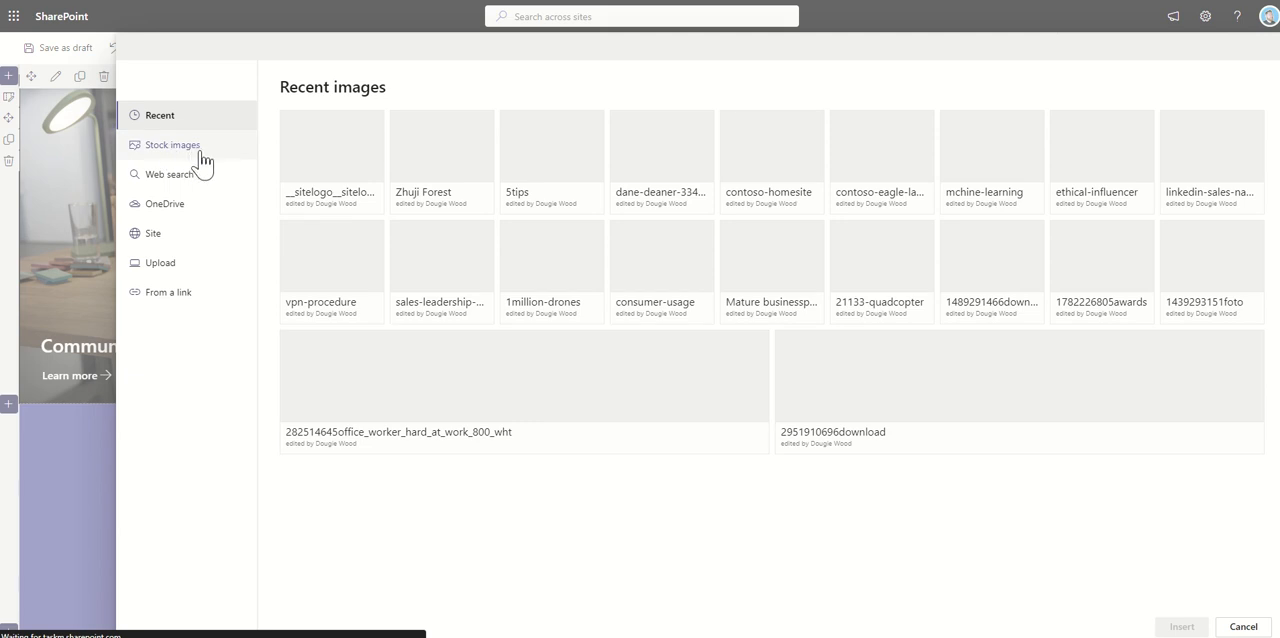
Step: Search the stock image library for 'orange' and then 'office'
click(172, 144)
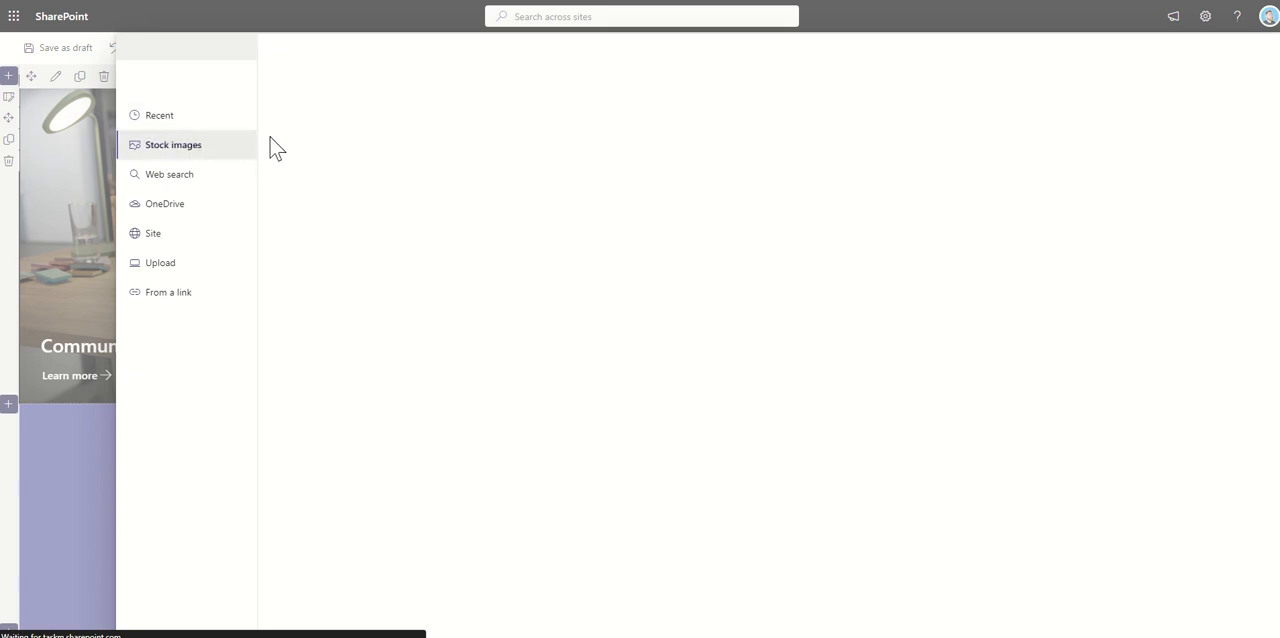
click(172, 144)
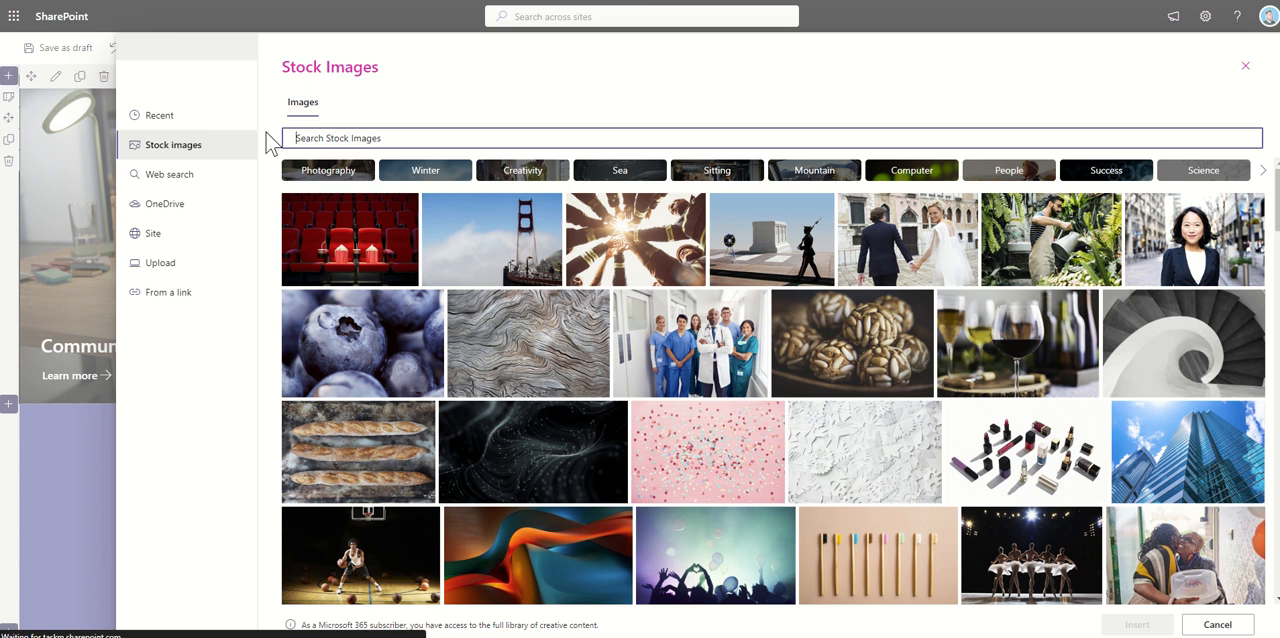
click(400, 136)
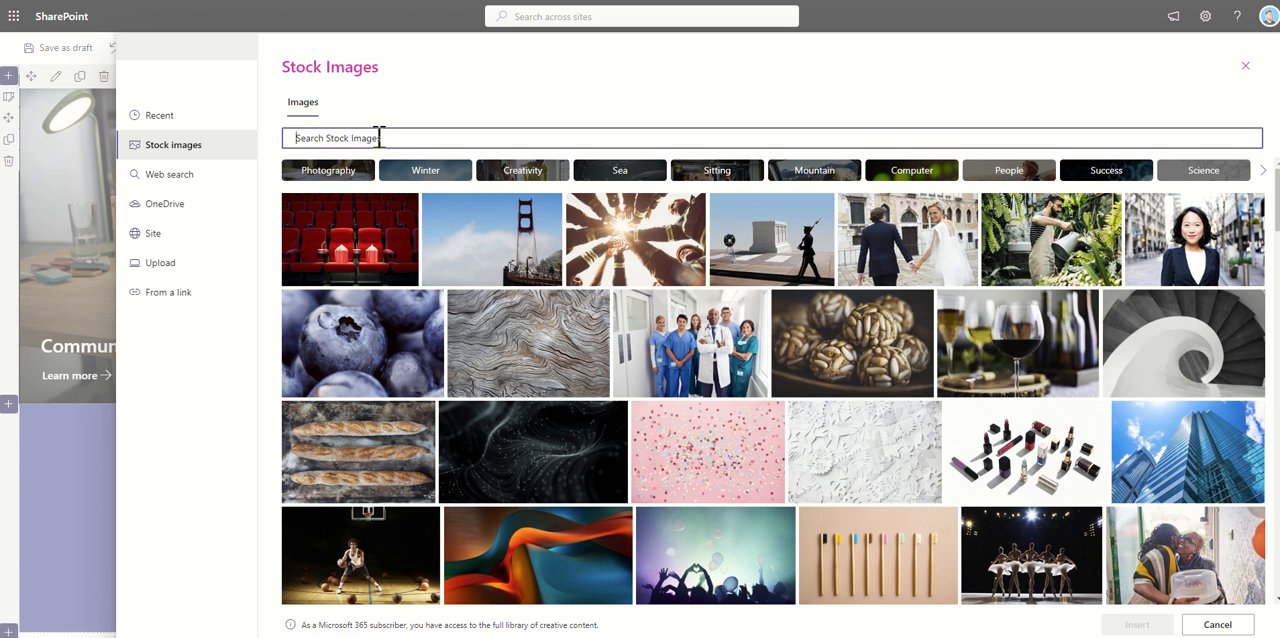
text(orange)
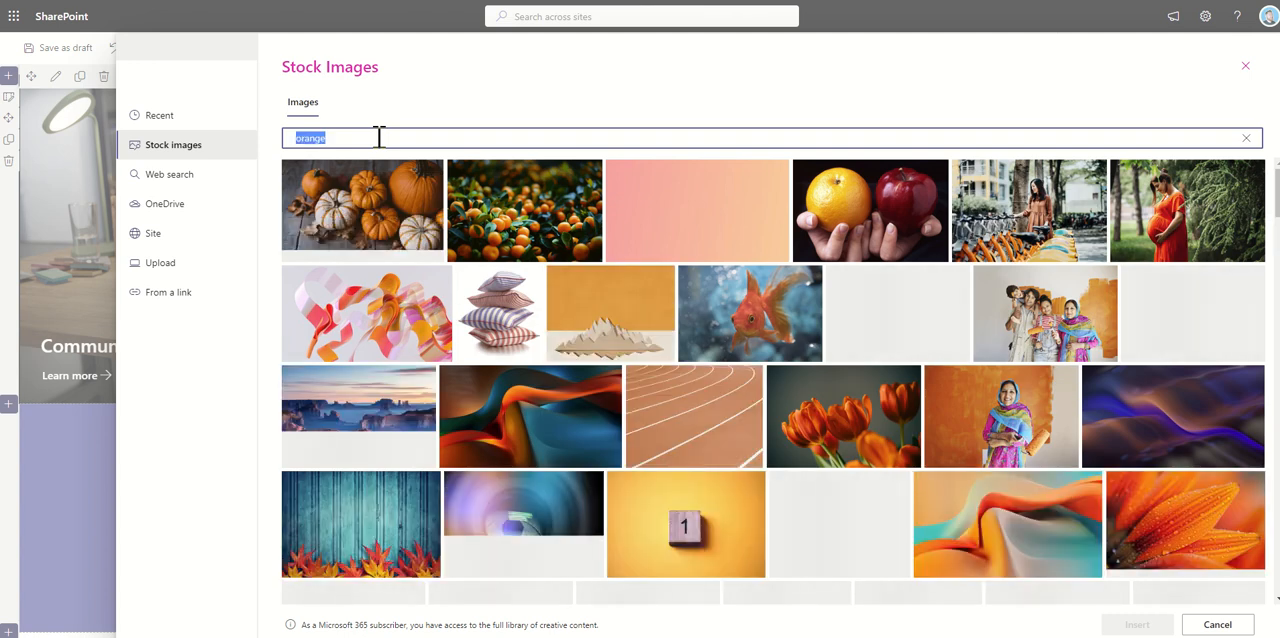
click(1244, 136)
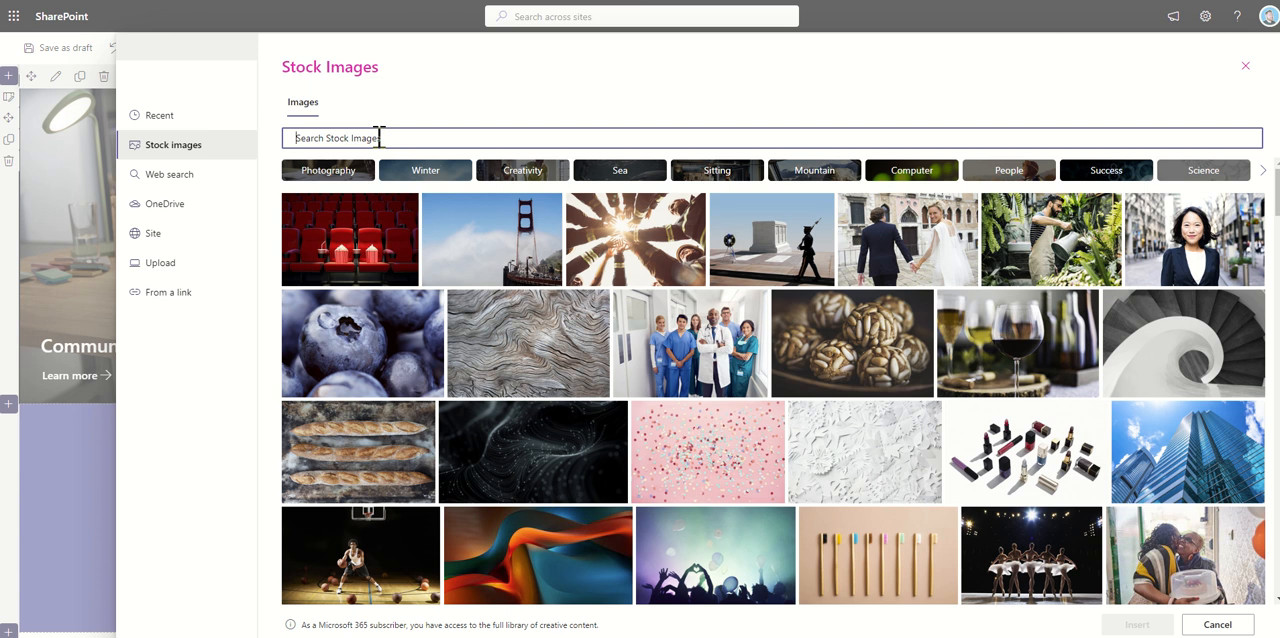
text(office)
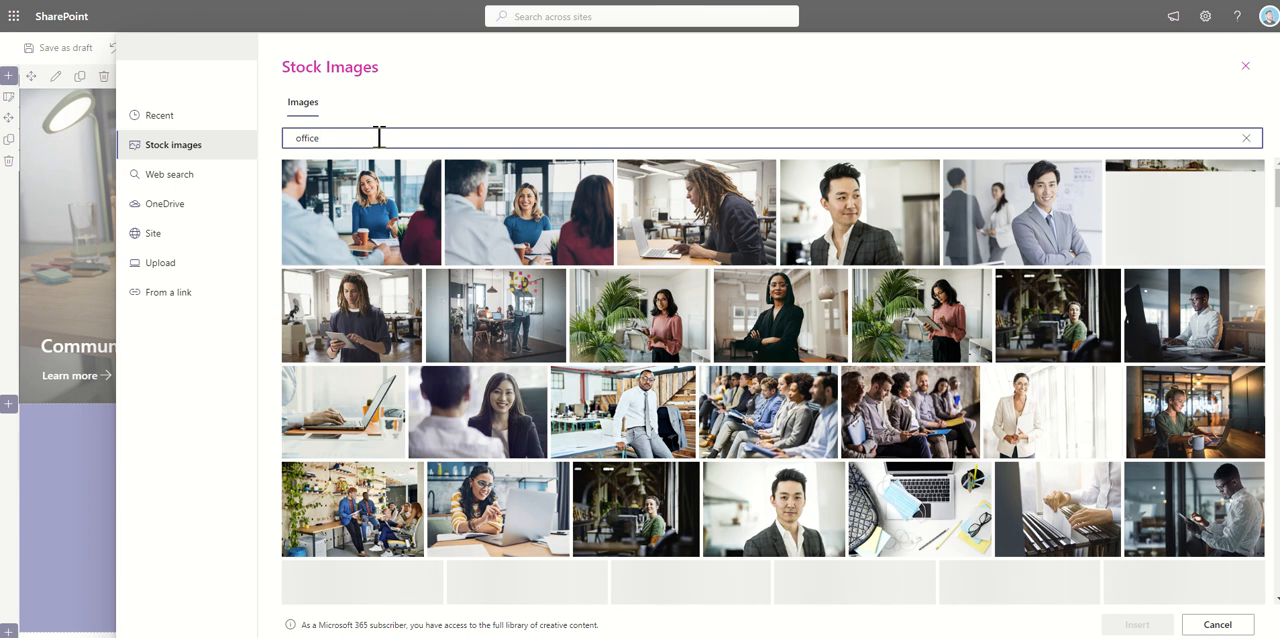
Step: Search 'dr' and choose the drone-over-city photo as the tile background
click(1244, 136)
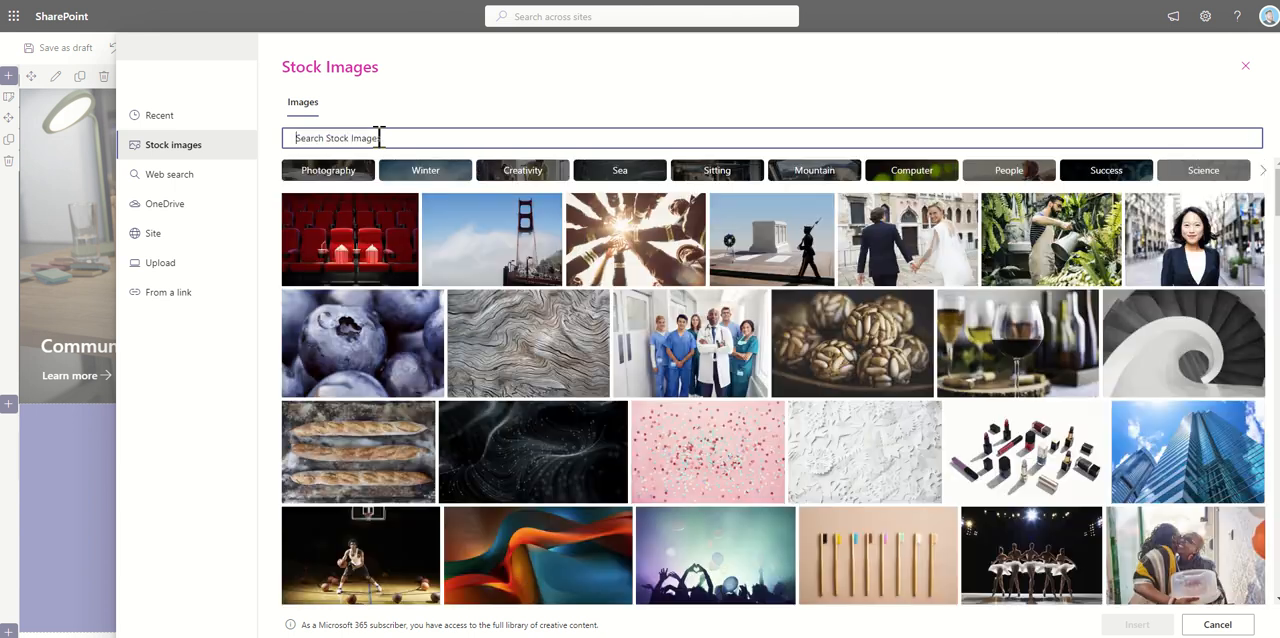
text(drone)
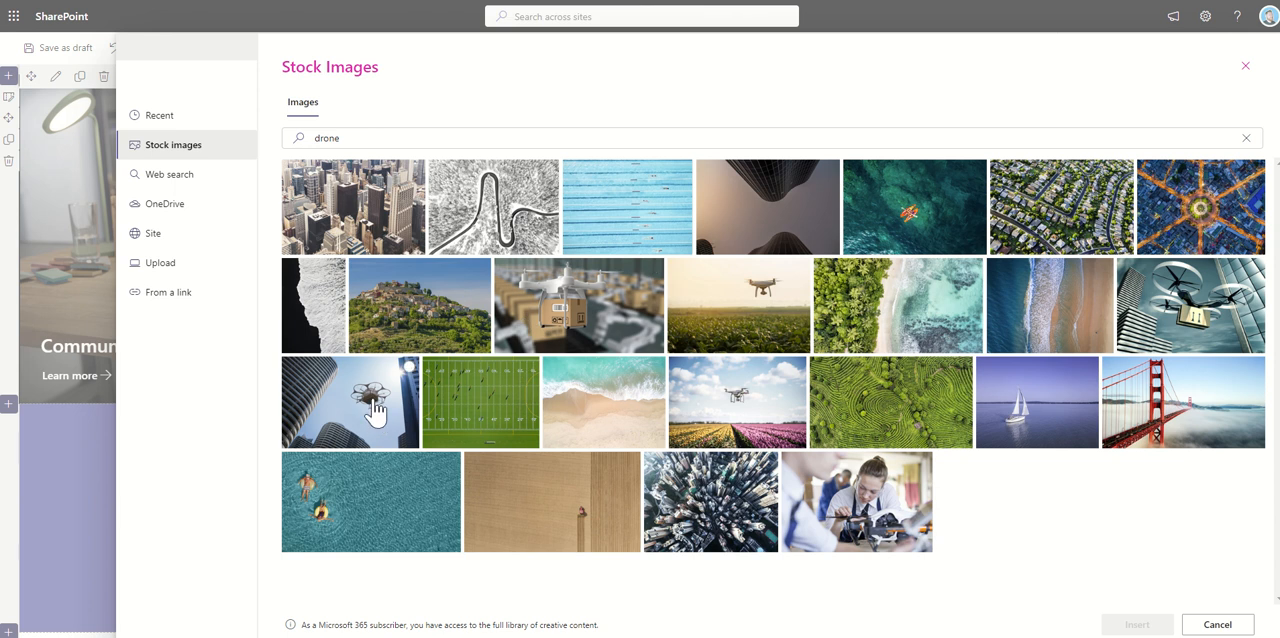
click(366, 402)
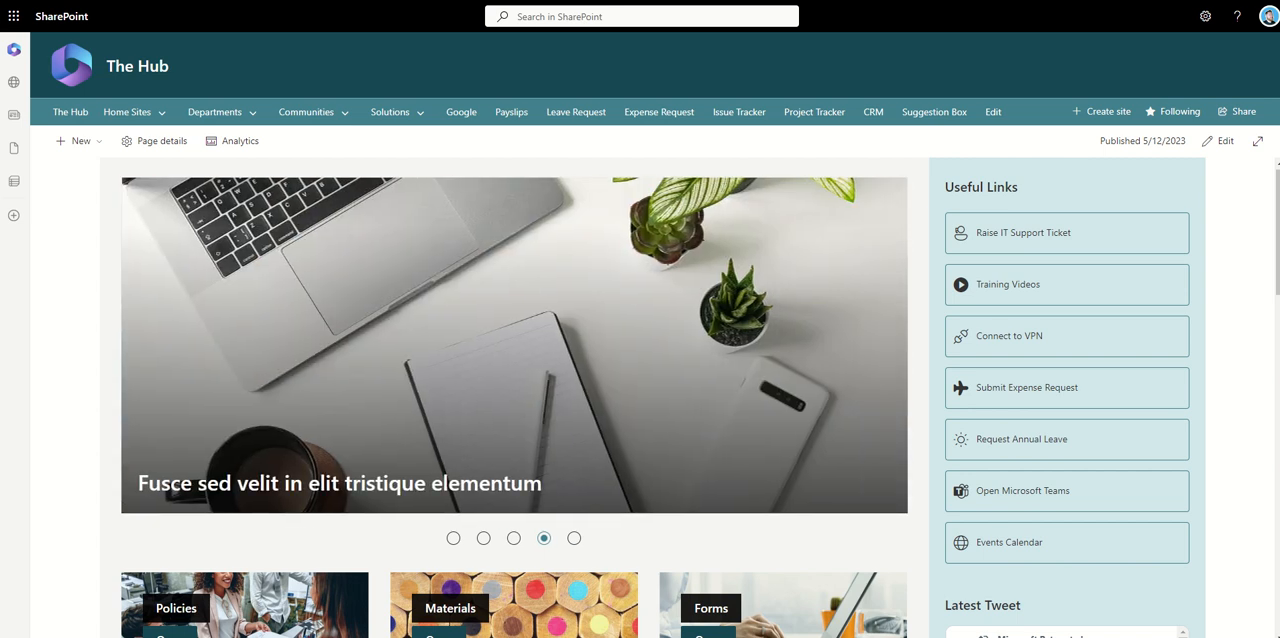
Step: Cycle through the published Hub page's hero carousel slides, including 'Employee satisfaction is increasing!'
click(576, 538)
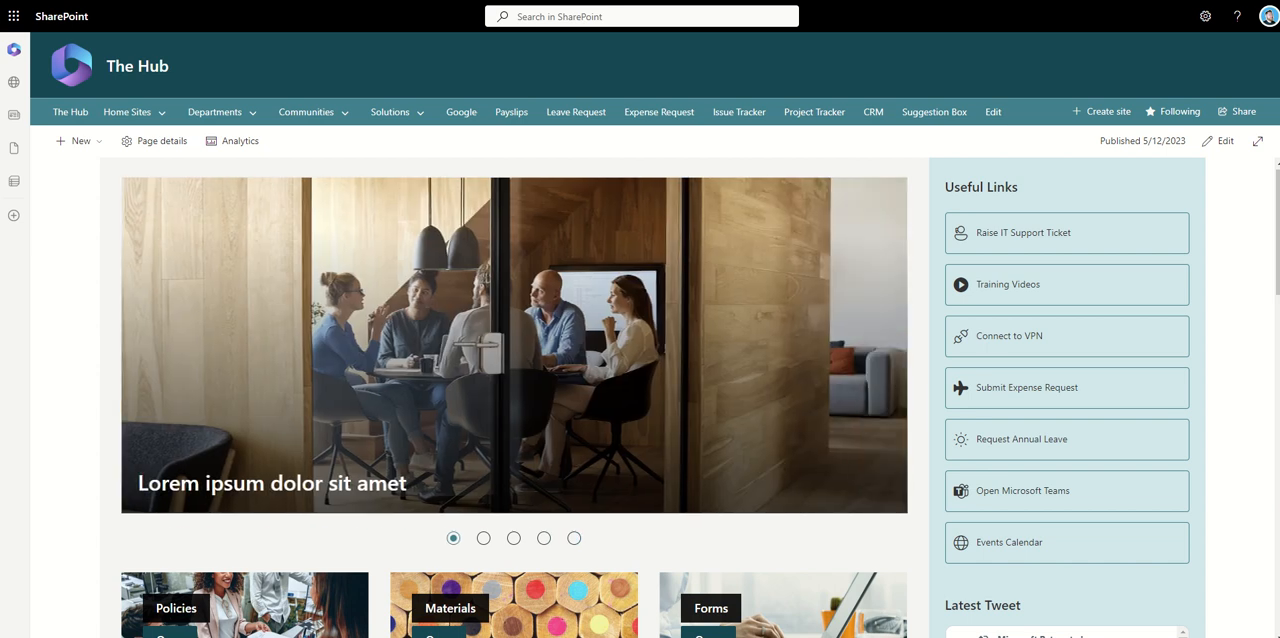
click(484, 538)
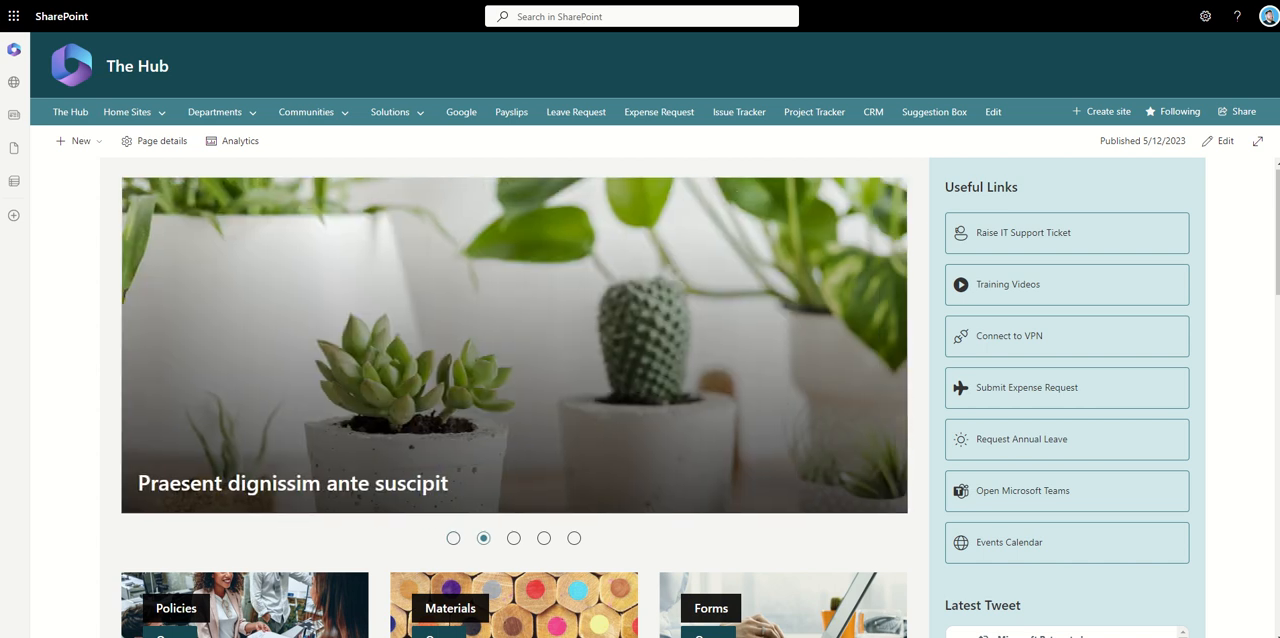
click(514, 540)
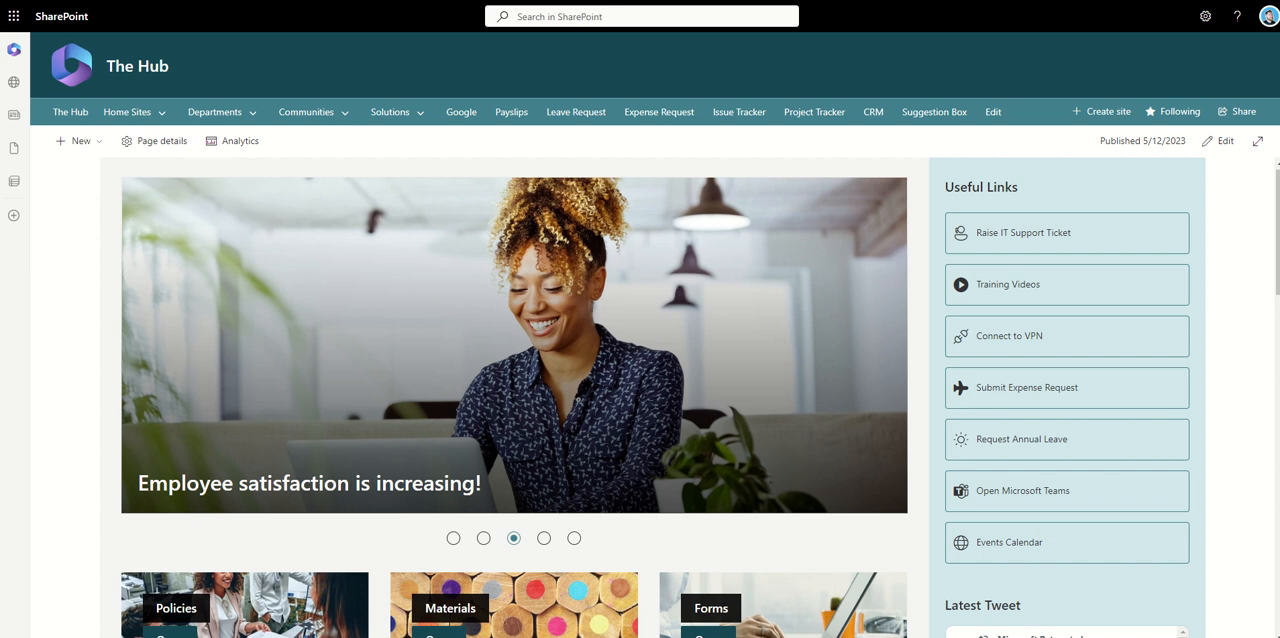
click(544, 538)
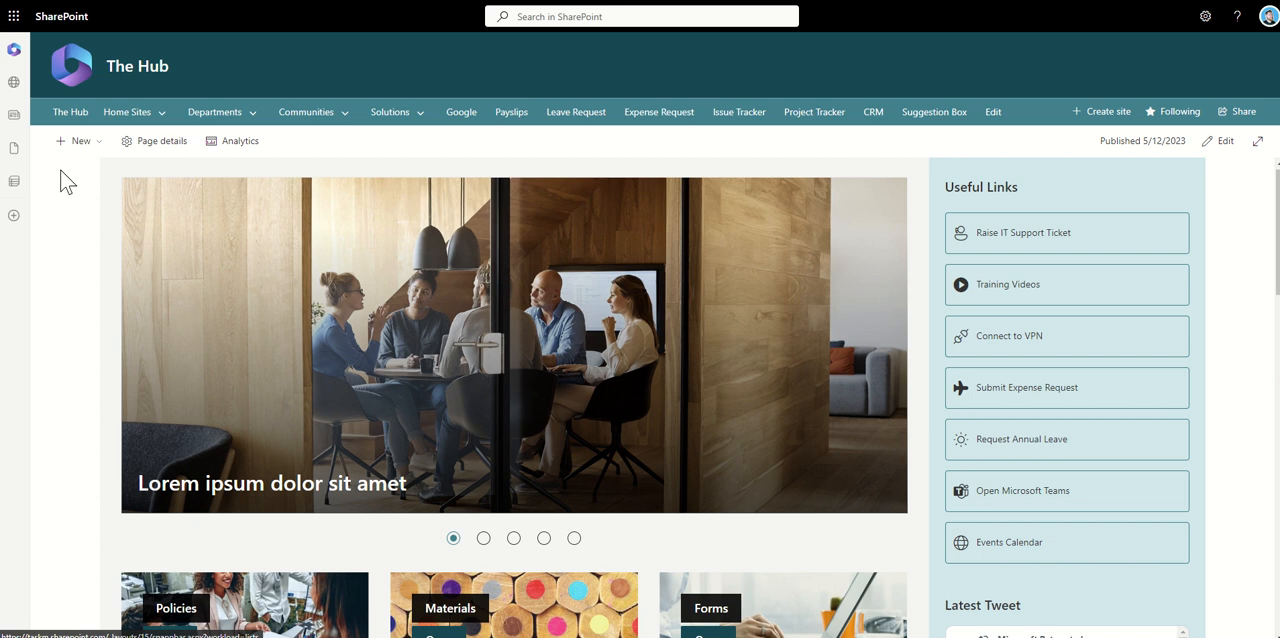
click(484, 538)
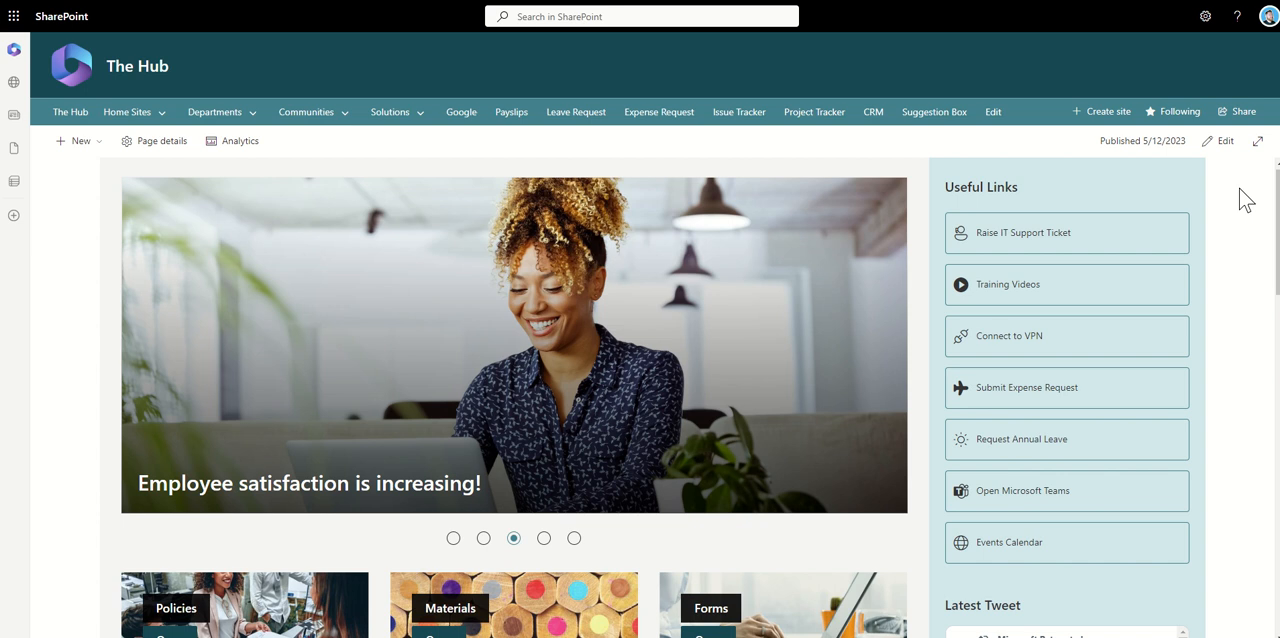
click(544, 536)
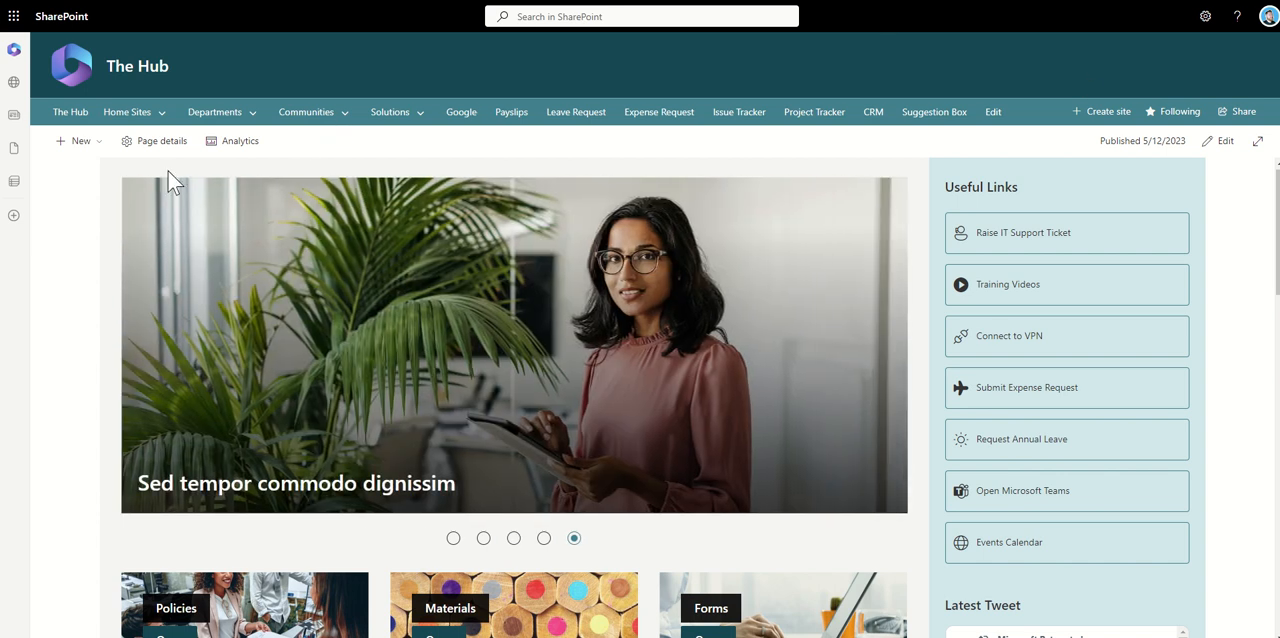
mouse_move(868, 184)
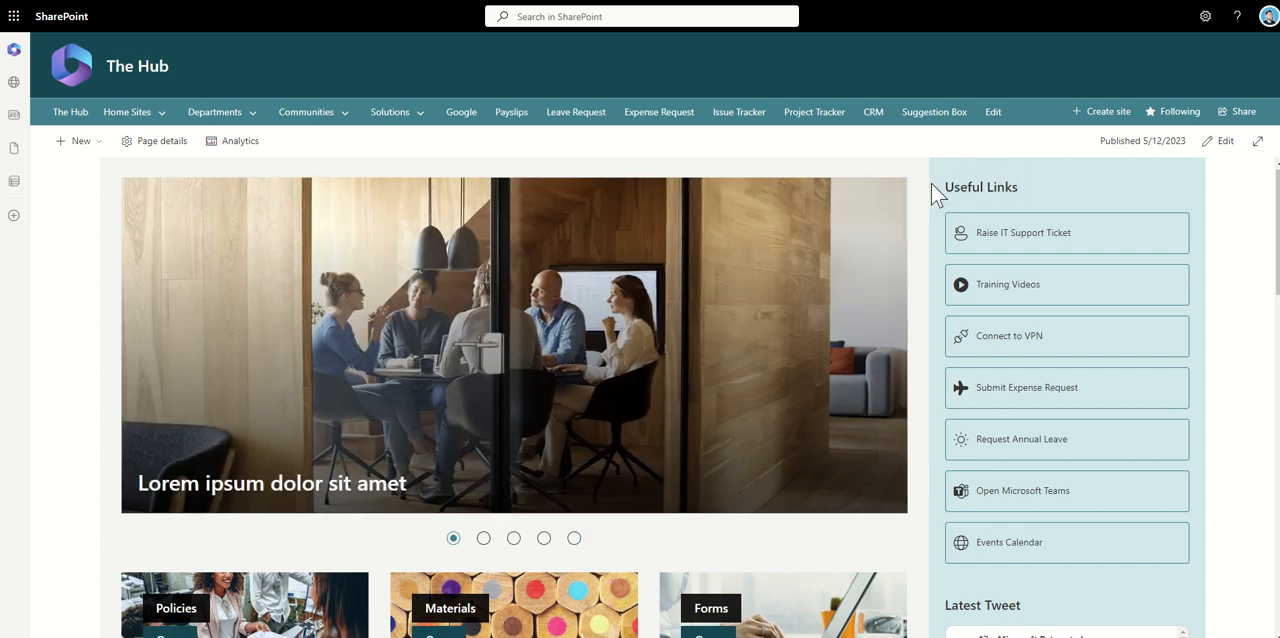
click(482, 538)
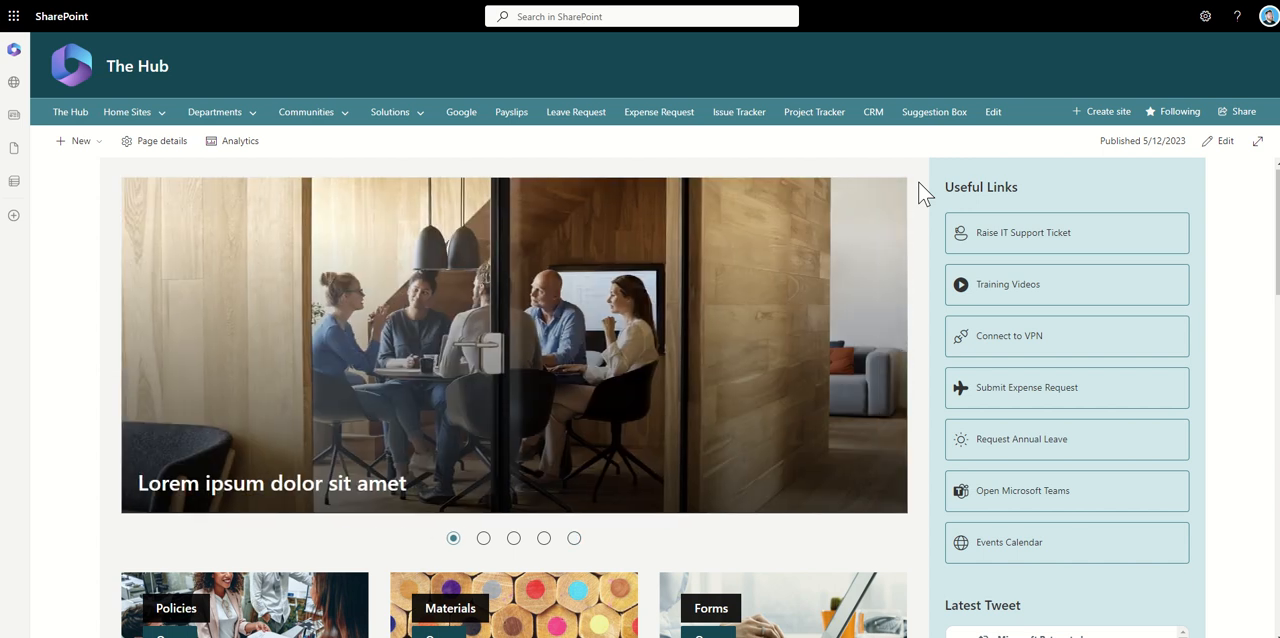
click(484, 538)
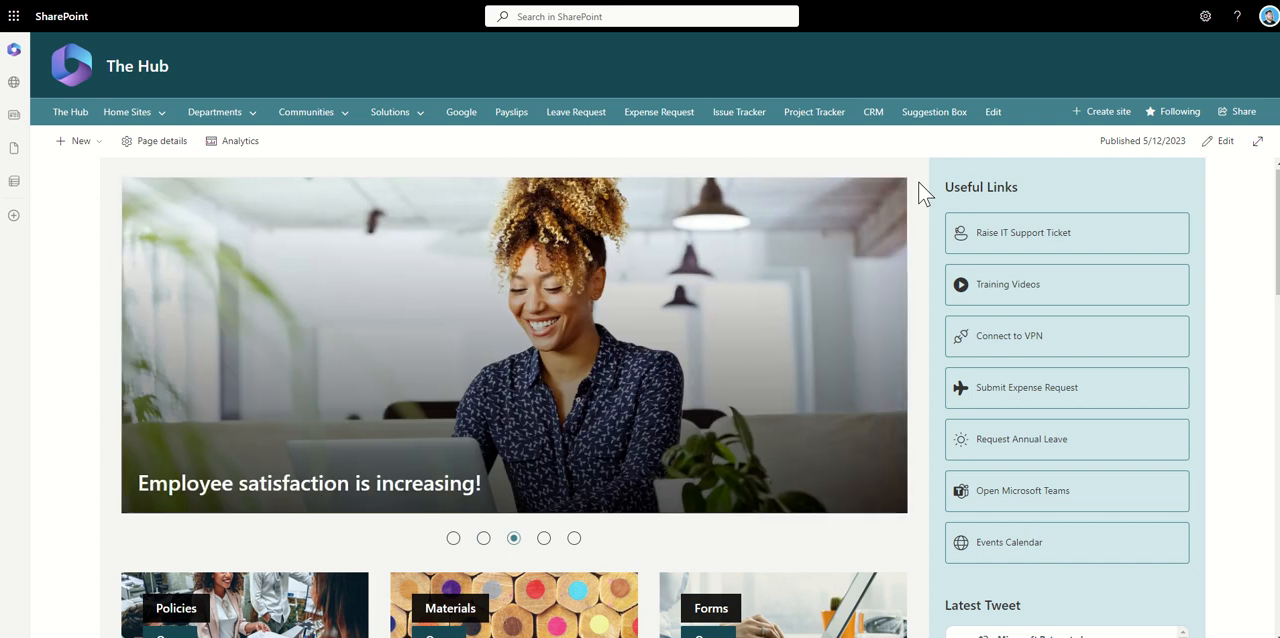
mouse_move(968, 204)
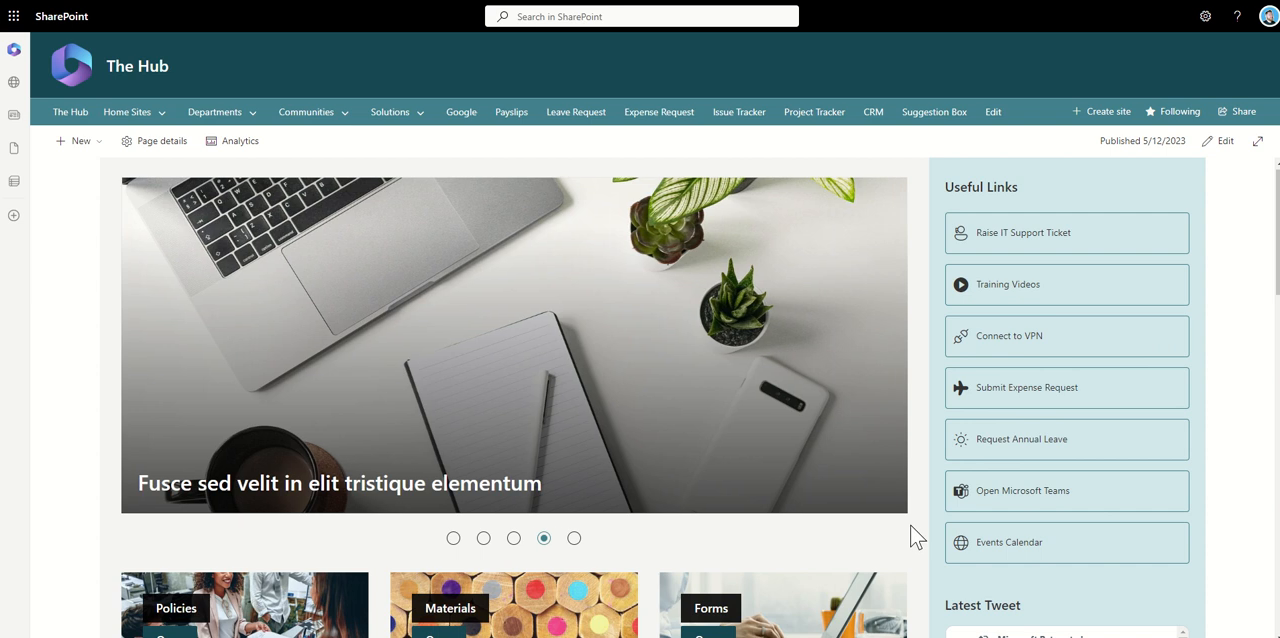
mouse_move(864, 528)
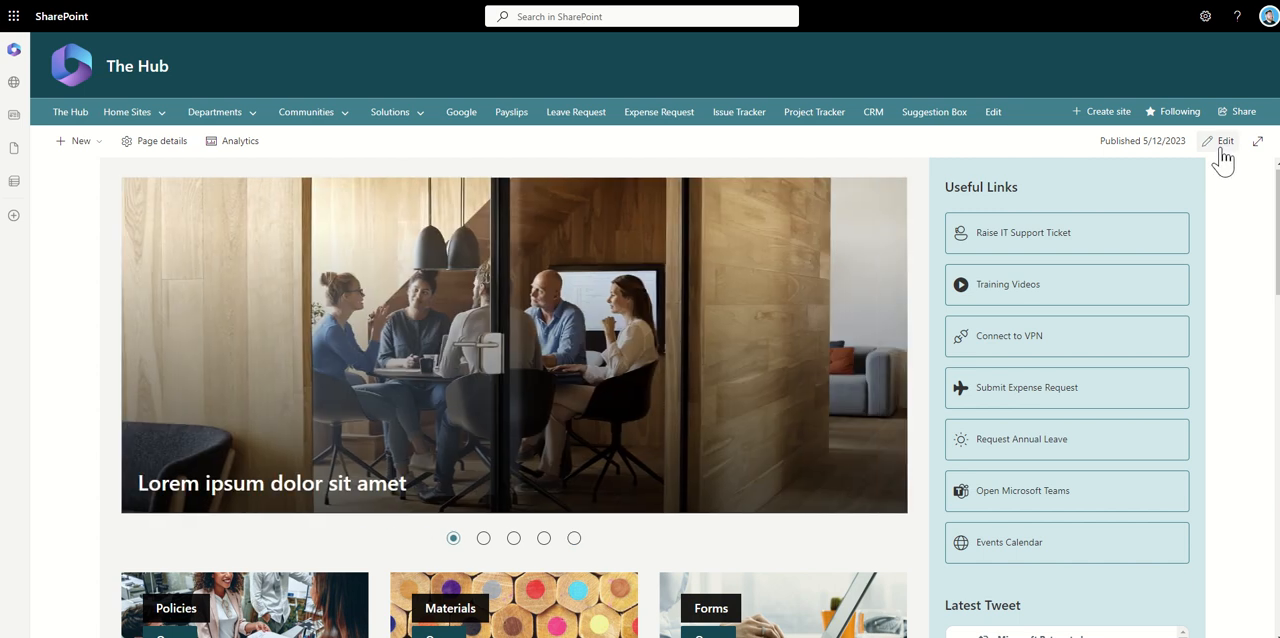
Step: Edit the Hub page and attempt a republish, which fails with 'Publish operation failed'
click(1224, 140)
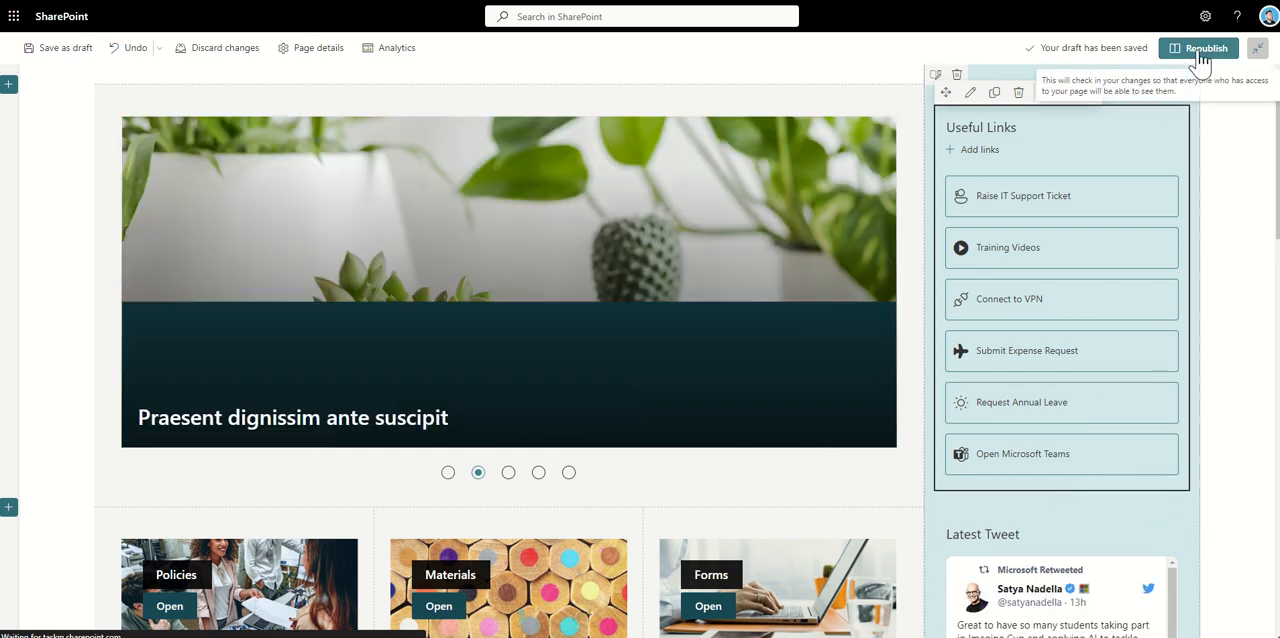
click(508, 472)
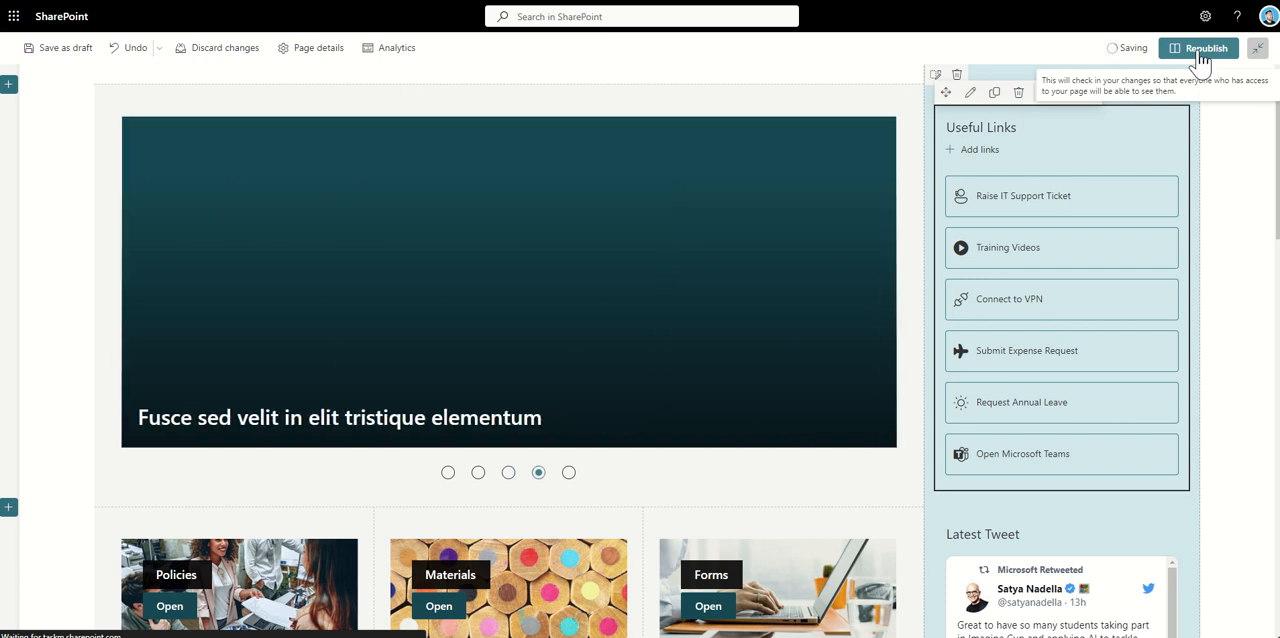
click(1196, 46)
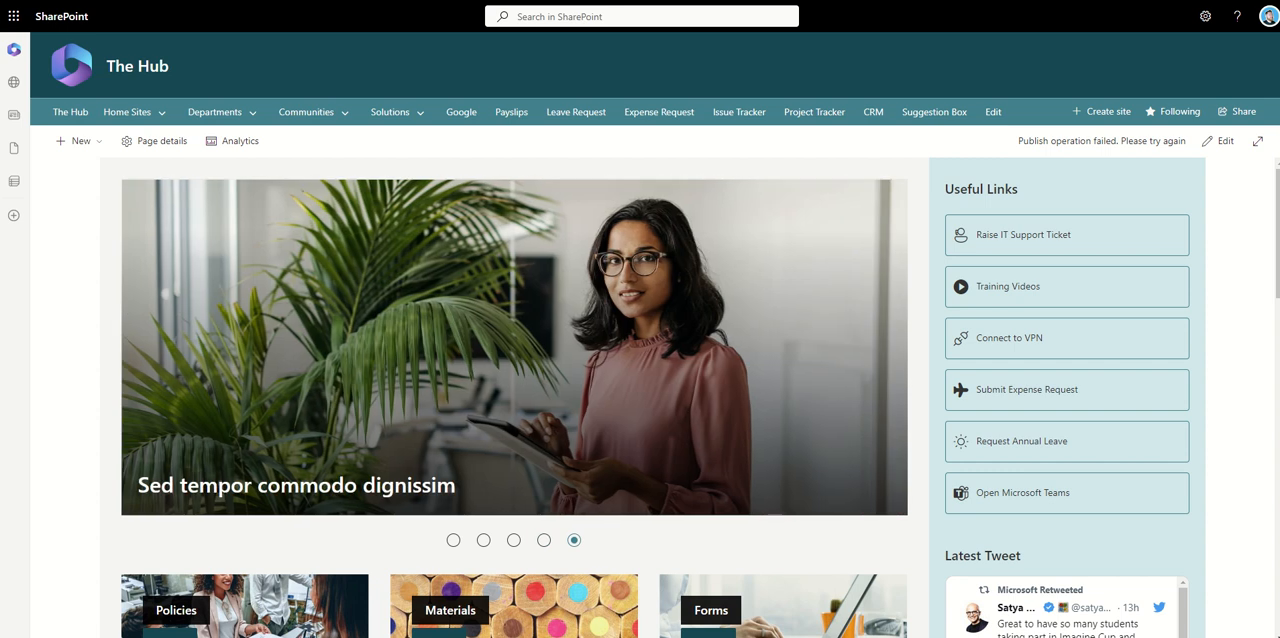
click(452, 540)
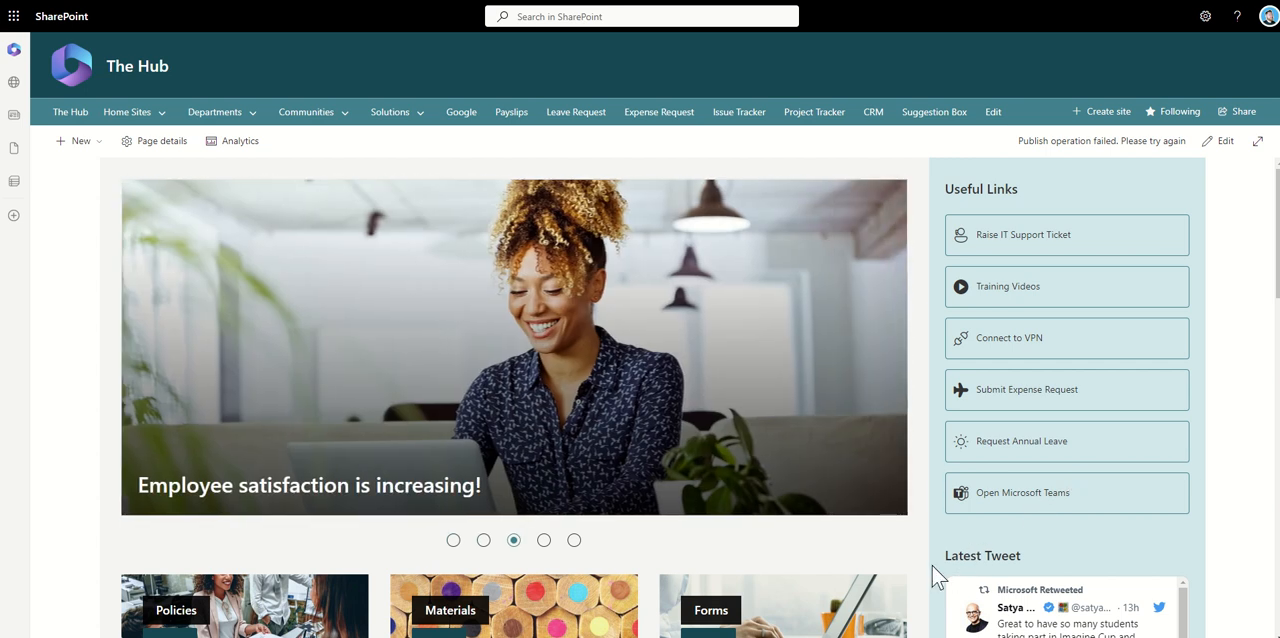
click(544, 540)
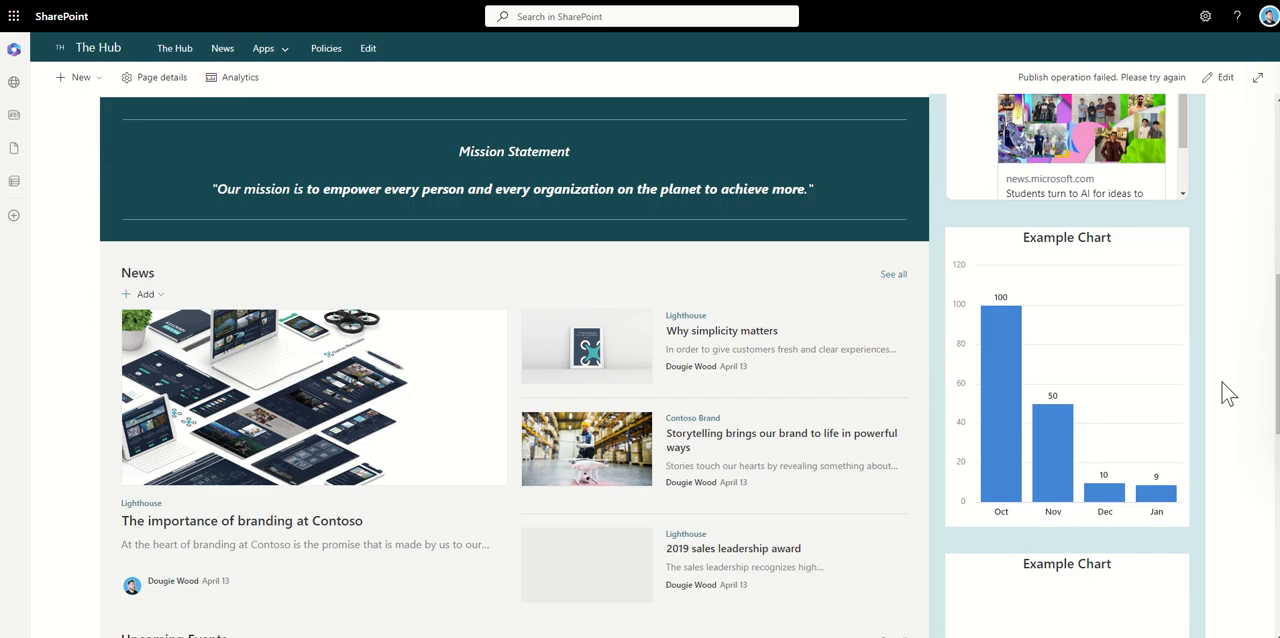
scroll(down, 3)
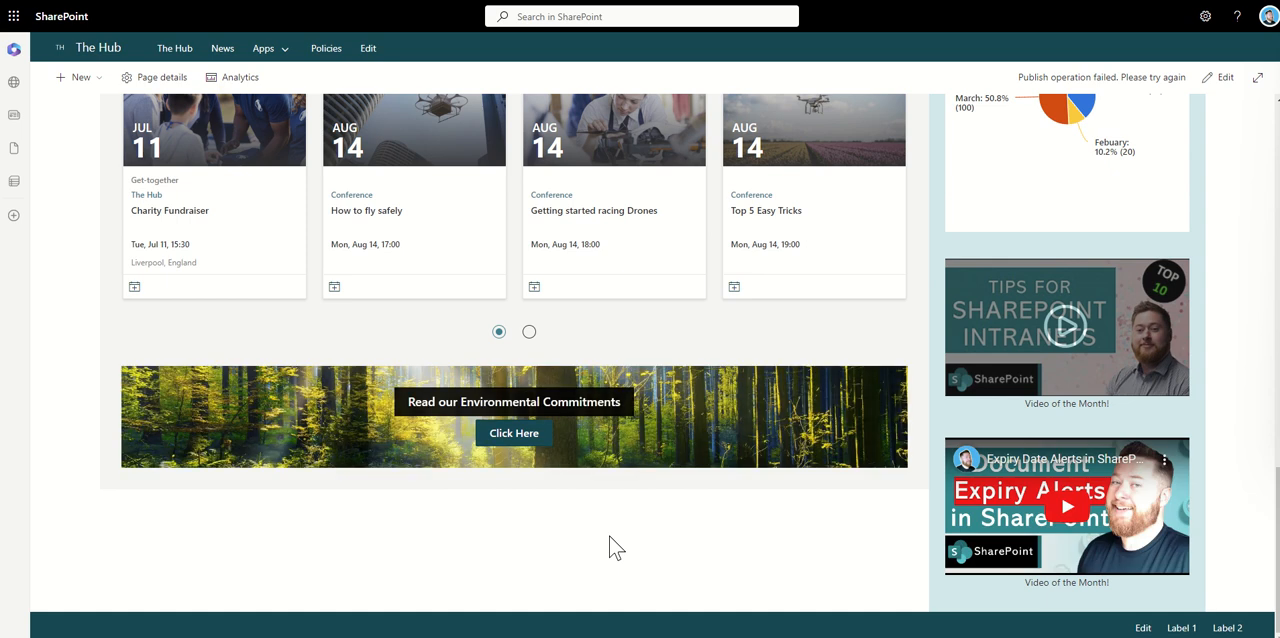
mouse_move(830, 328)
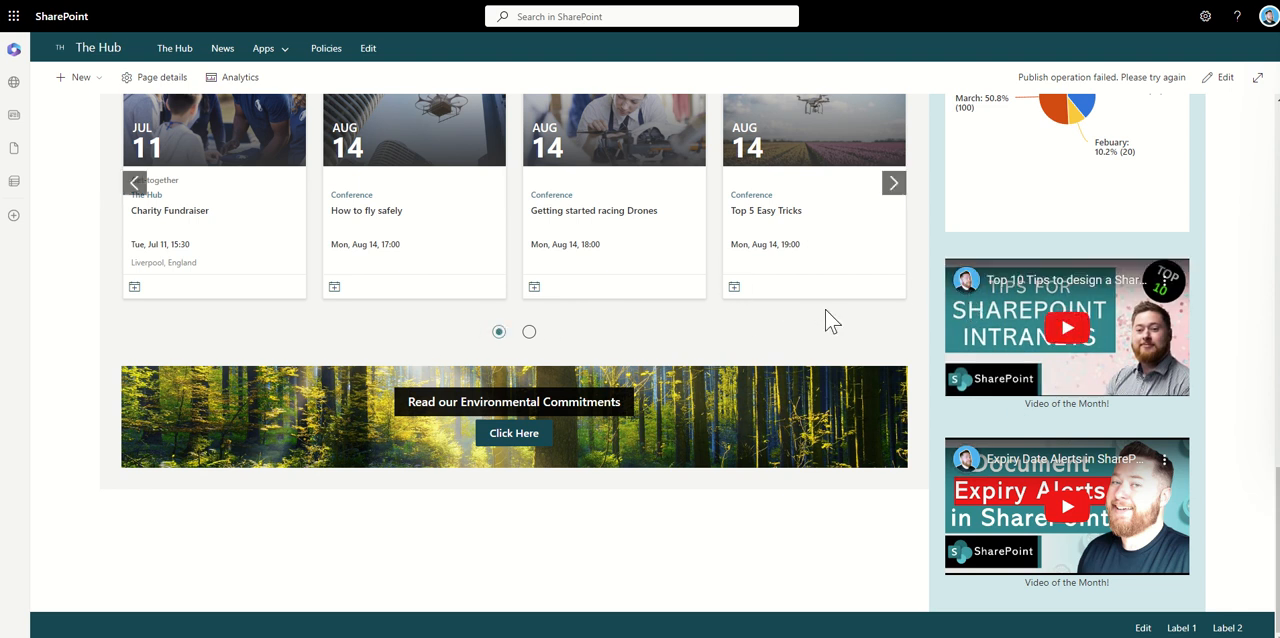
mouse_move(936, 268)
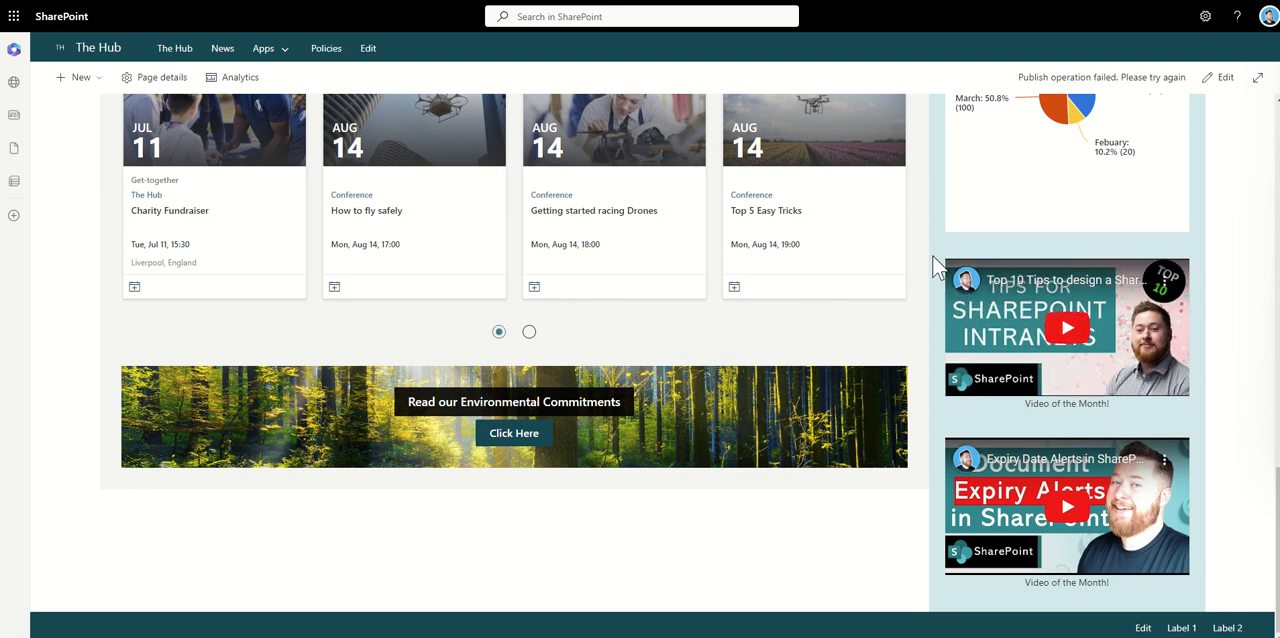
mouse_move(976, 342)
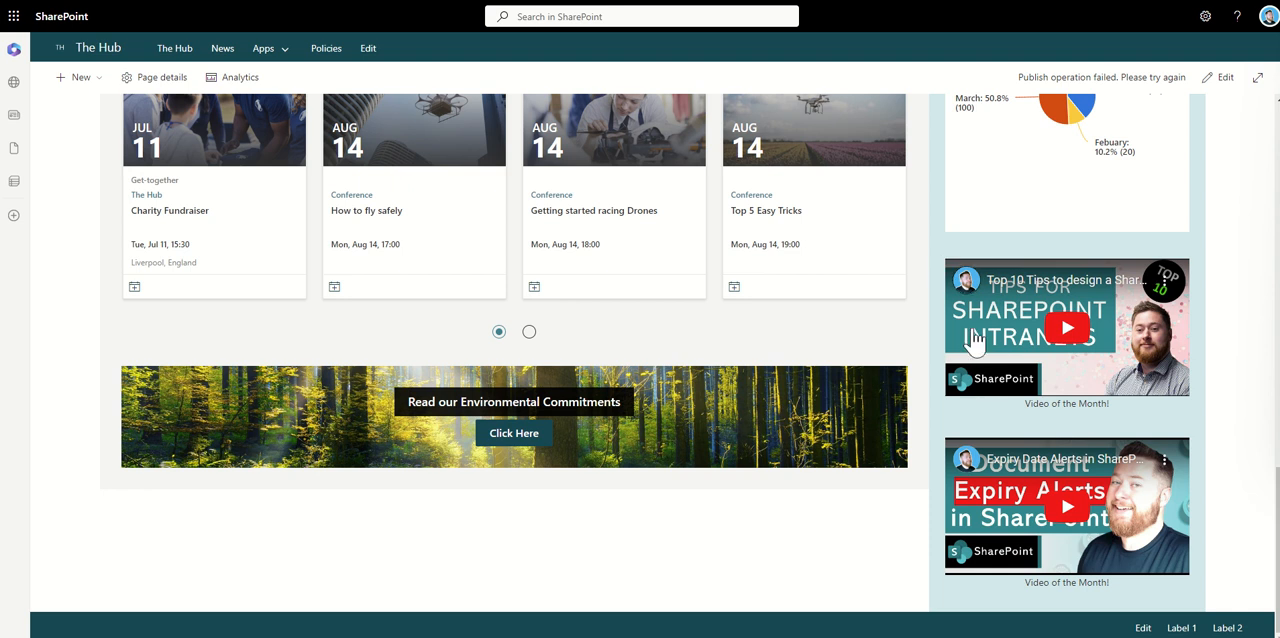
mouse_move(800, 340)
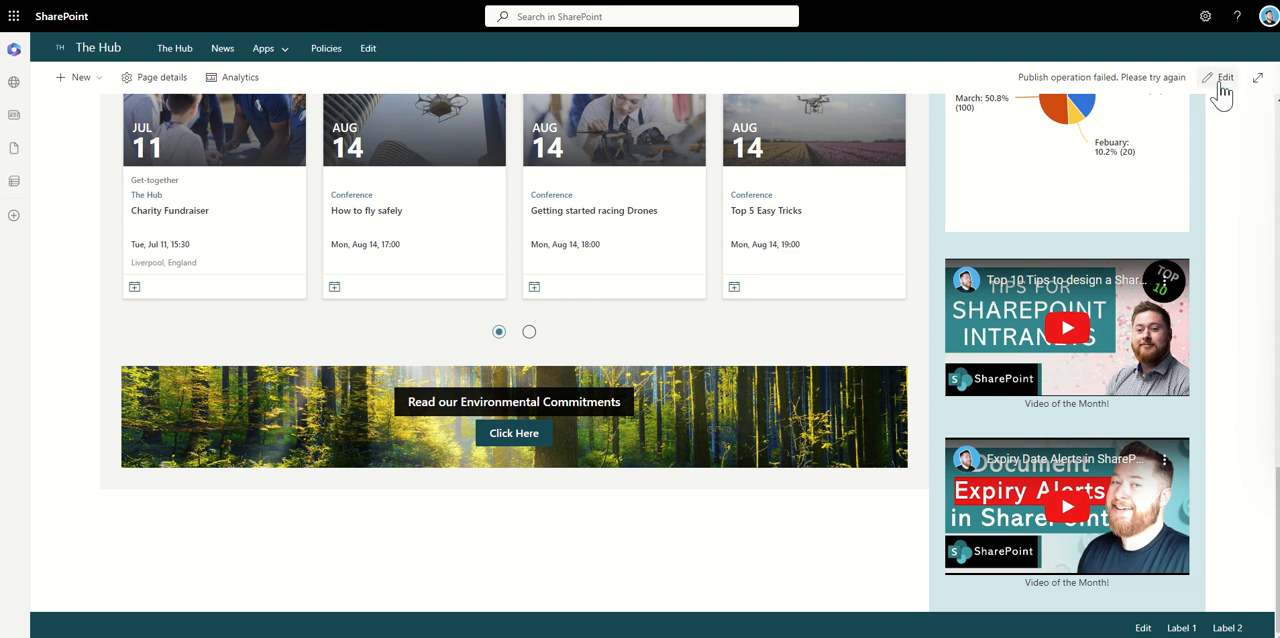
Step: Add a spacer web part above the environmental banner and drag it taller
click(1224, 76)
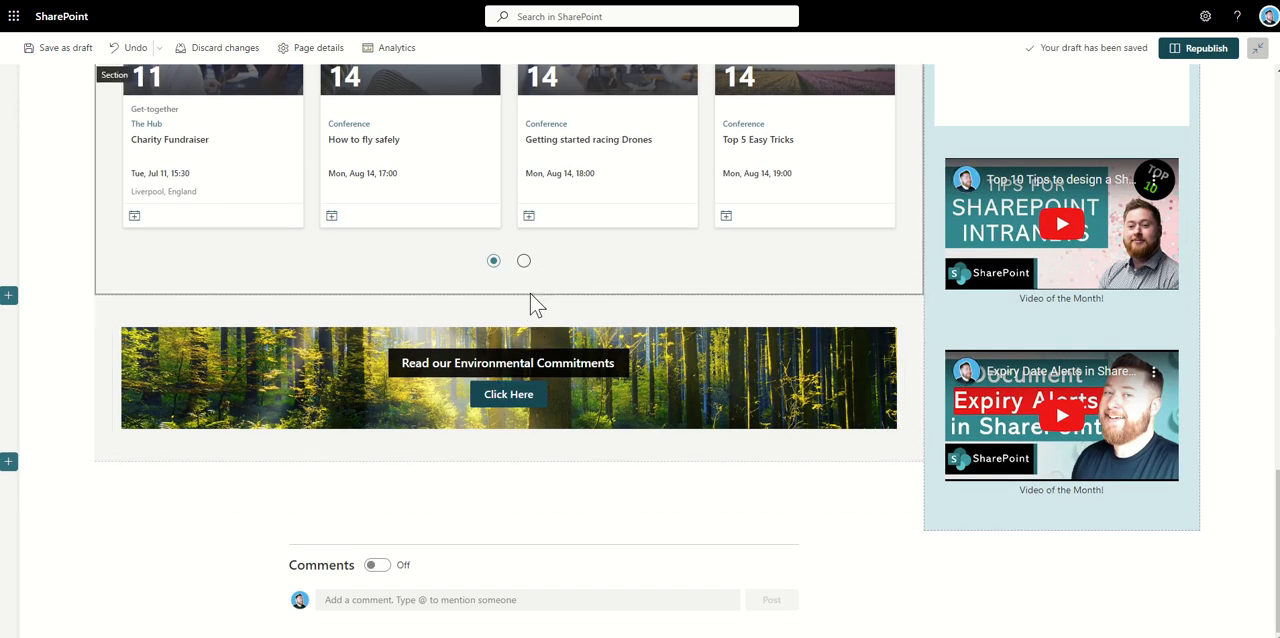
mouse_move(508, 304)
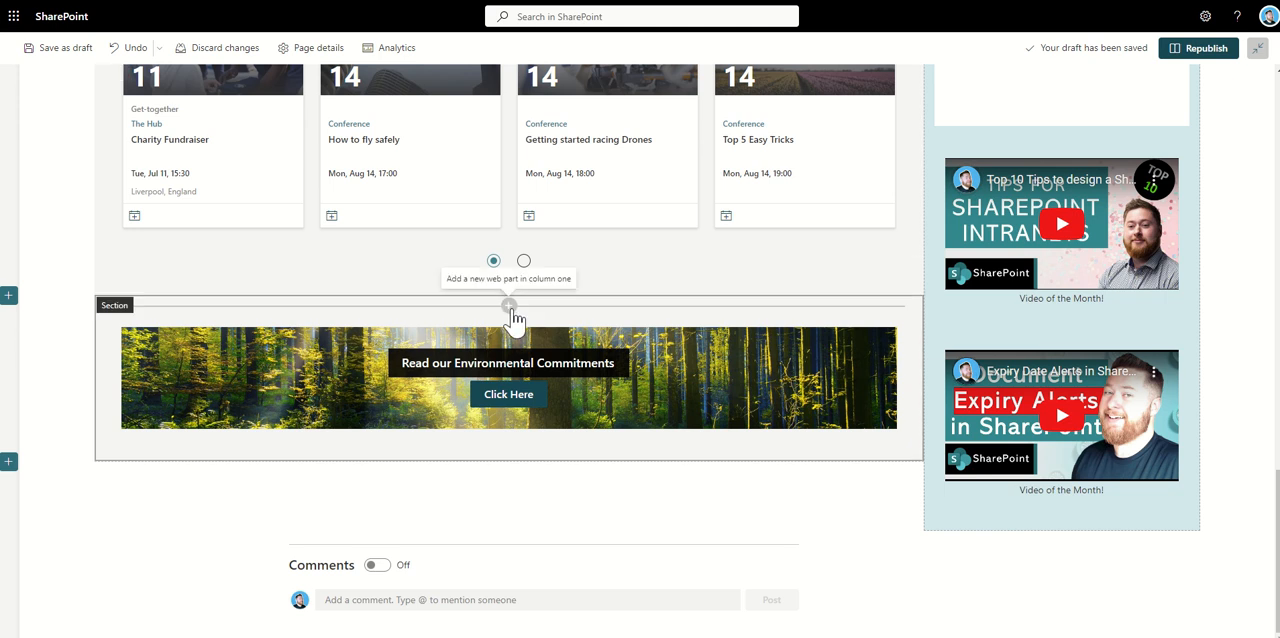
click(508, 304)
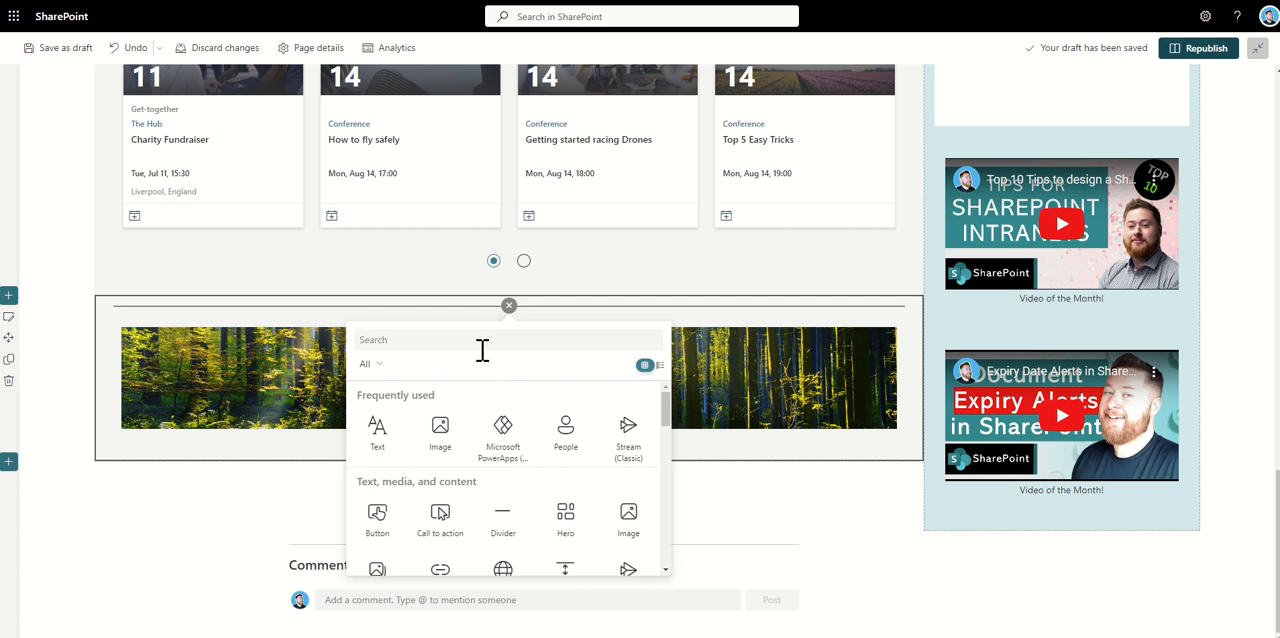
text(spac)
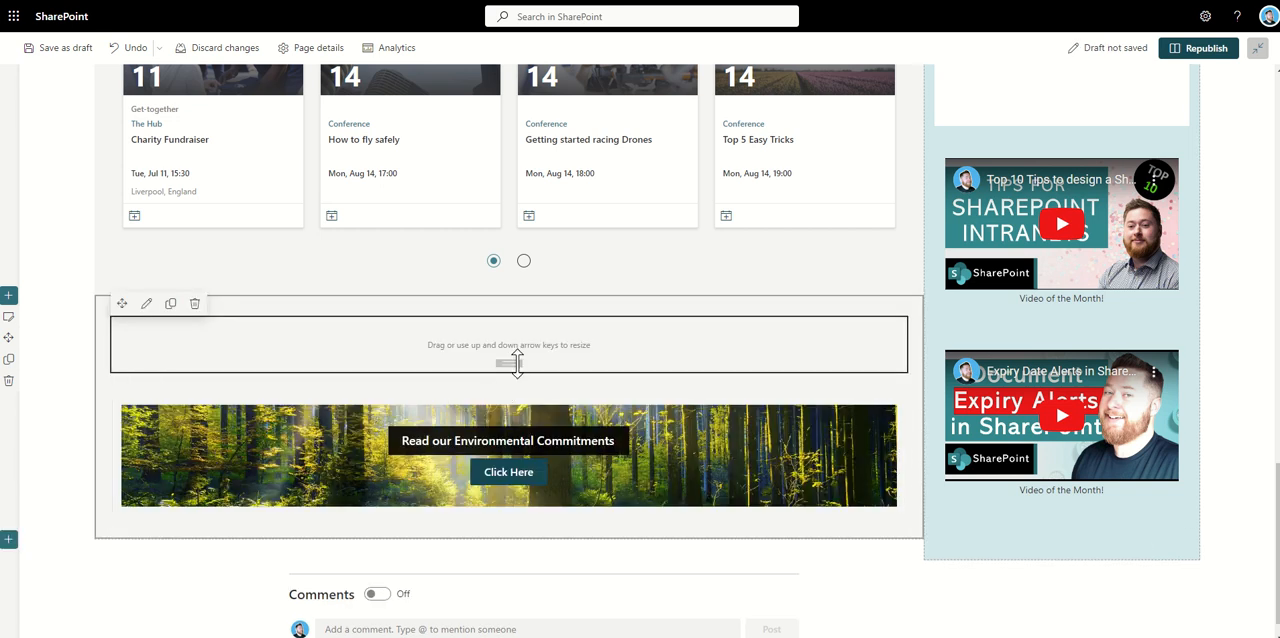
drag(516, 362, 512, 376)
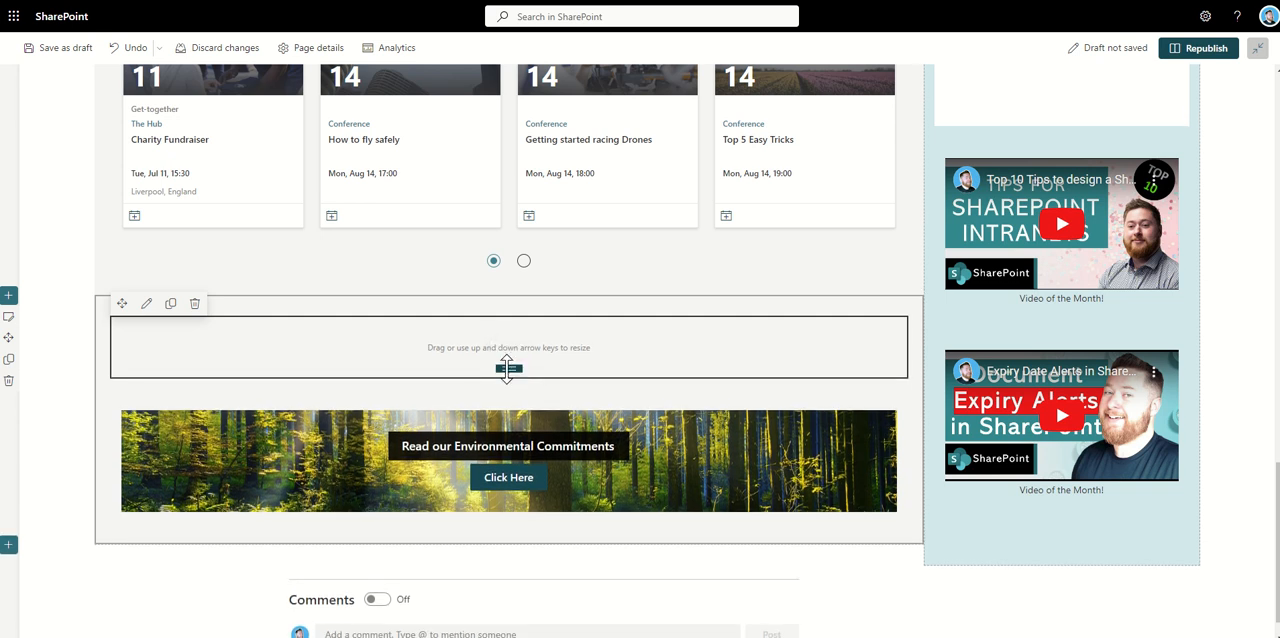
drag(508, 368, 508, 382)
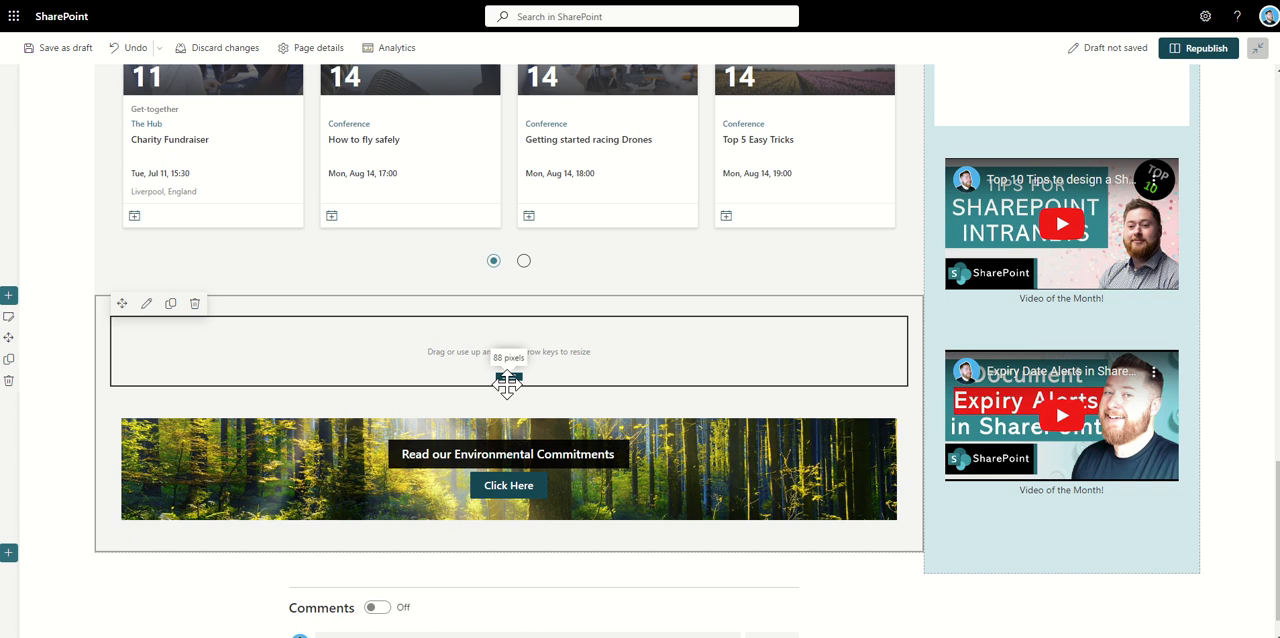
drag(508, 380, 508, 388)
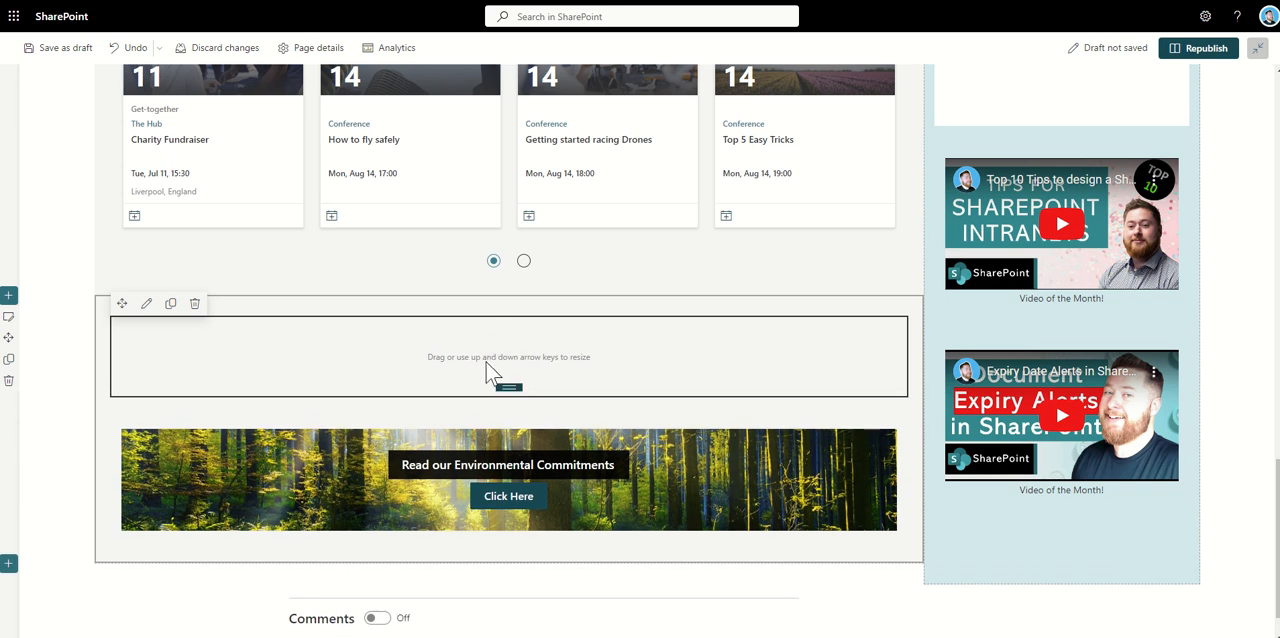
mouse_move(1206, 48)
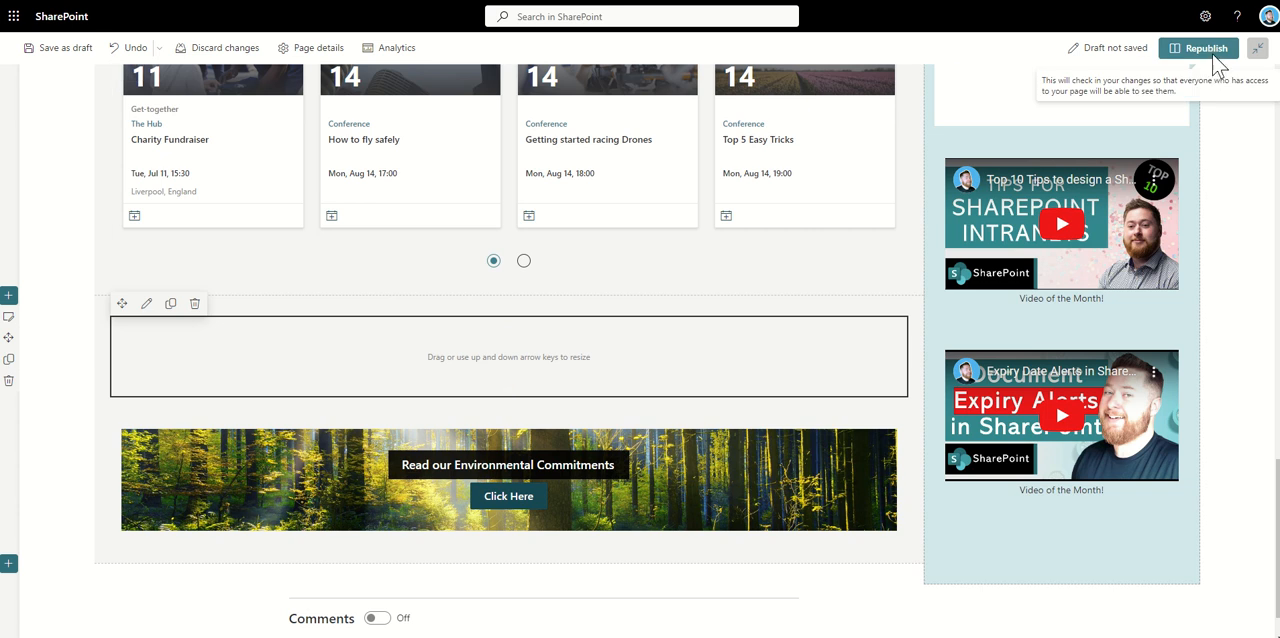
Step: Republish the Hub home page with the added spacing
click(1200, 48)
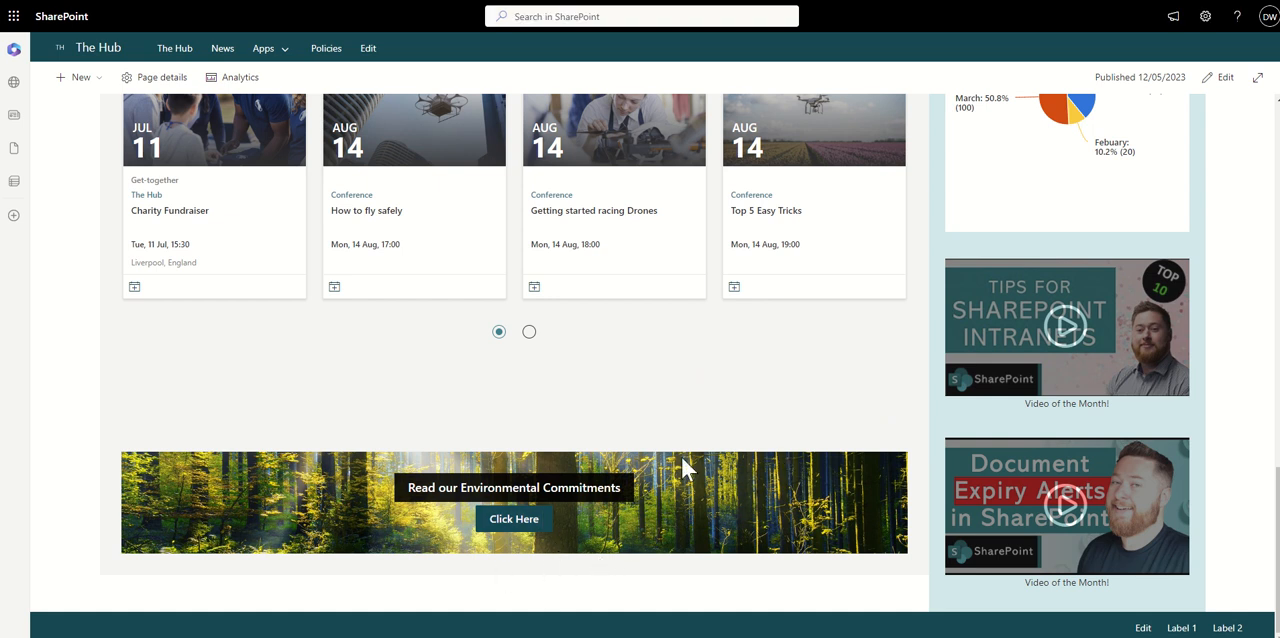
click(1224, 76)
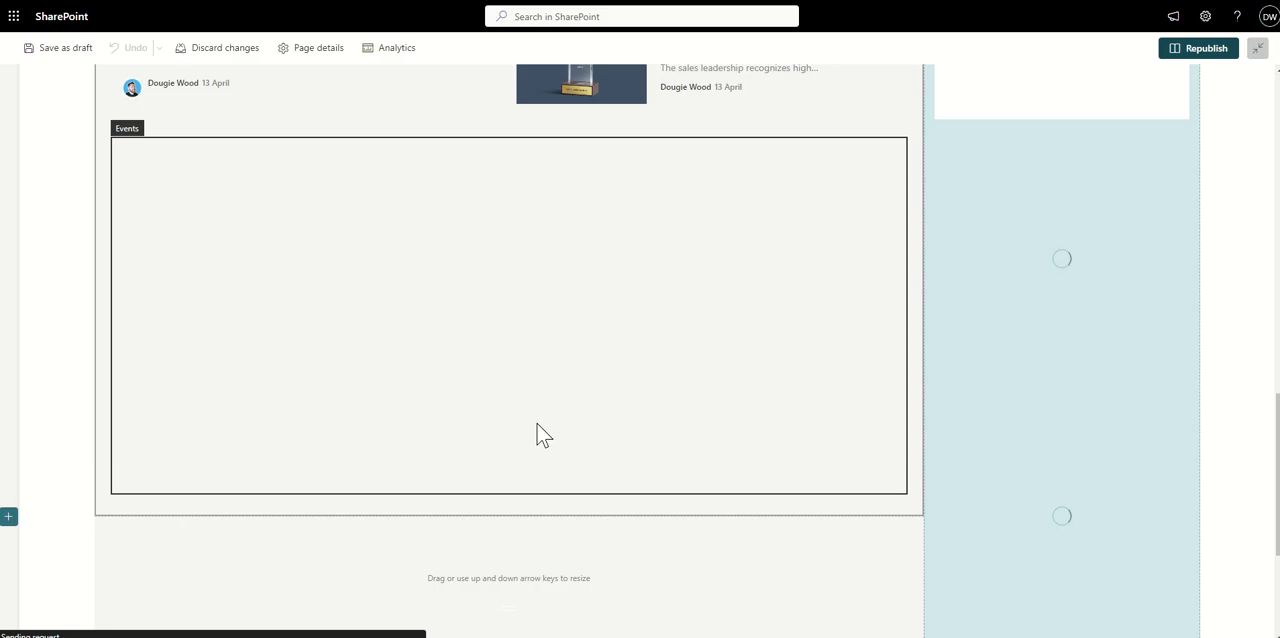
scroll(down, 3)
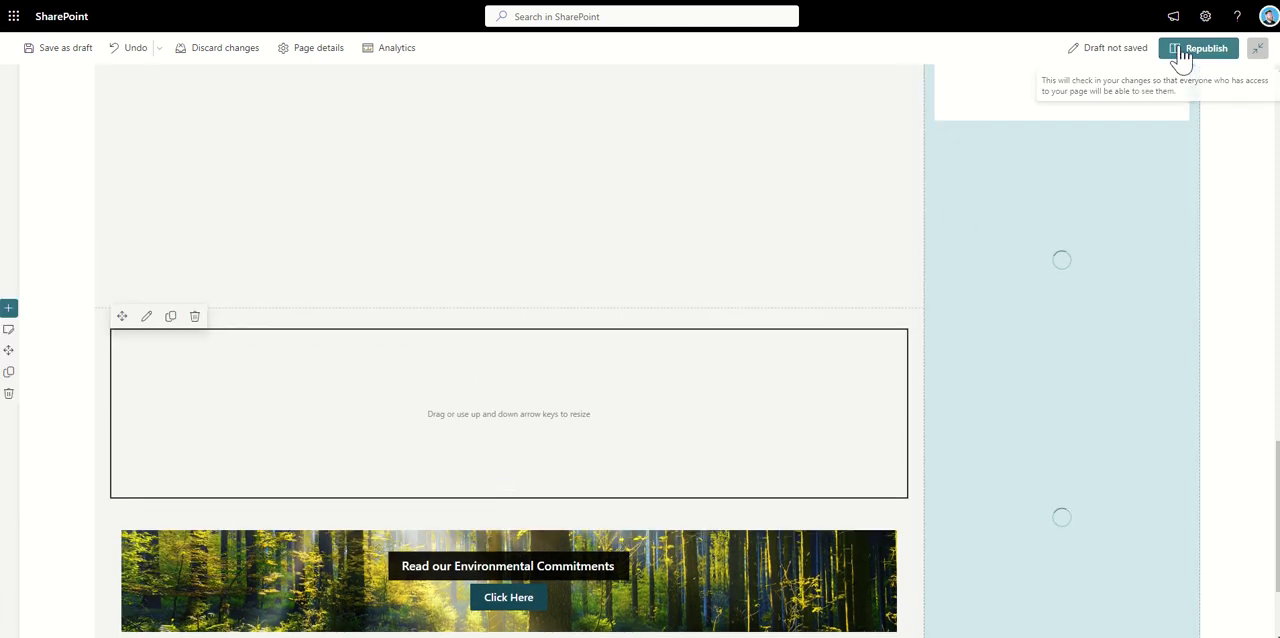
click(1200, 48)
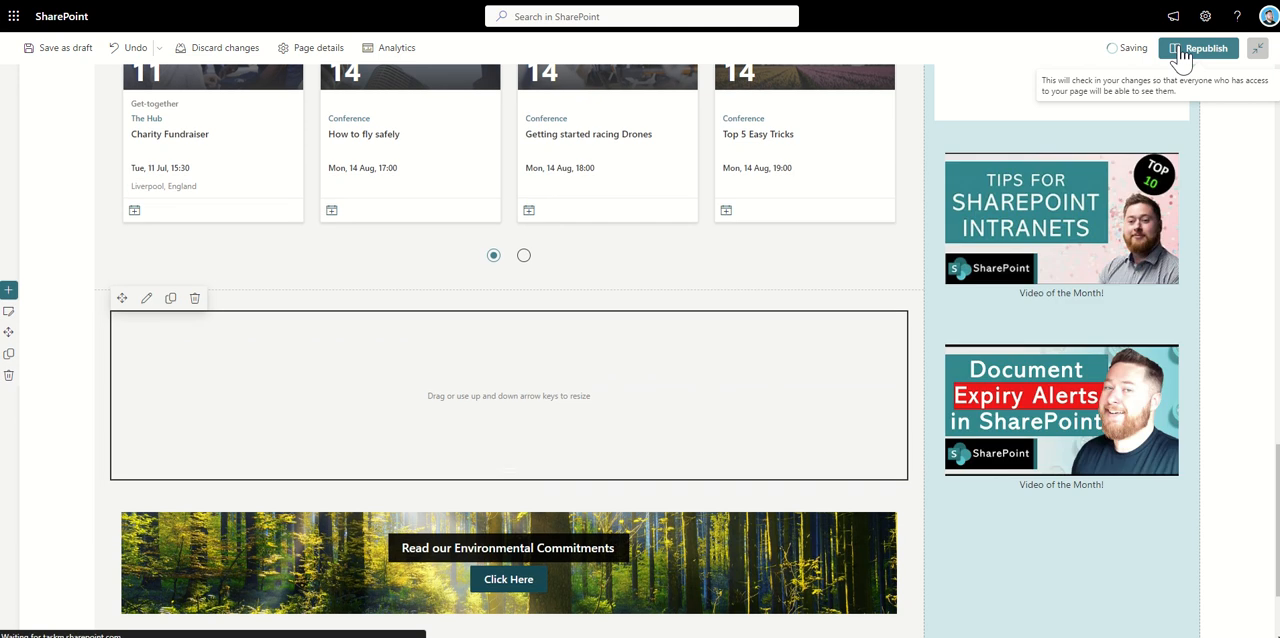
click(1204, 48)
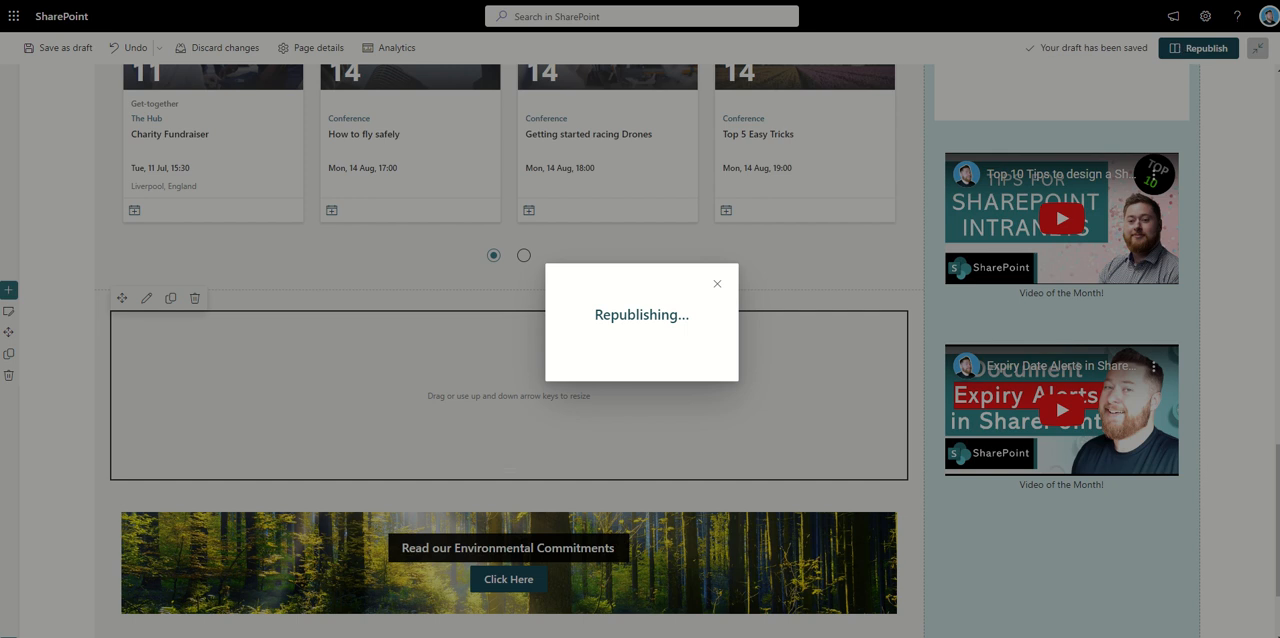
click(1196, 48)
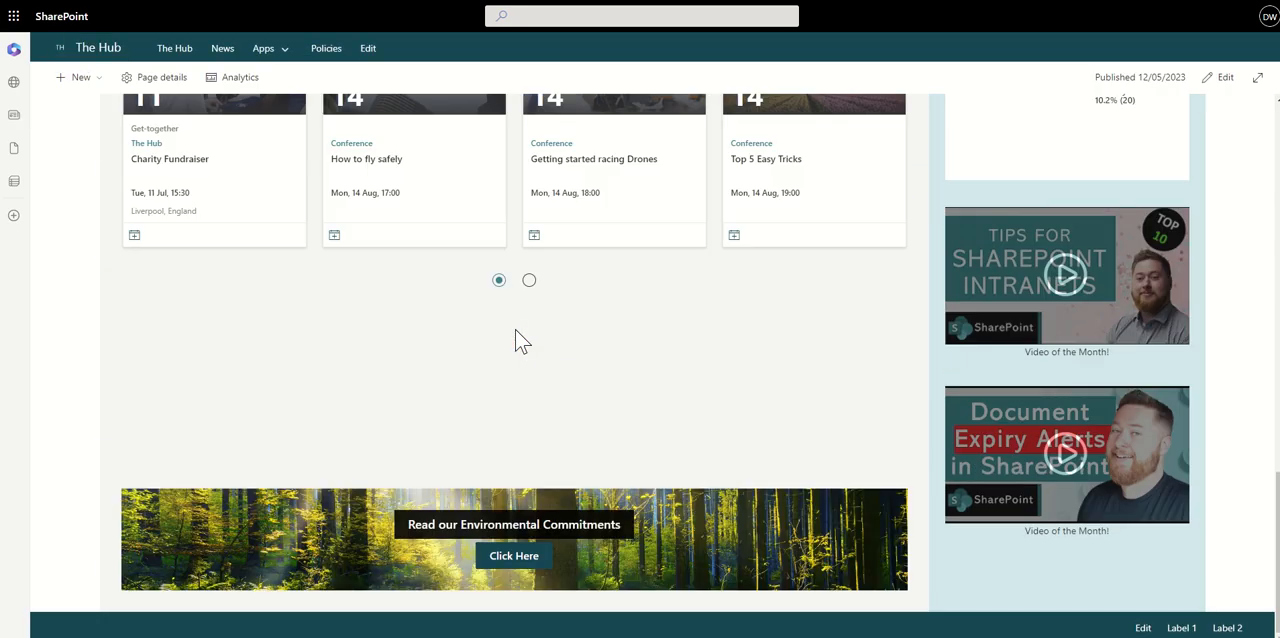
mouse_move(586, 368)
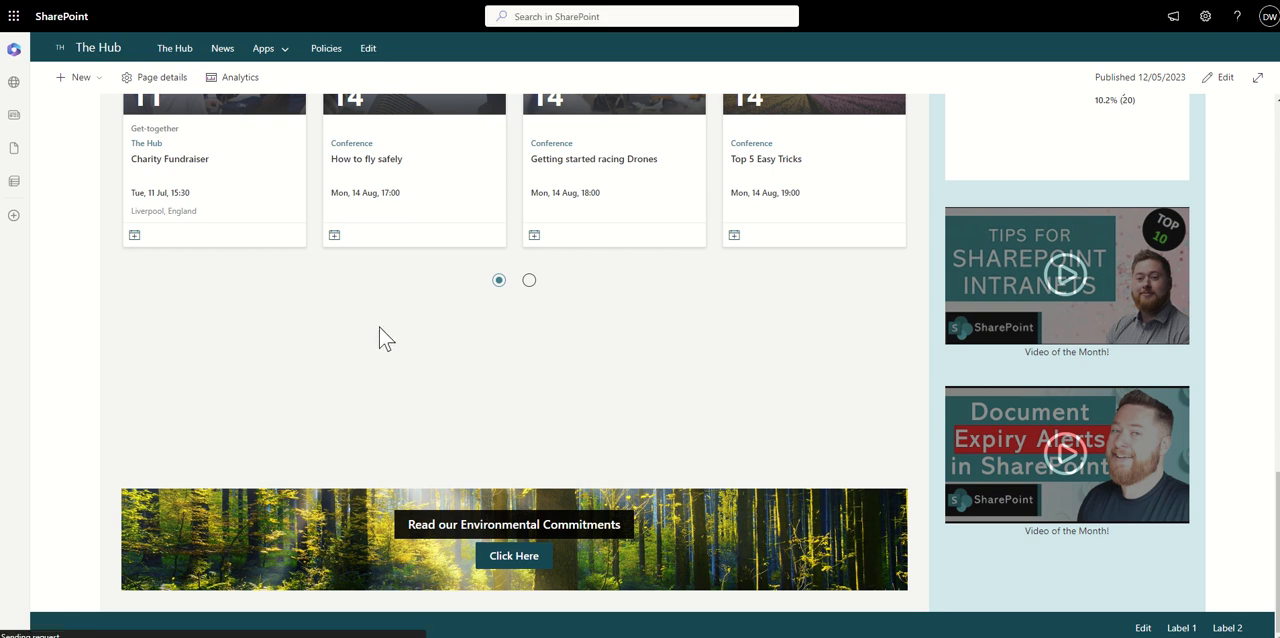
mouse_move(384, 356)
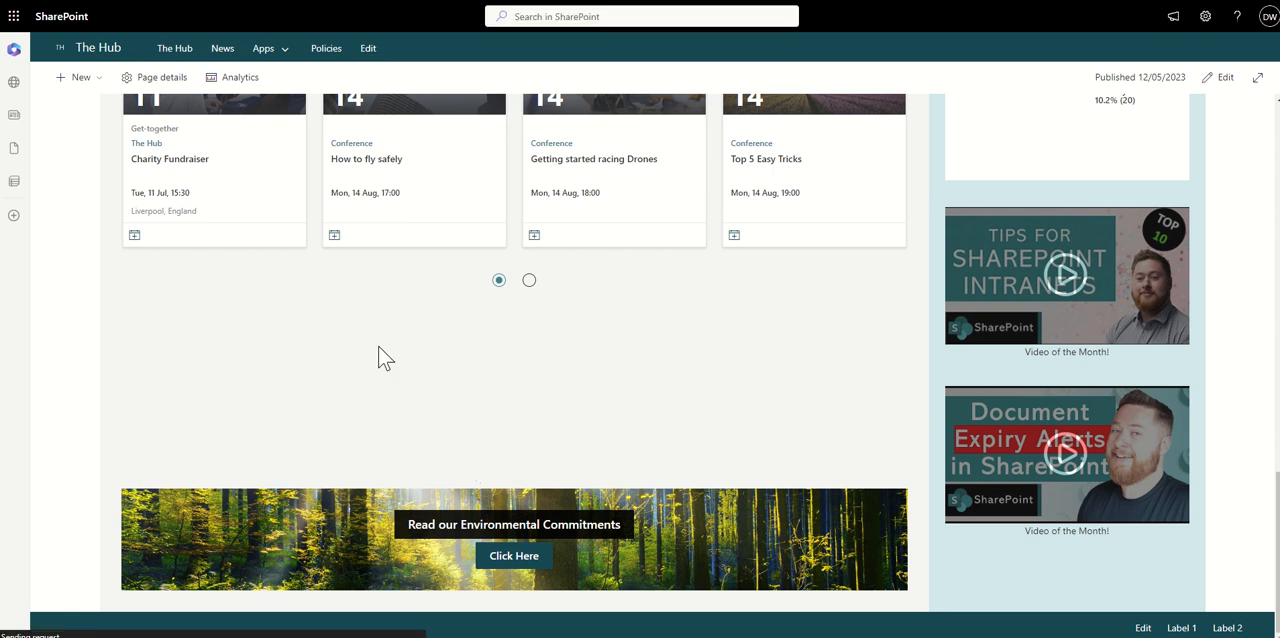
mouse_move(424, 384)
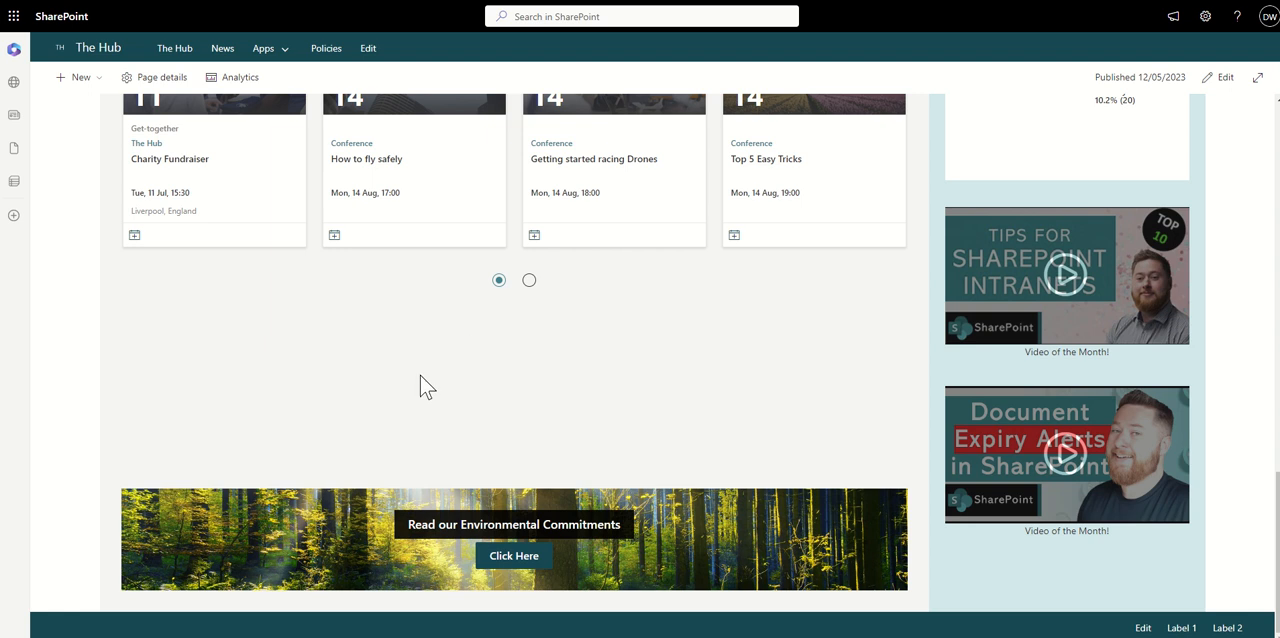
mouse_move(416, 360)
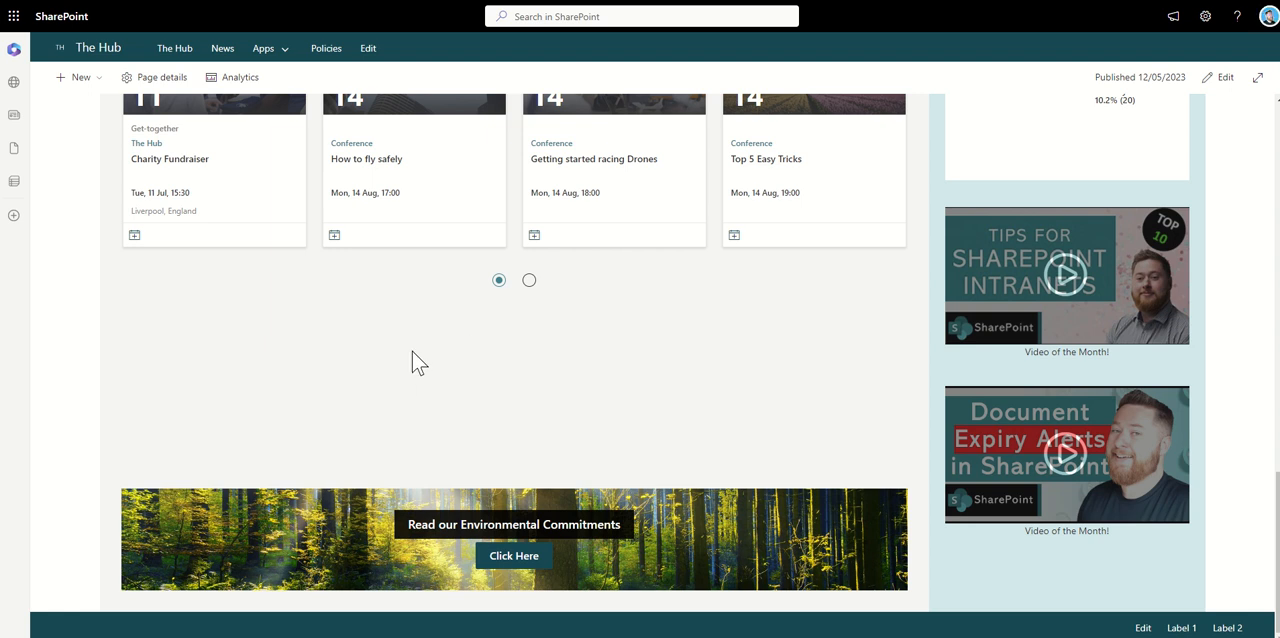
mouse_move(836, 358)
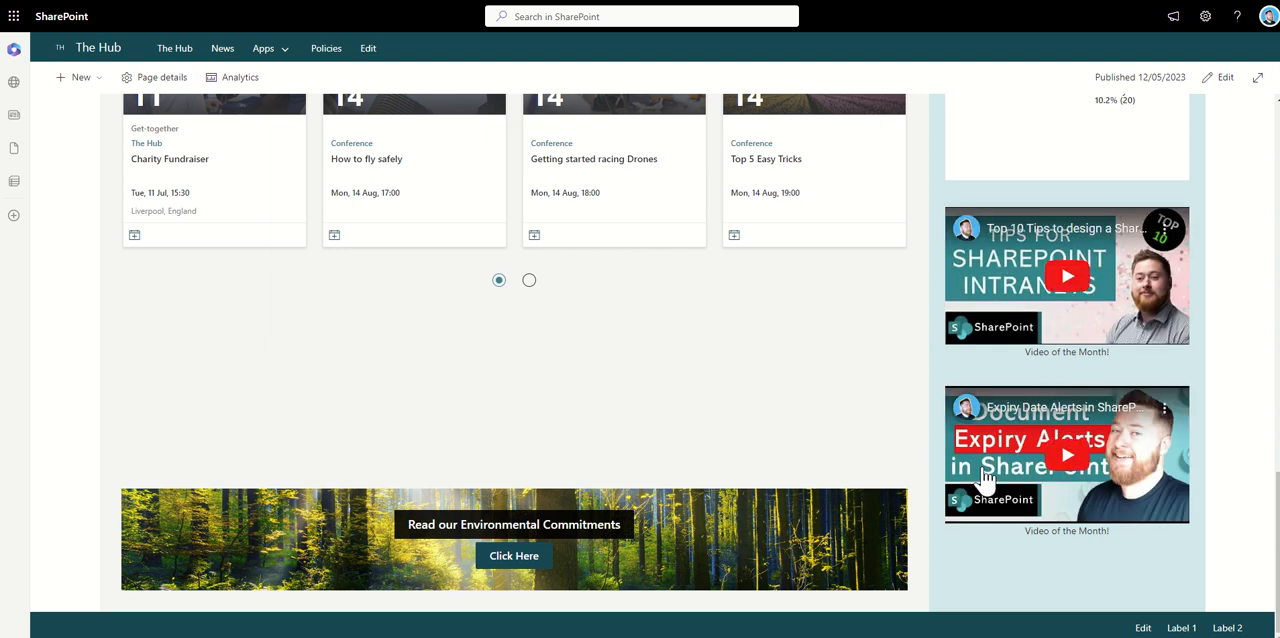
mouse_move(916, 402)
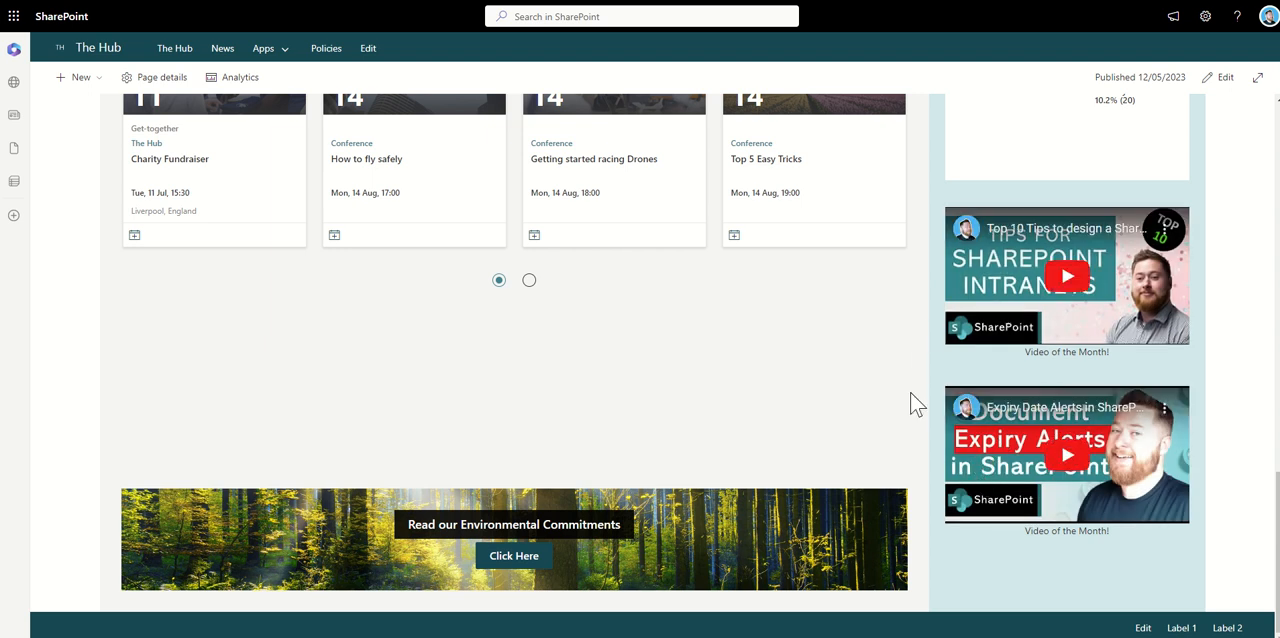
mouse_move(584, 420)
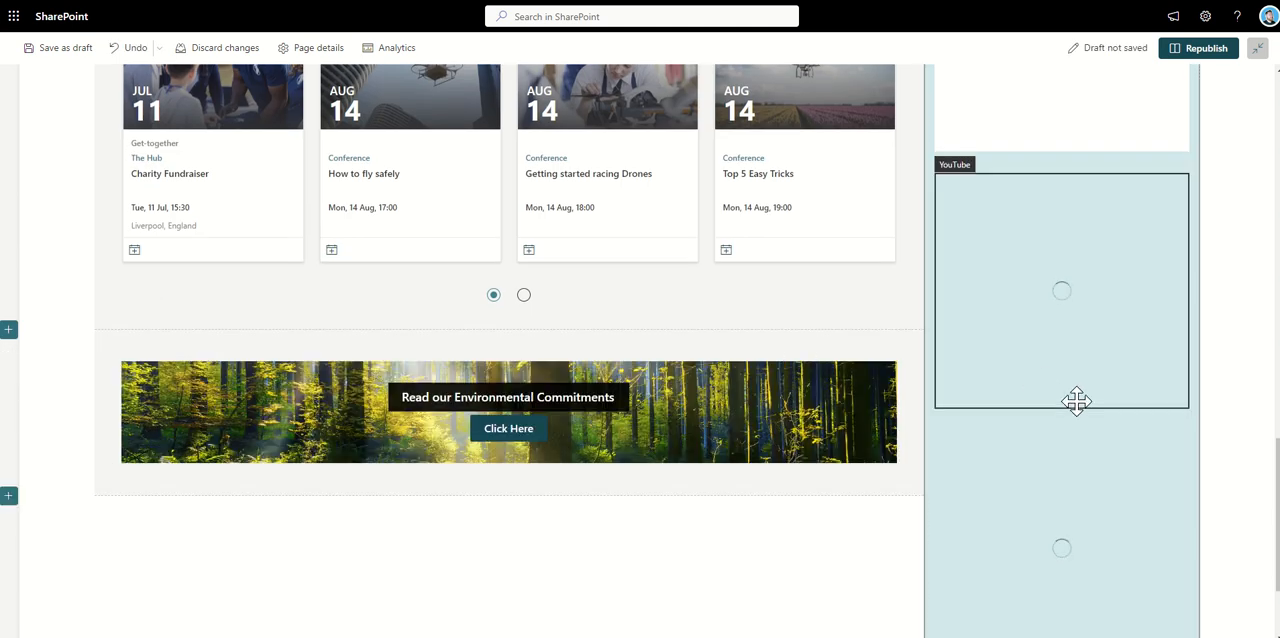
mouse_move(1044, 492)
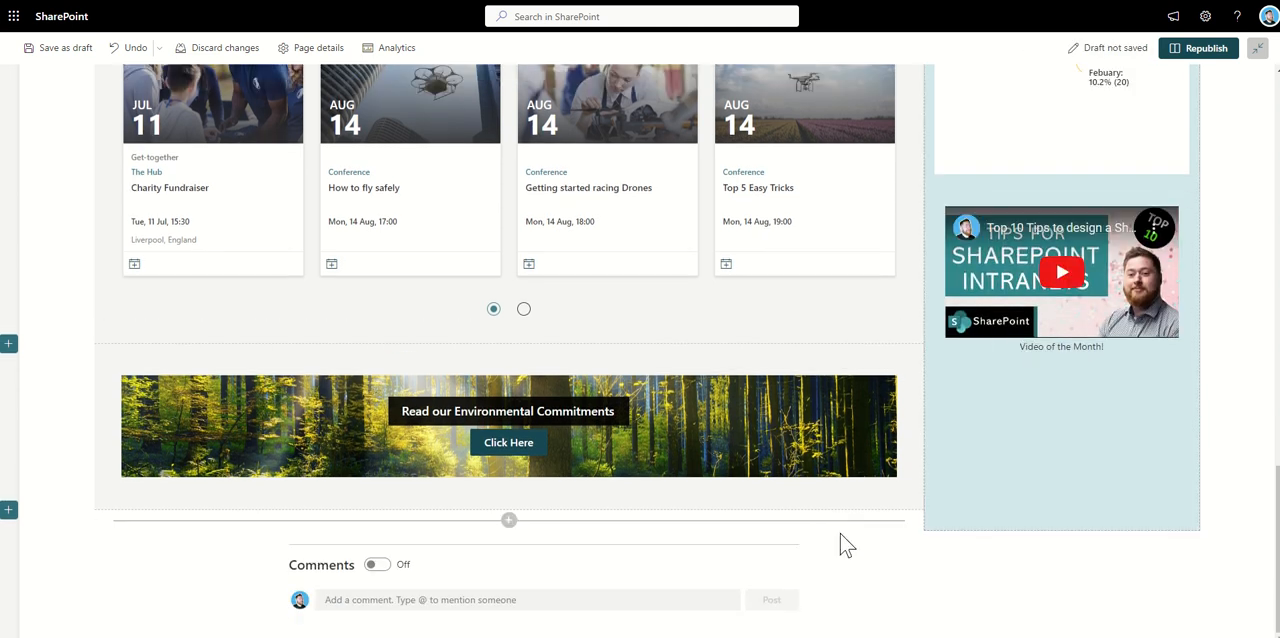
mouse_move(1198, 62)
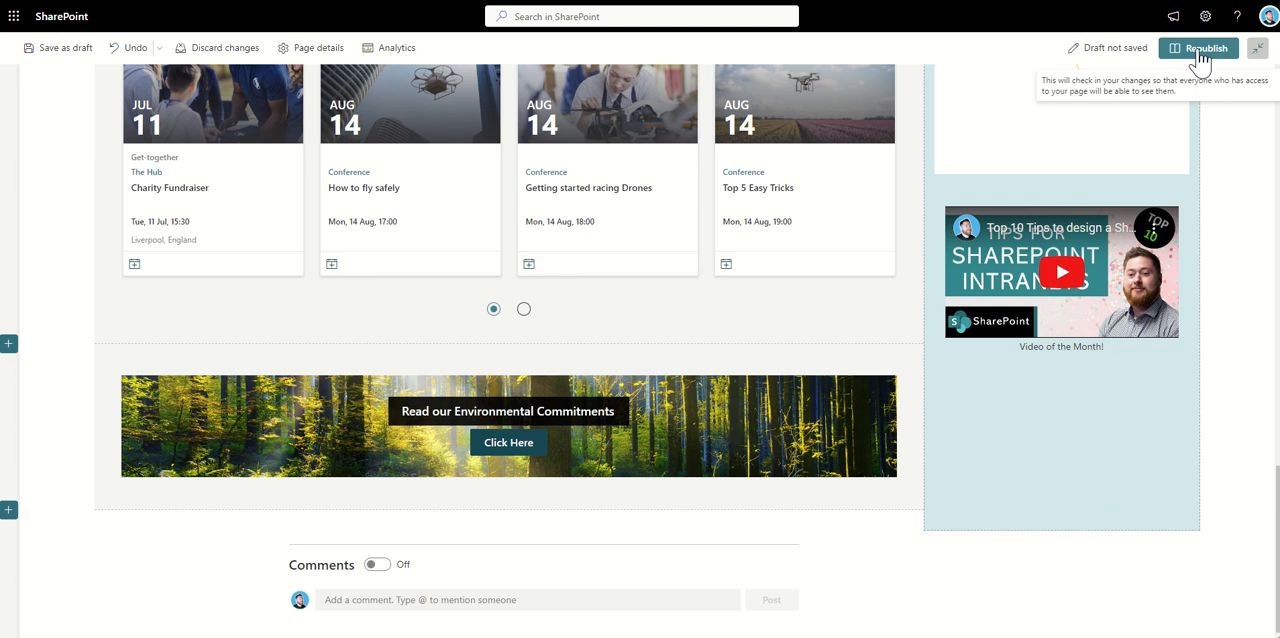
Step: Republish the page with the second YouTube video removed, leaving one Video of the Month
click(1200, 48)
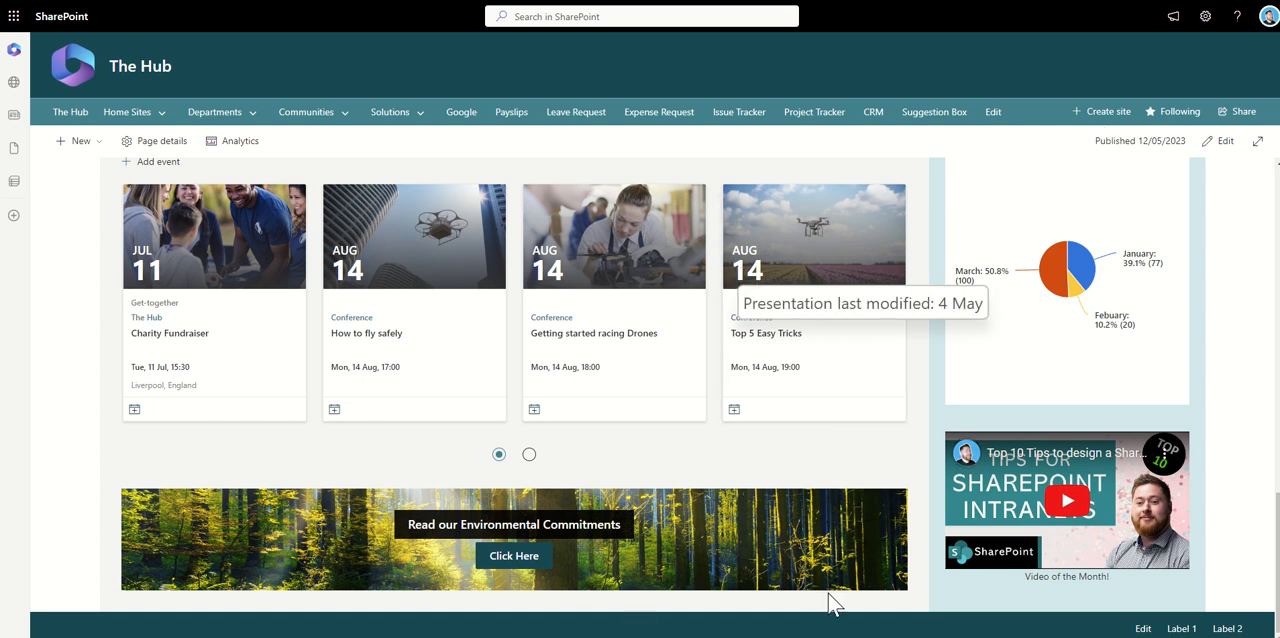
mouse_move(828, 584)
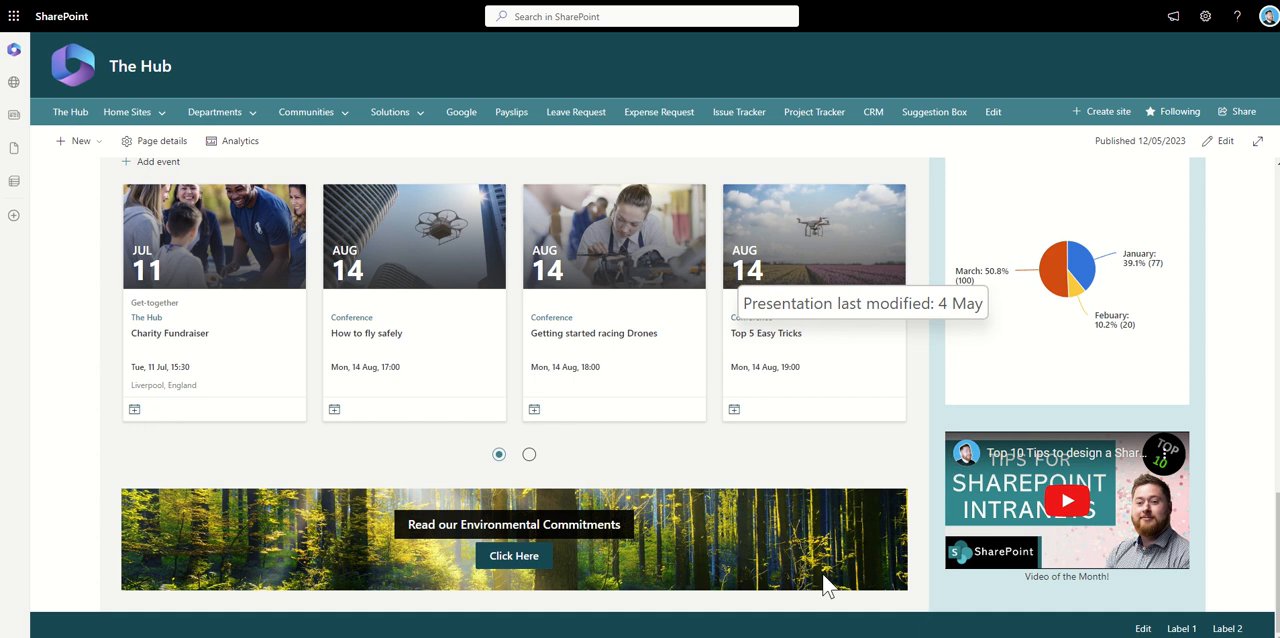
mouse_move(1222, 368)
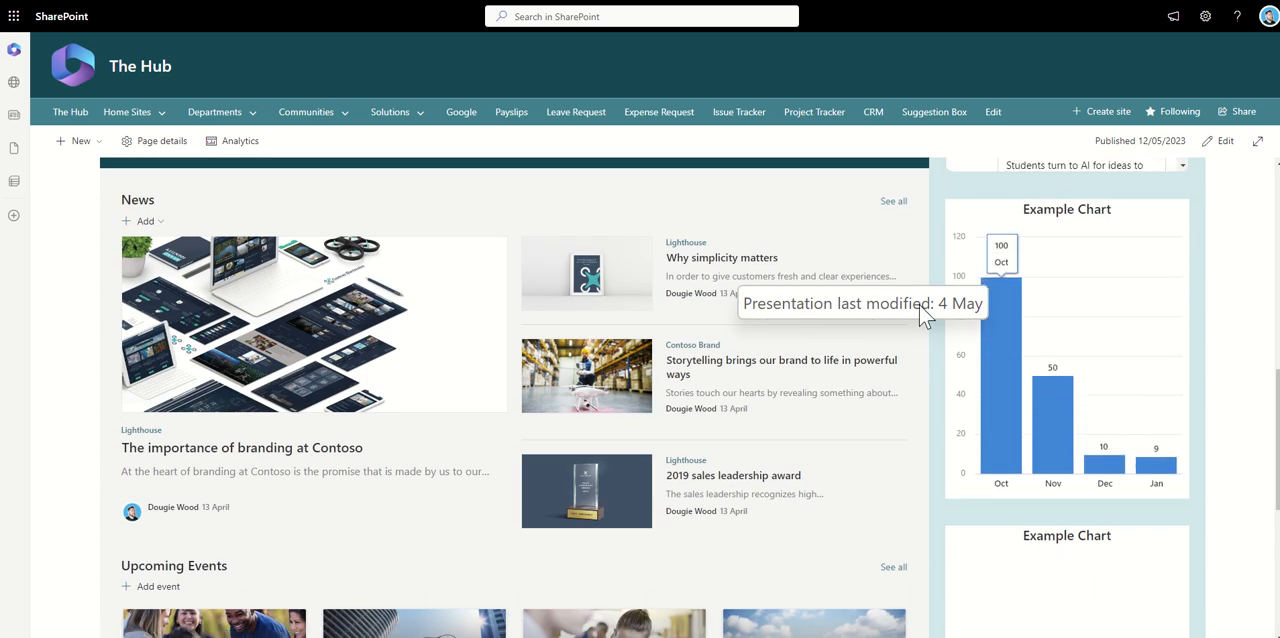
scroll(down, 3)
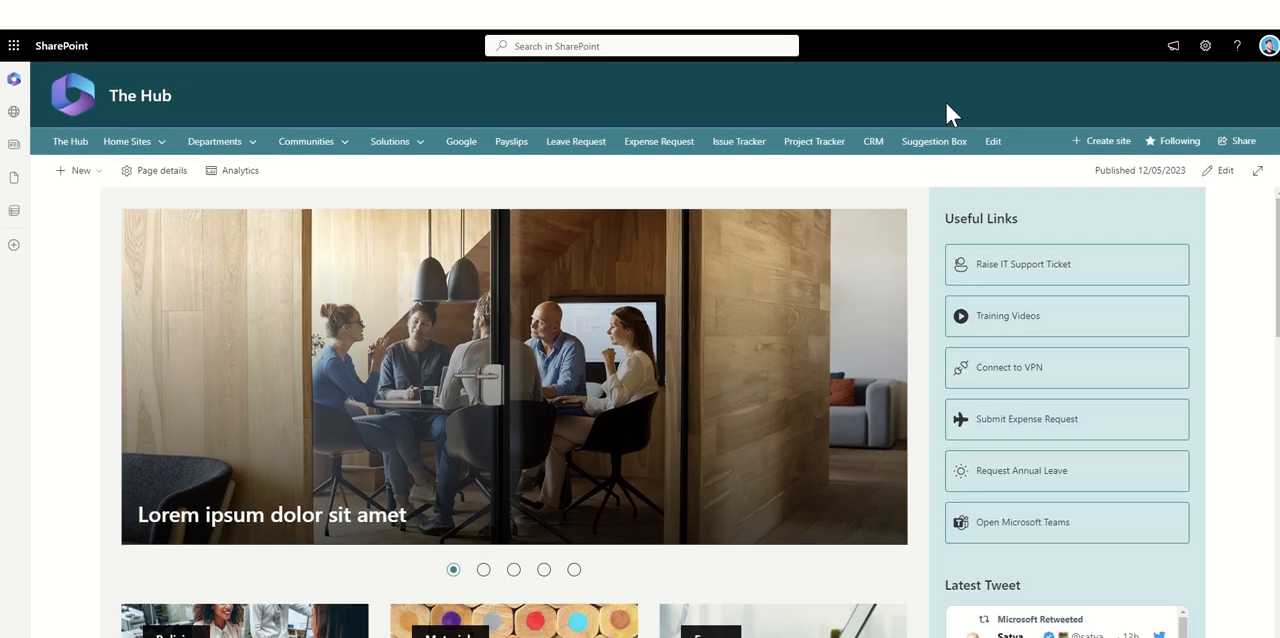
scroll(down, 3)
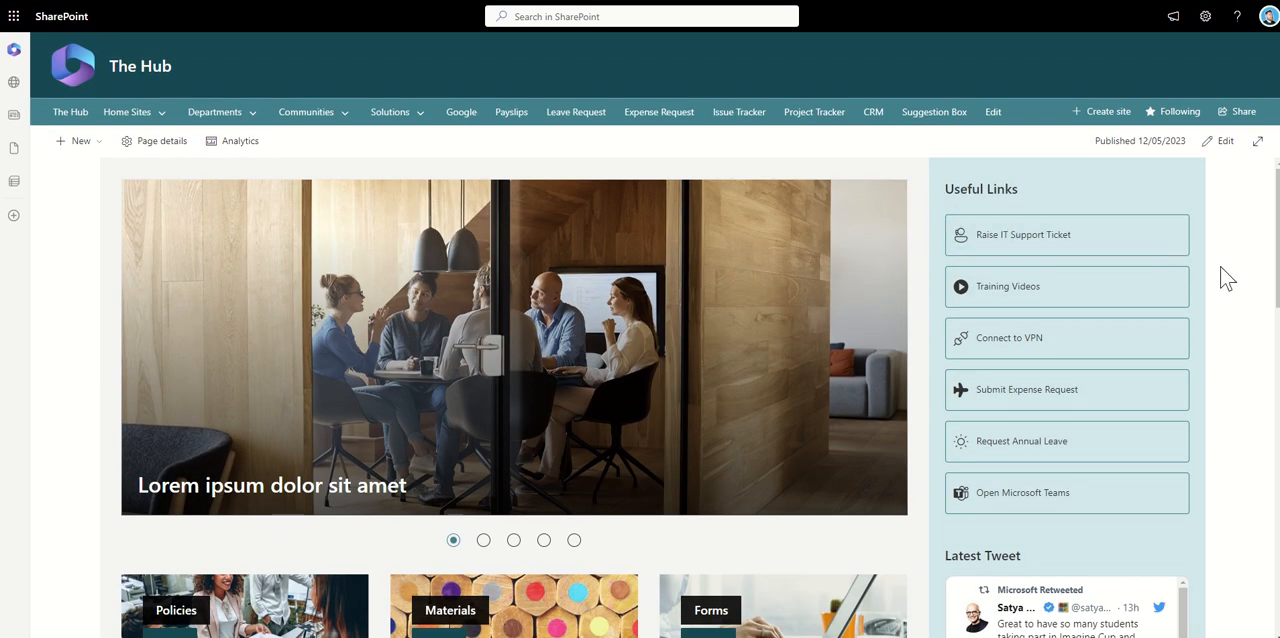
click(484, 540)
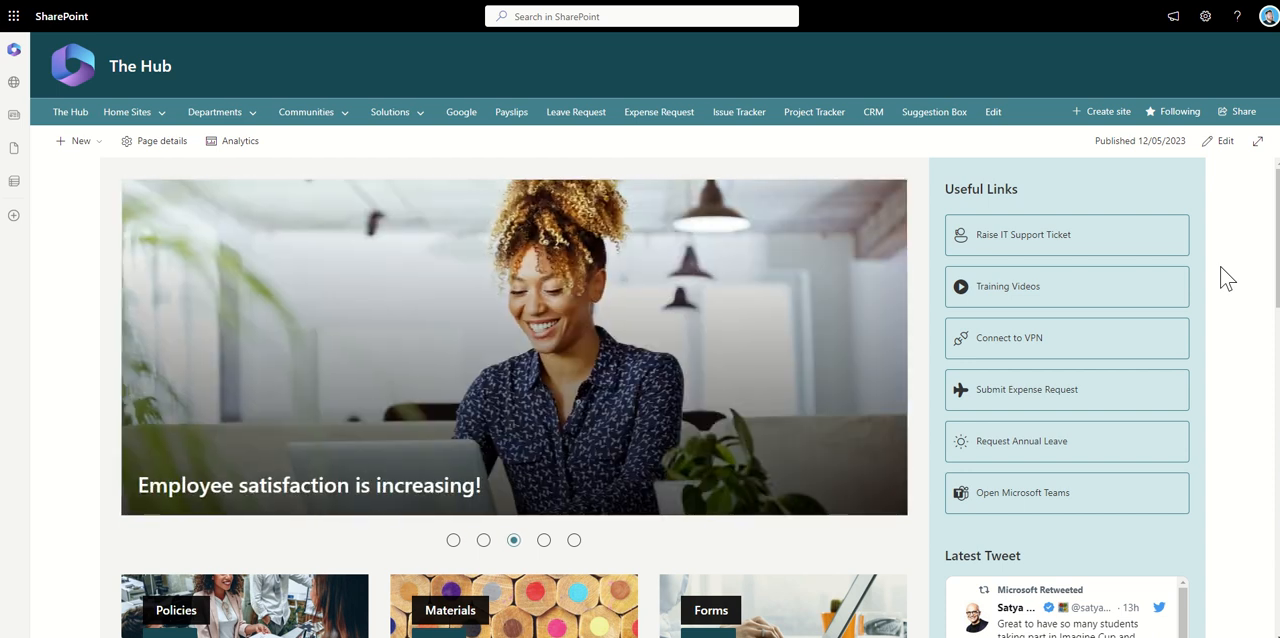
click(544, 540)
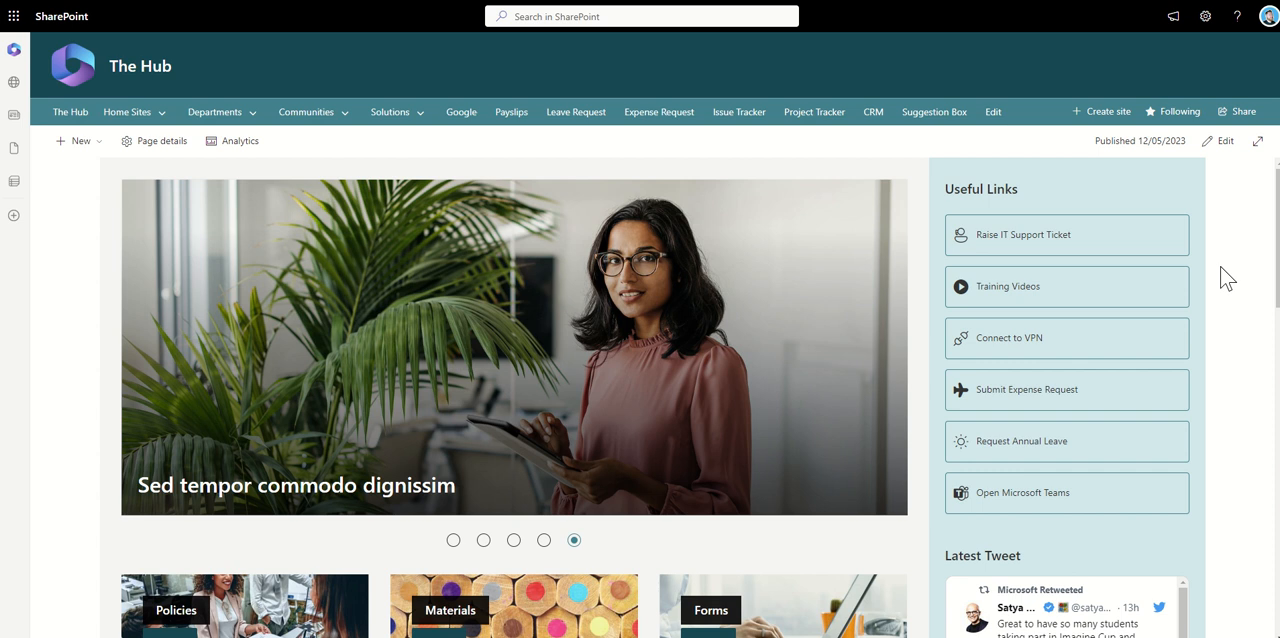
click(452, 540)
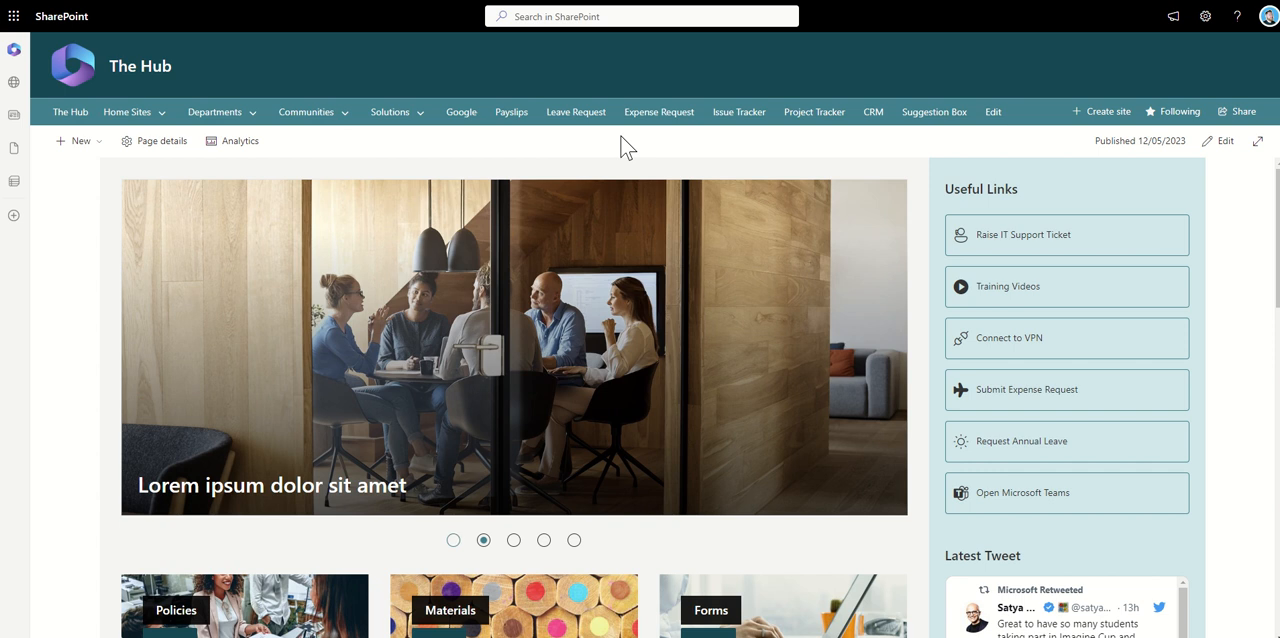
click(132, 112)
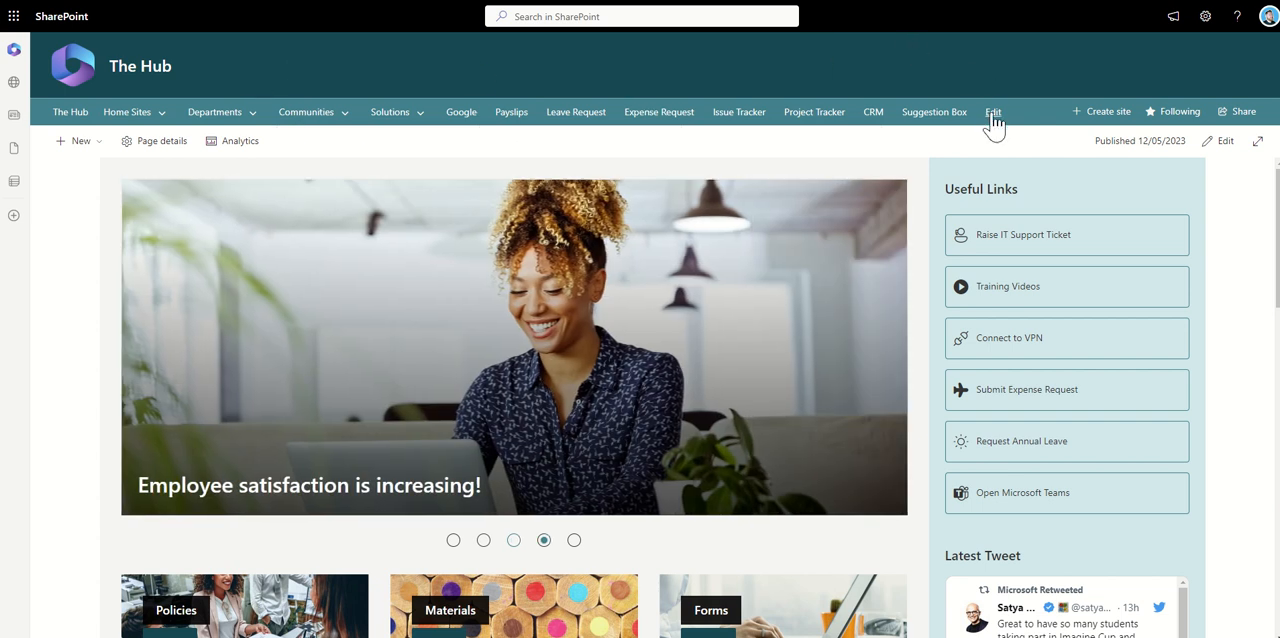
Step: Edit the hub navigation and start adding a new item below Initiative
click(1000, 112)
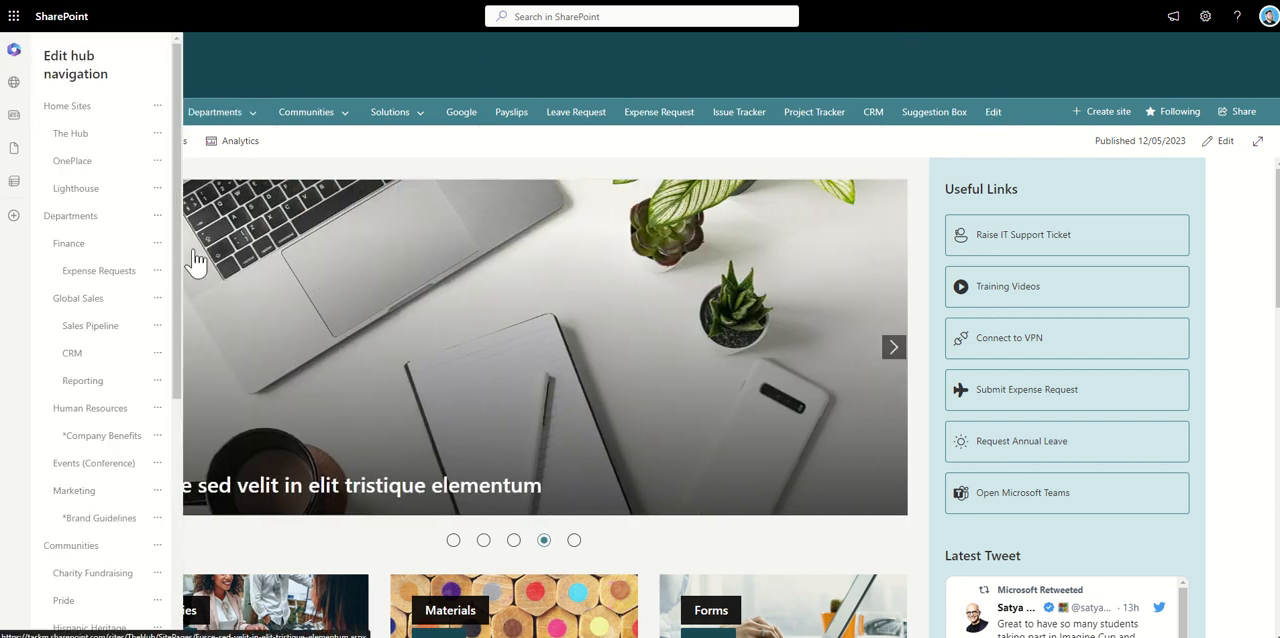
click(216, 112)
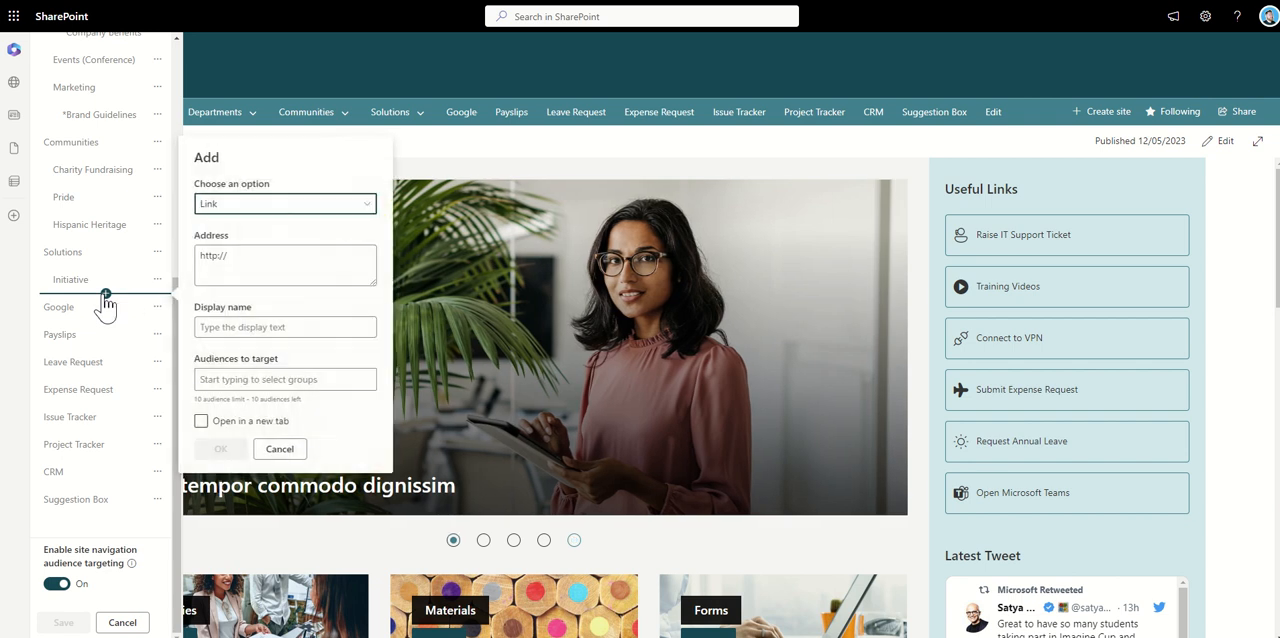
Step: Add a Label entry named 'Apps' to the hub navigation
click(284, 204)
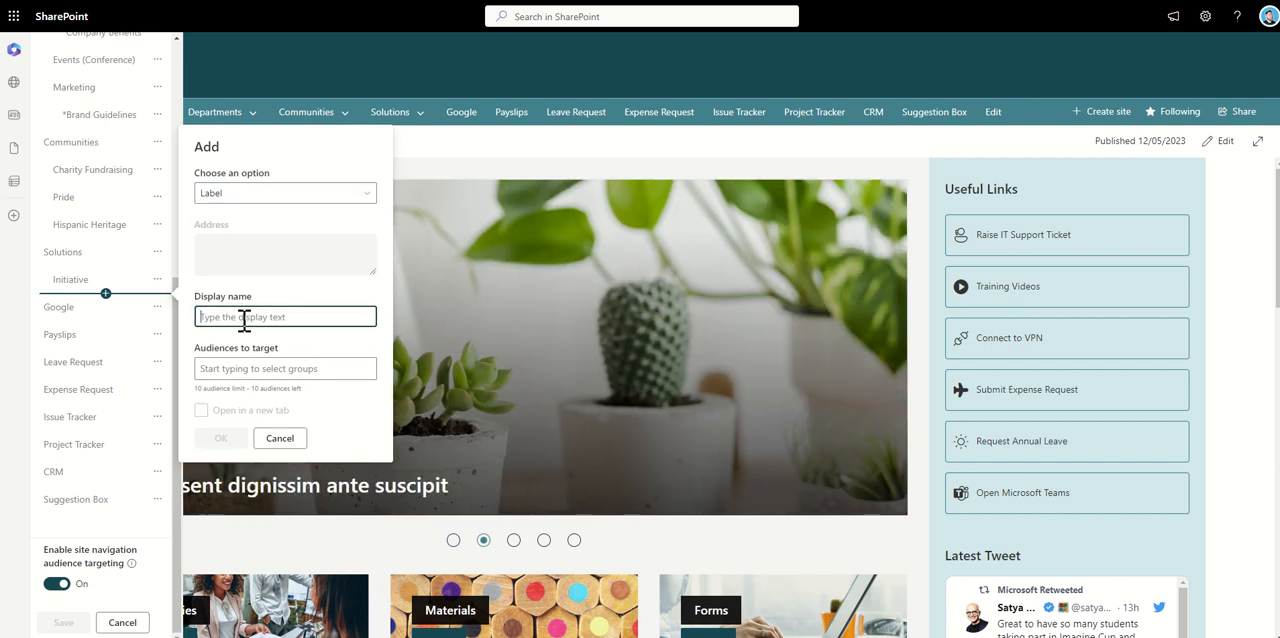
text(Apps)
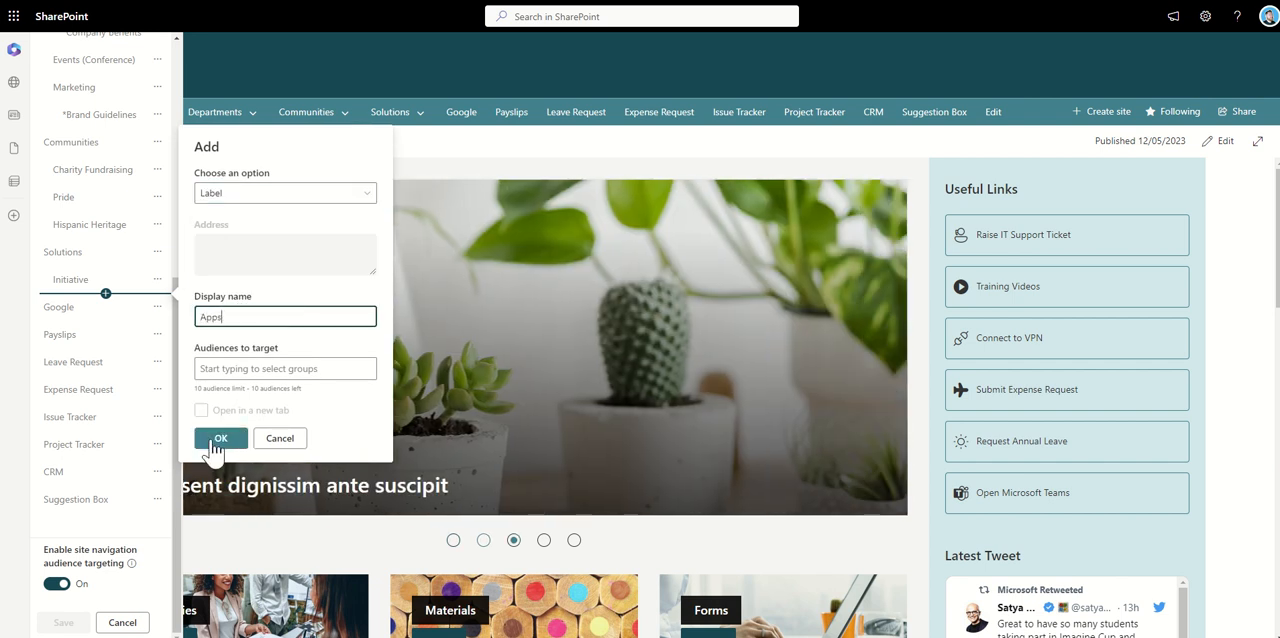
click(220, 438)
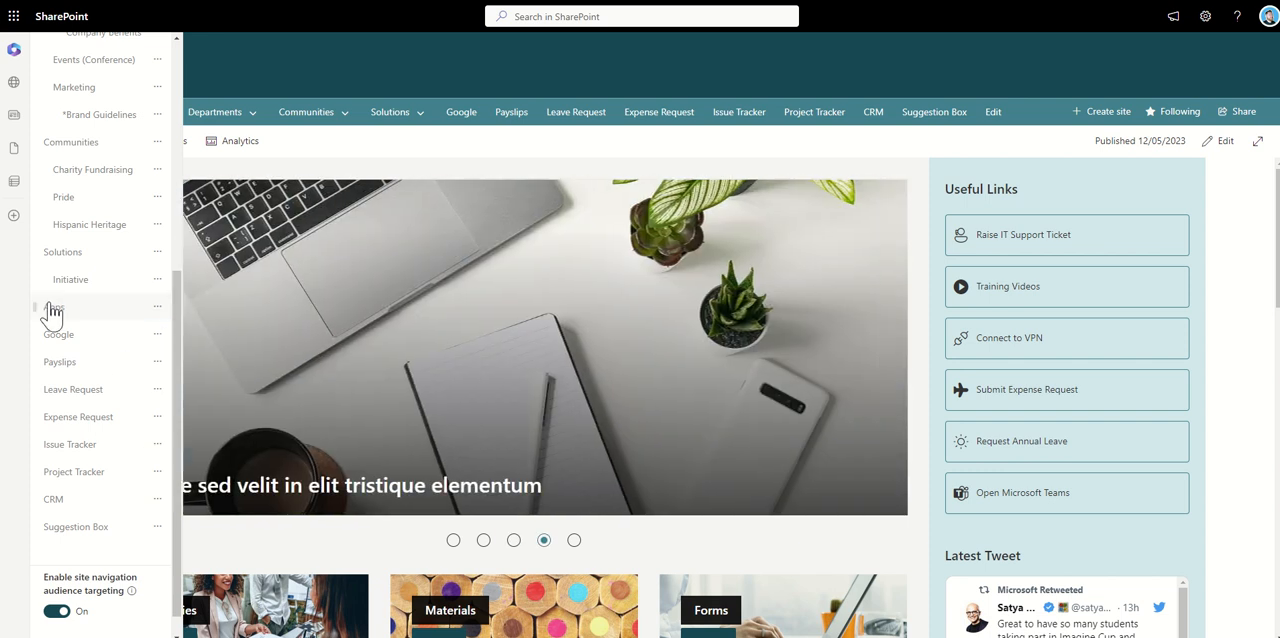
Step: Nest Google, Payslips and the other tool links under Apps and save the navigation
click(156, 334)
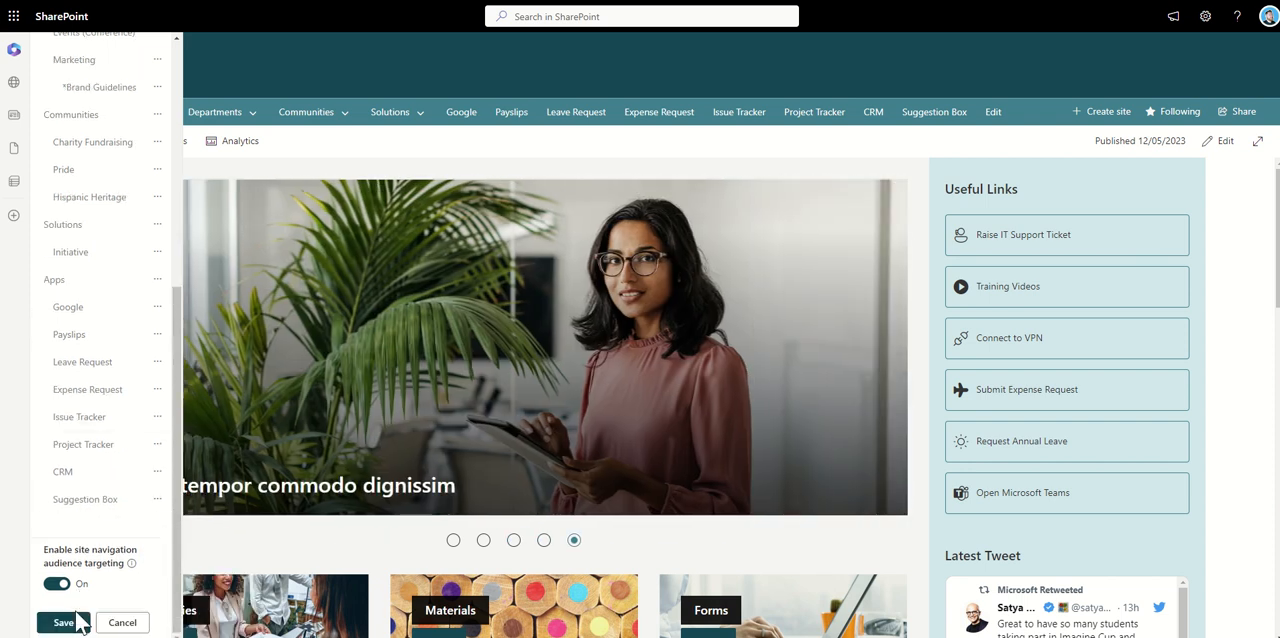
click(60, 622)
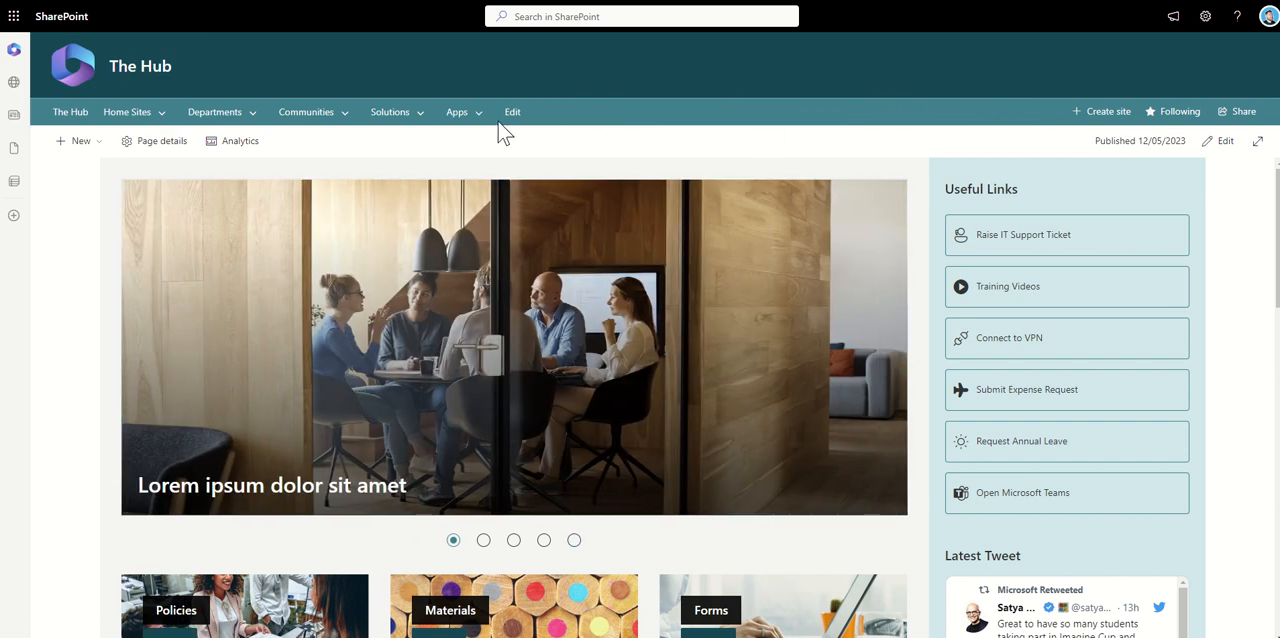
click(460, 112)
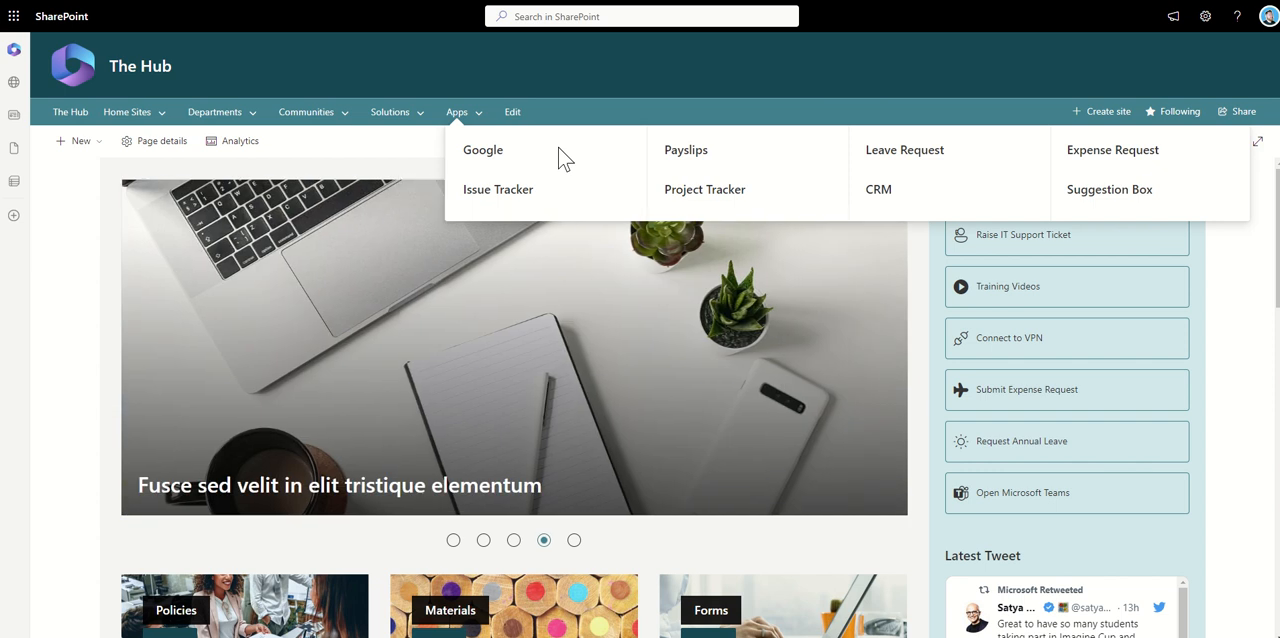
Step: Browse the Apps and Departments menus and go to the Events Calendar page
click(574, 540)
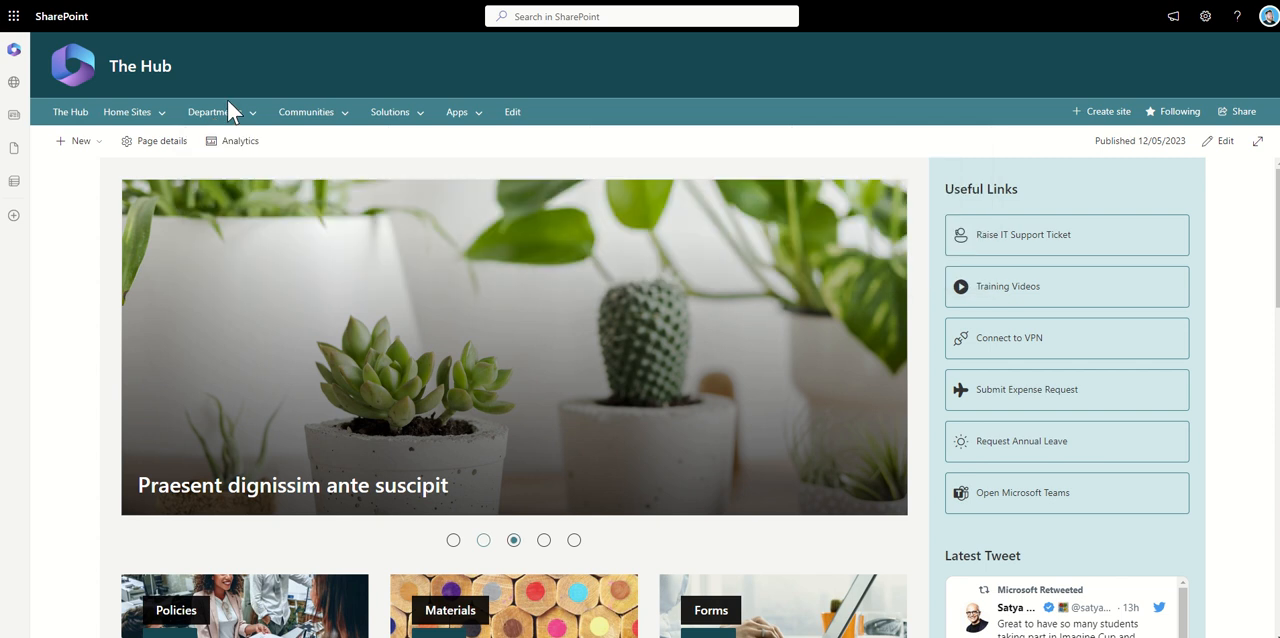
click(216, 112)
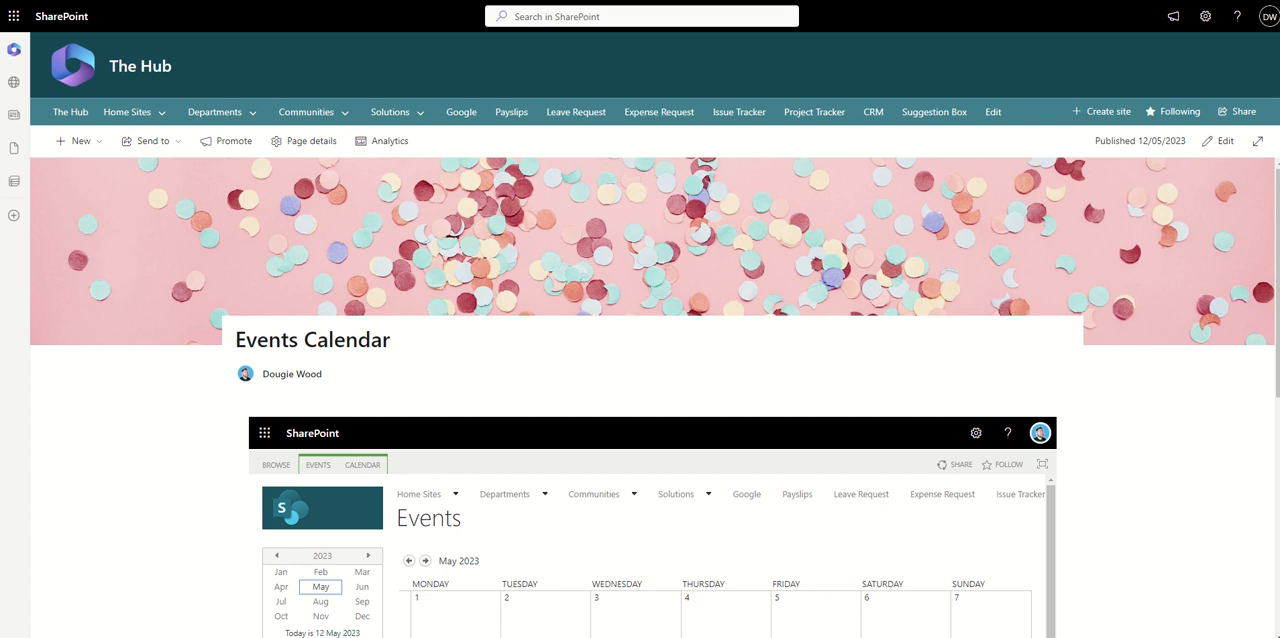
mouse_move(1184, 416)
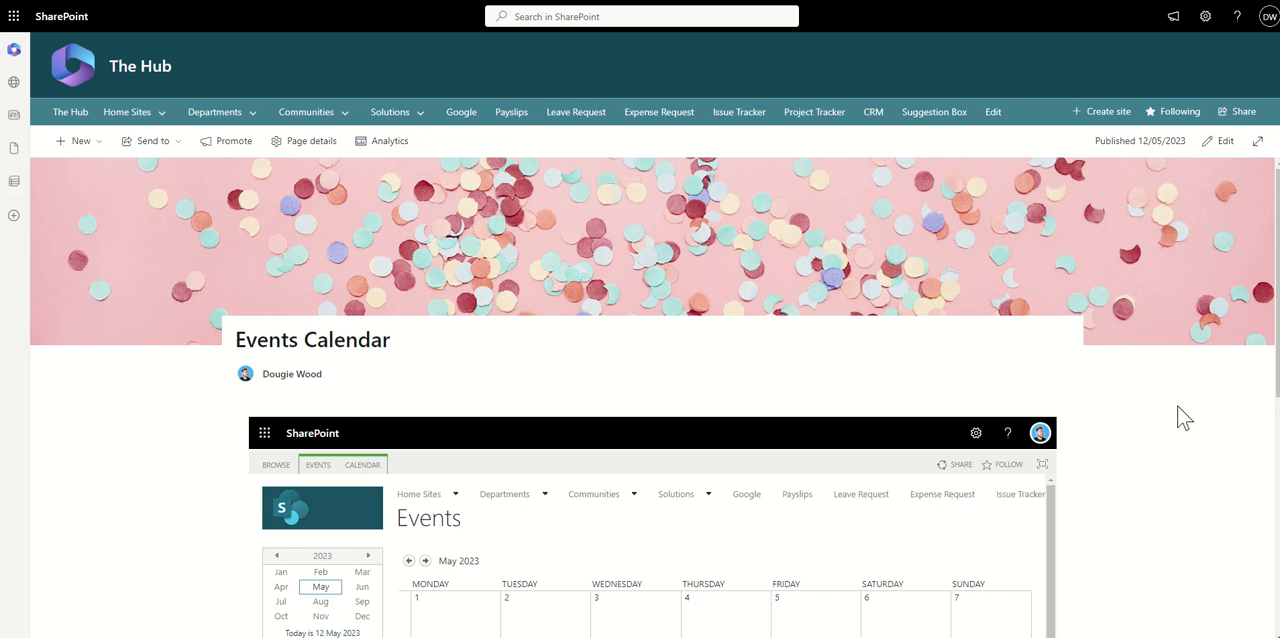
scroll(down, 3)
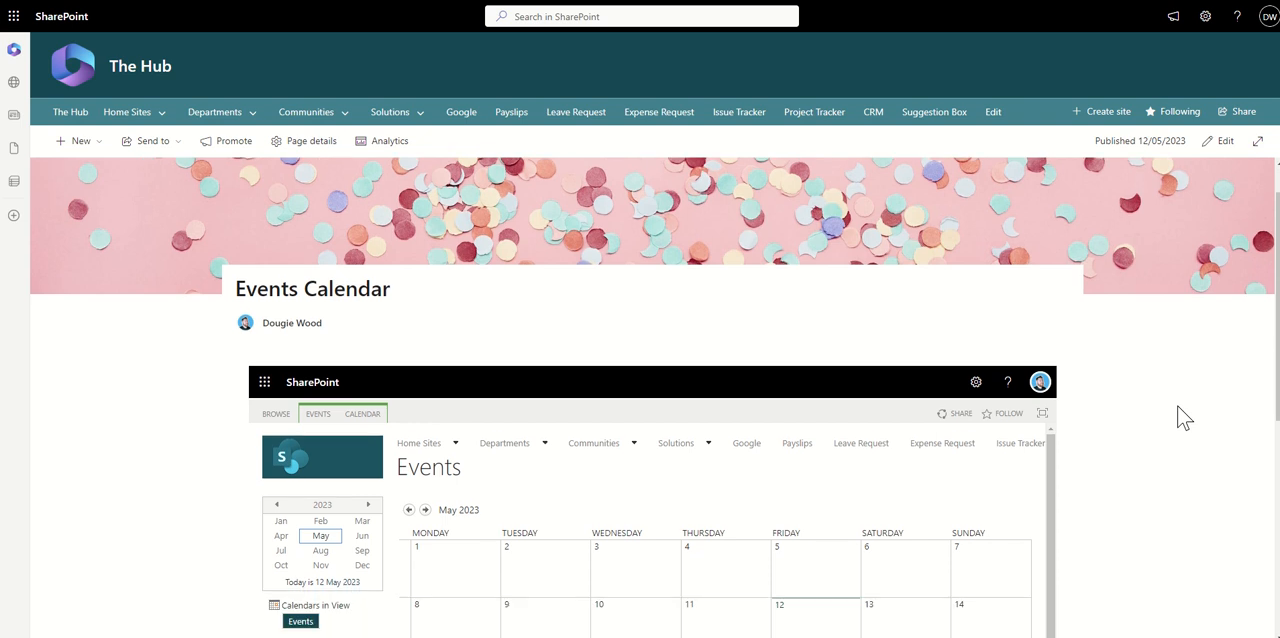
scroll(down, 3)
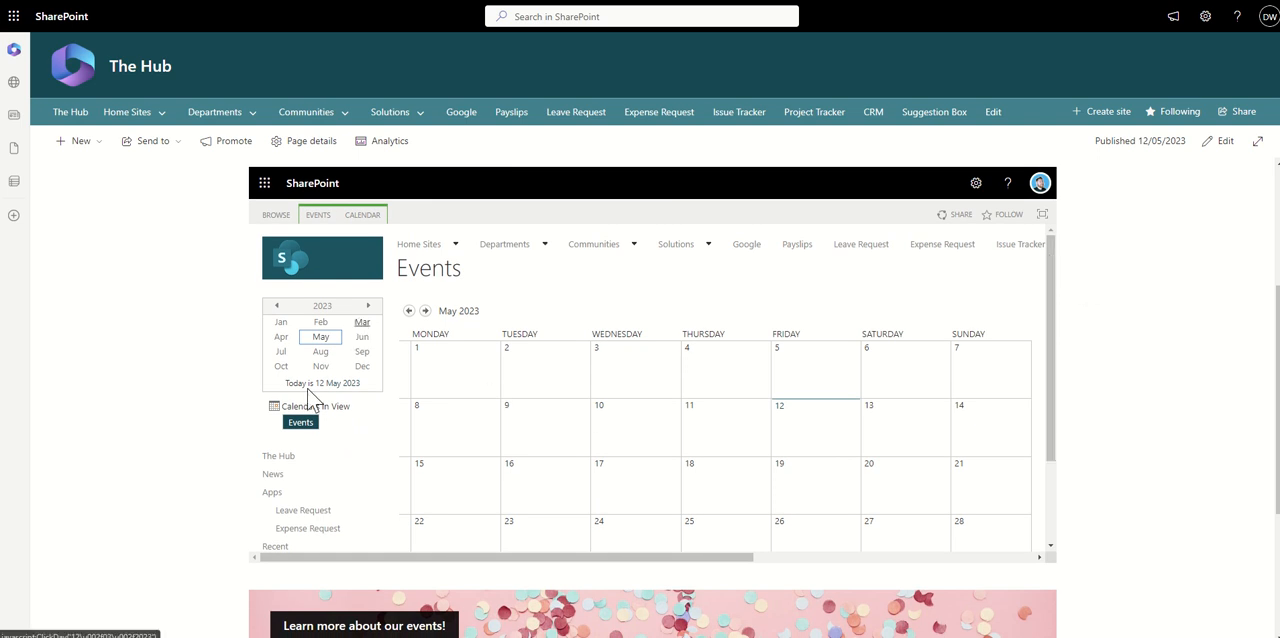
mouse_move(432, 574)
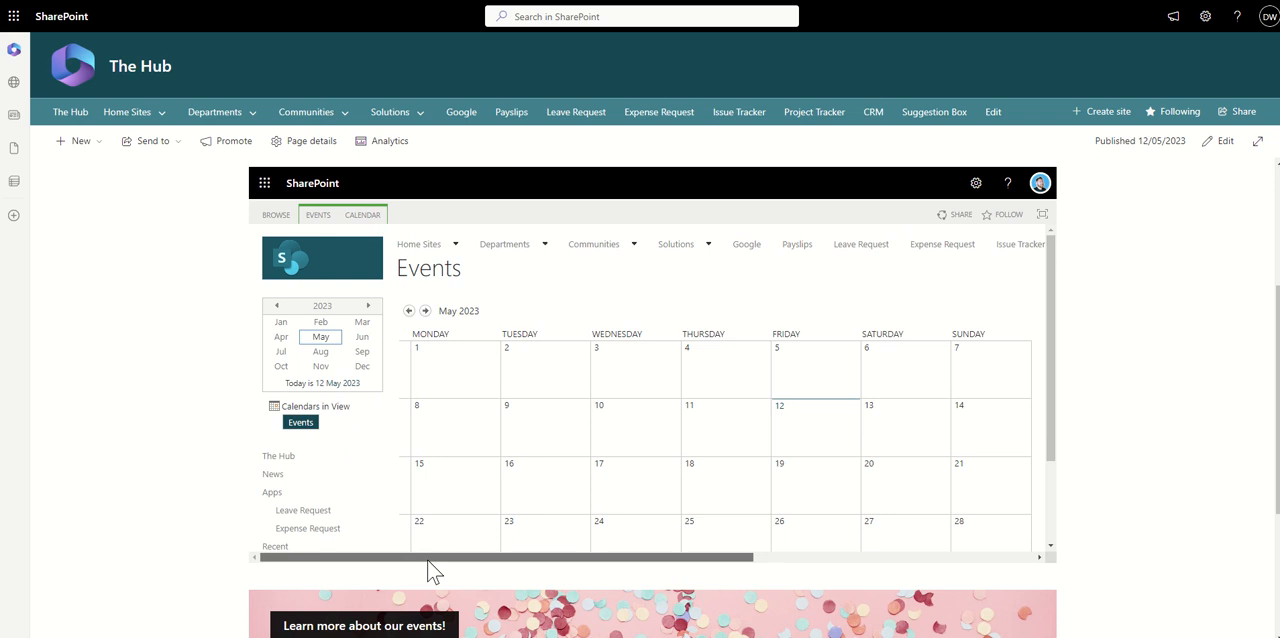
mouse_move(360, 560)
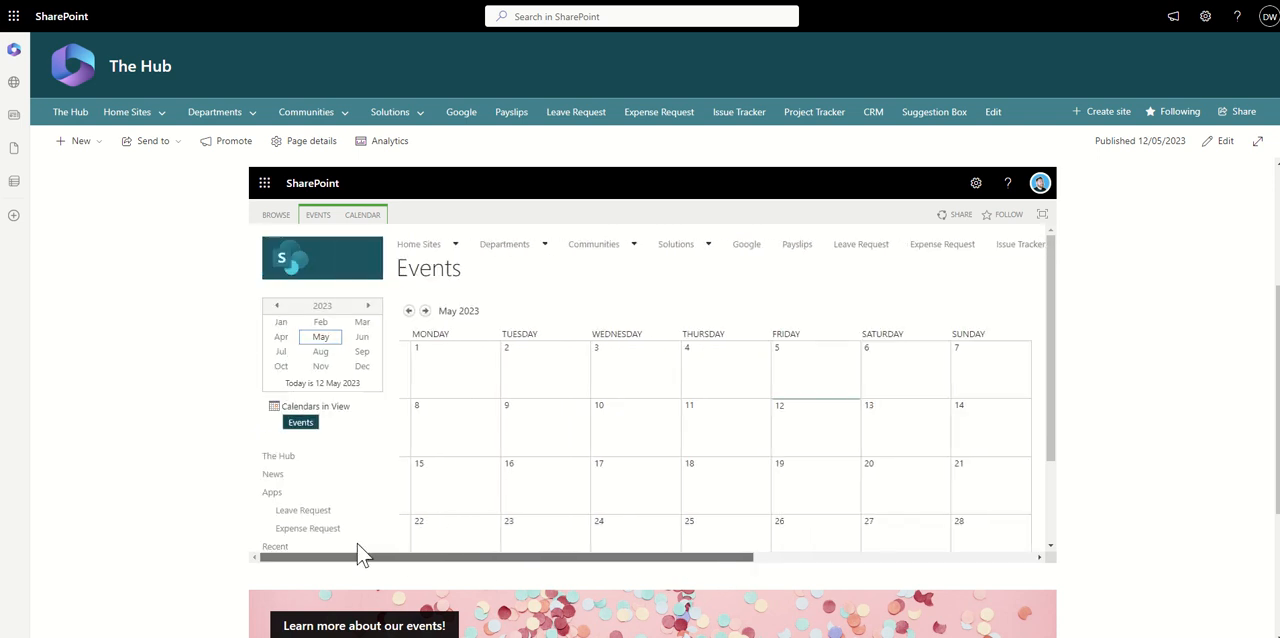
mouse_move(1044, 280)
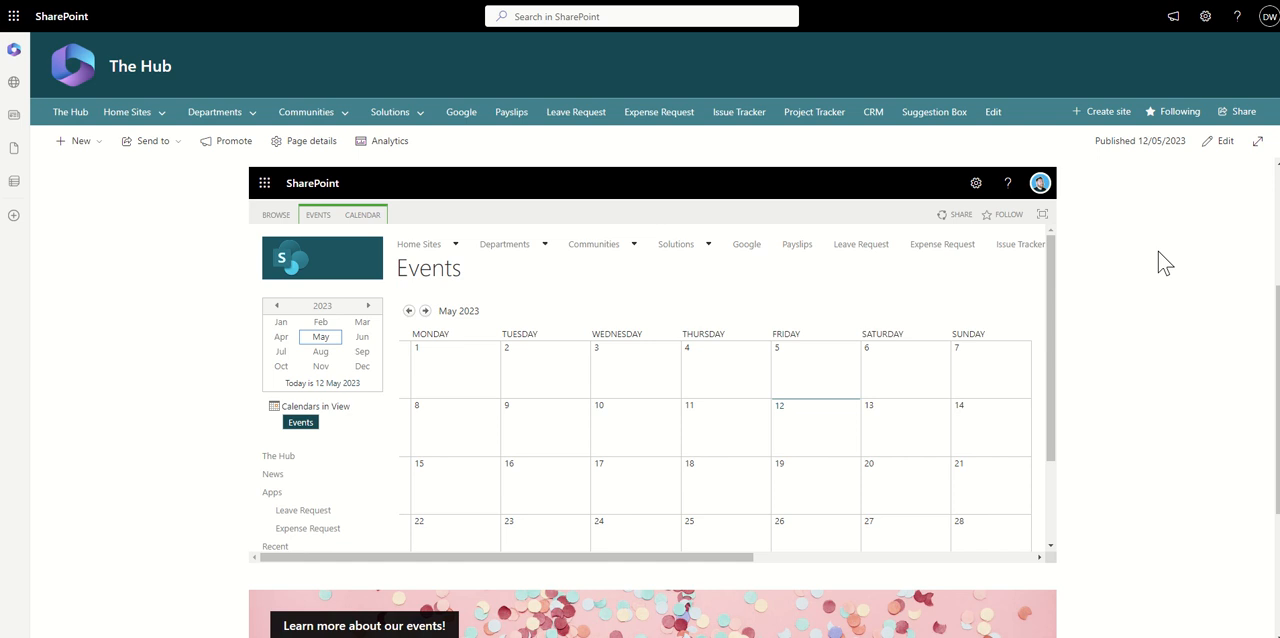
Step: Follow the events banner's Click Here link and reach the Finance site home page
scroll(down, 3)
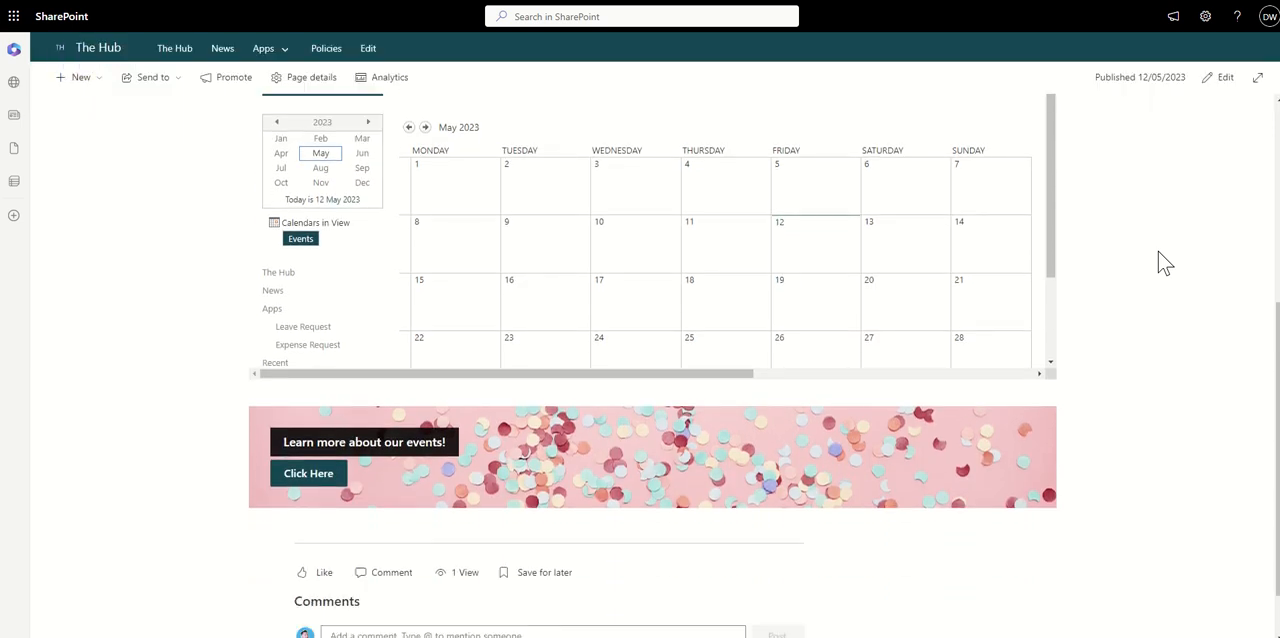
mouse_move(642, 560)
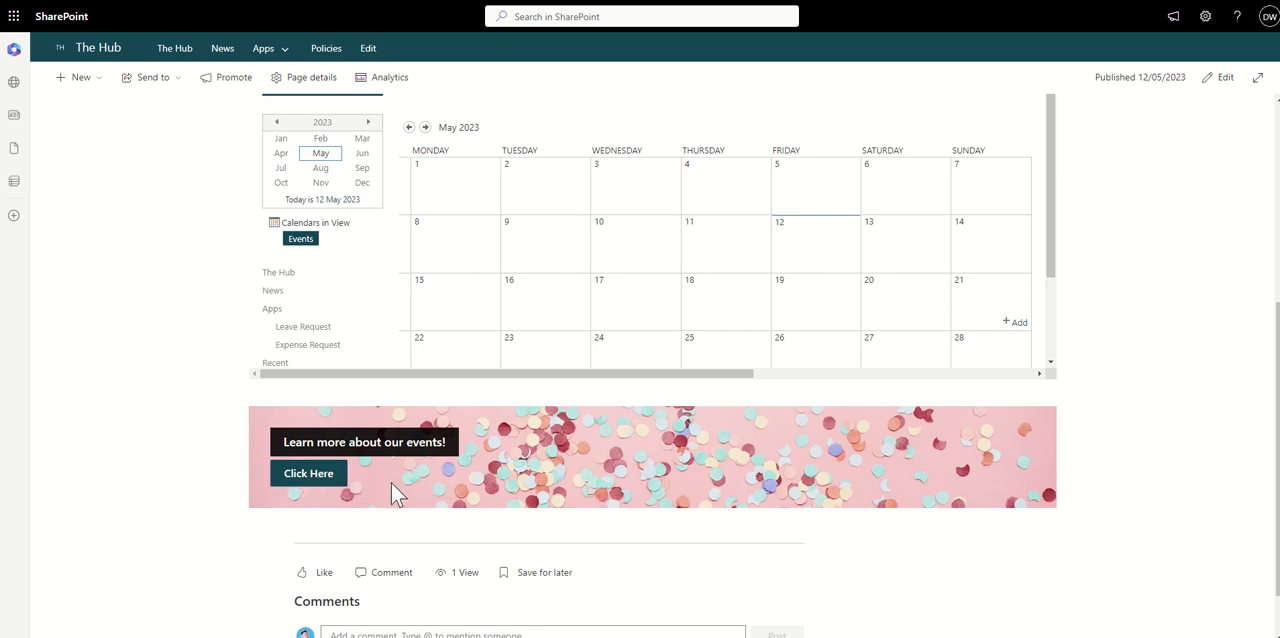
mouse_move(316, 480)
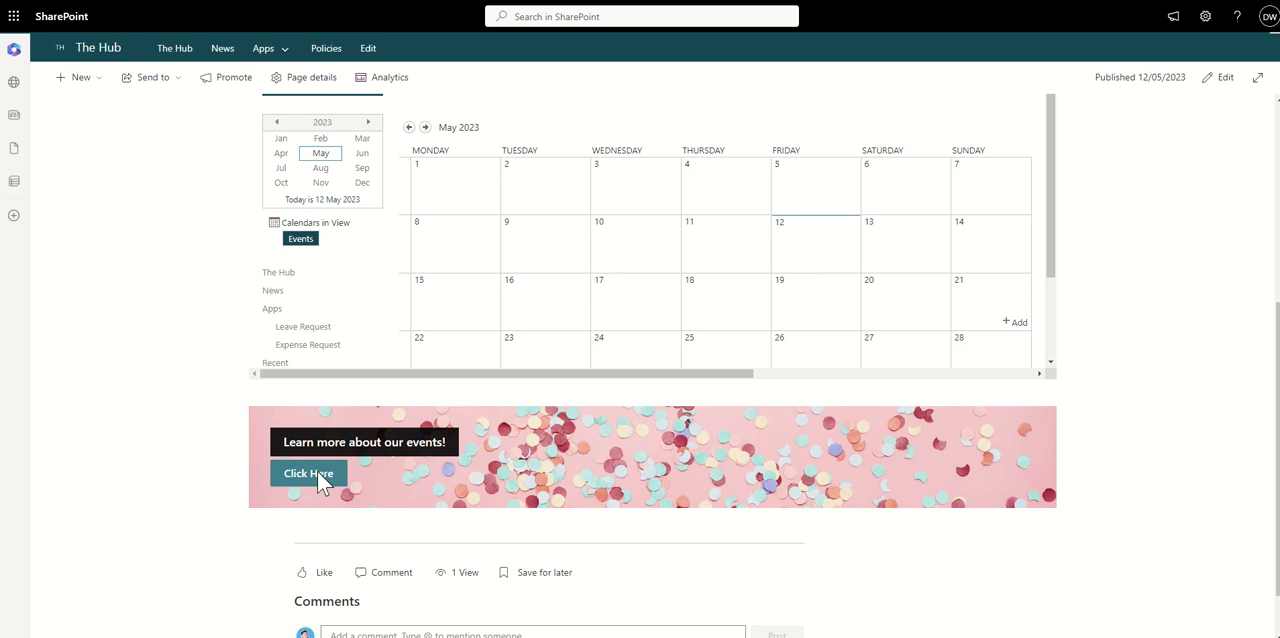
click(308, 472)
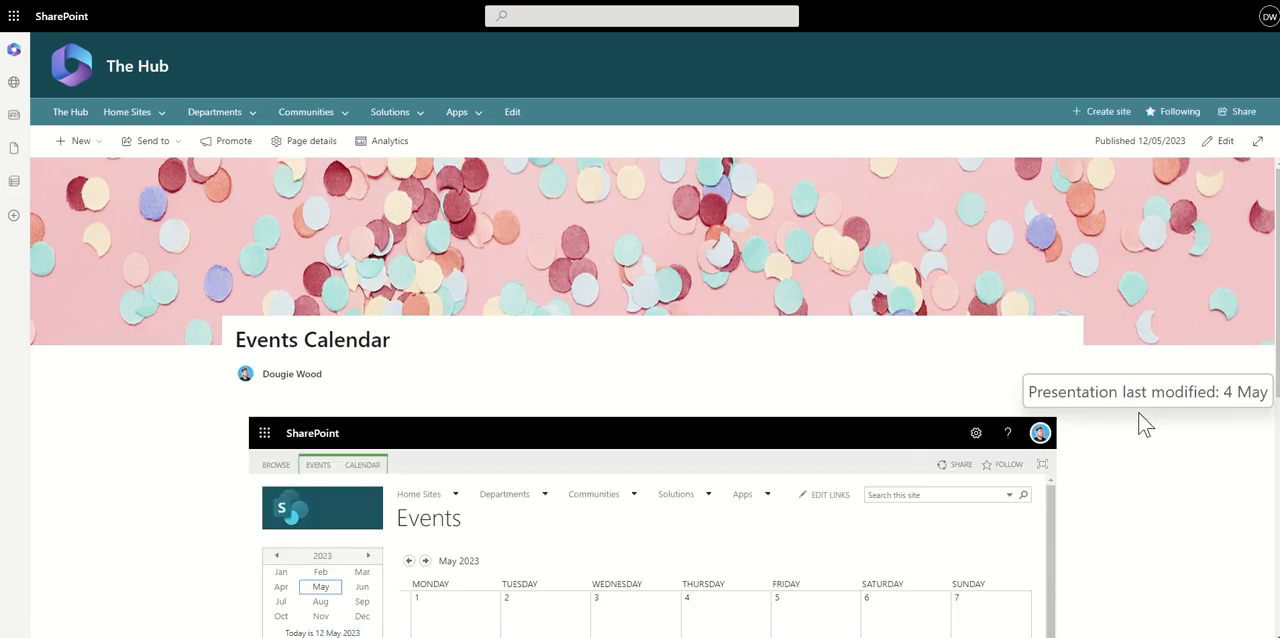
scroll(down, 3)
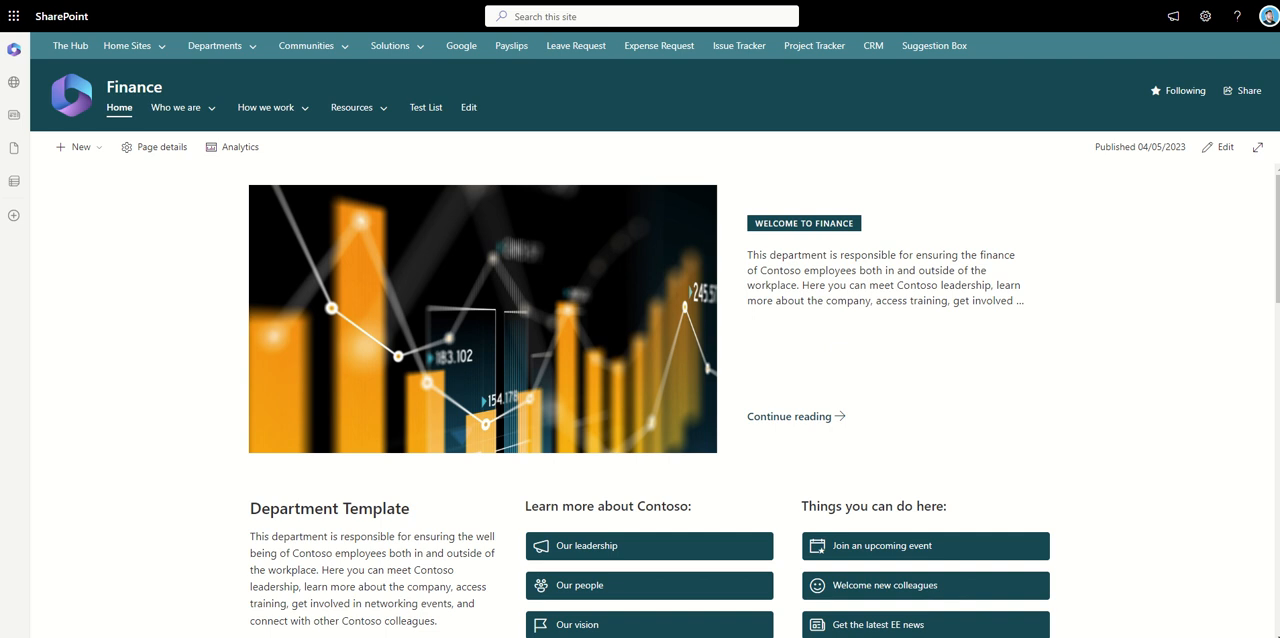
mouse_move(1056, 296)
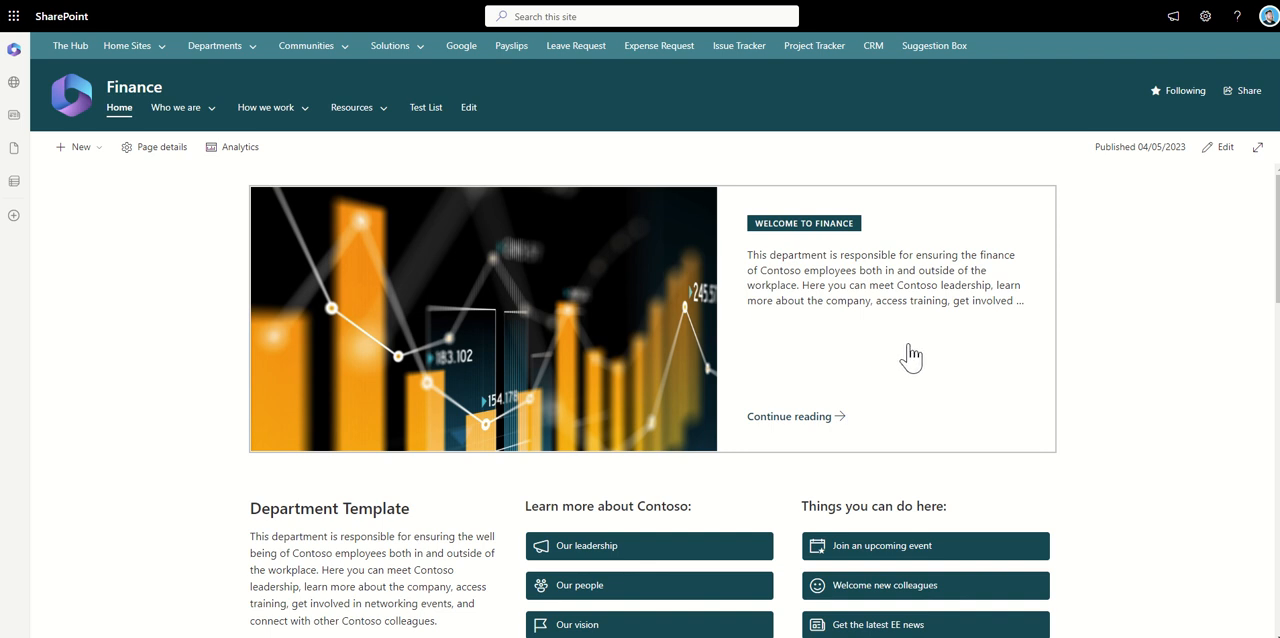
mouse_move(968, 318)
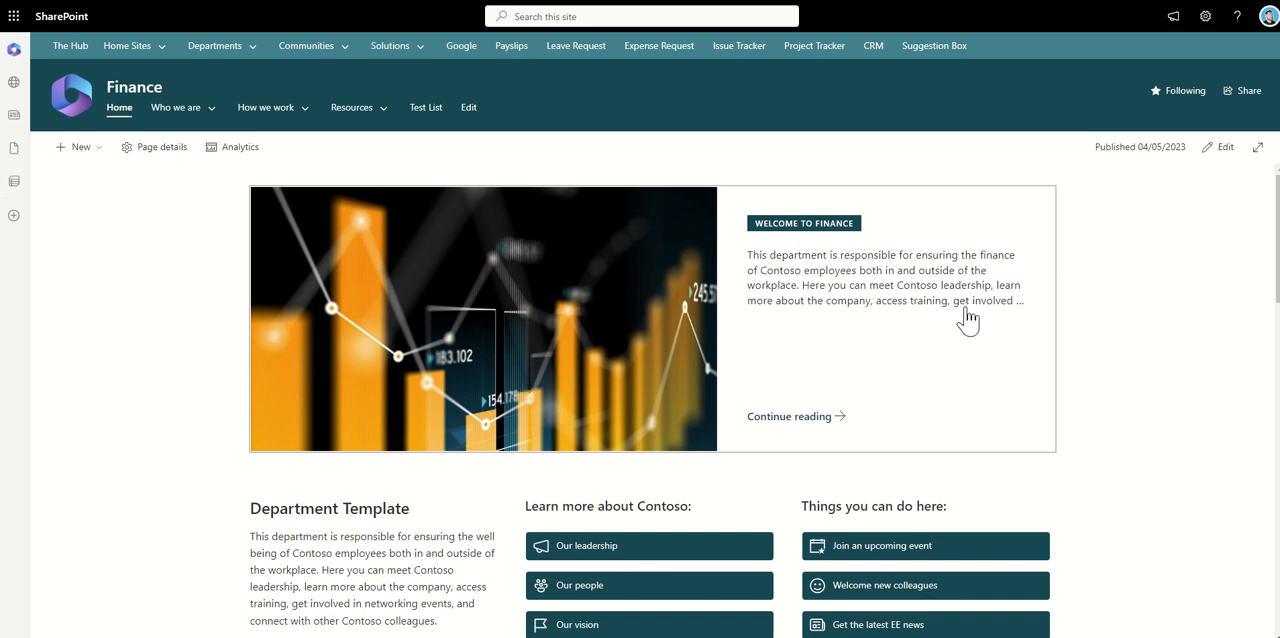
scroll(down, 3)
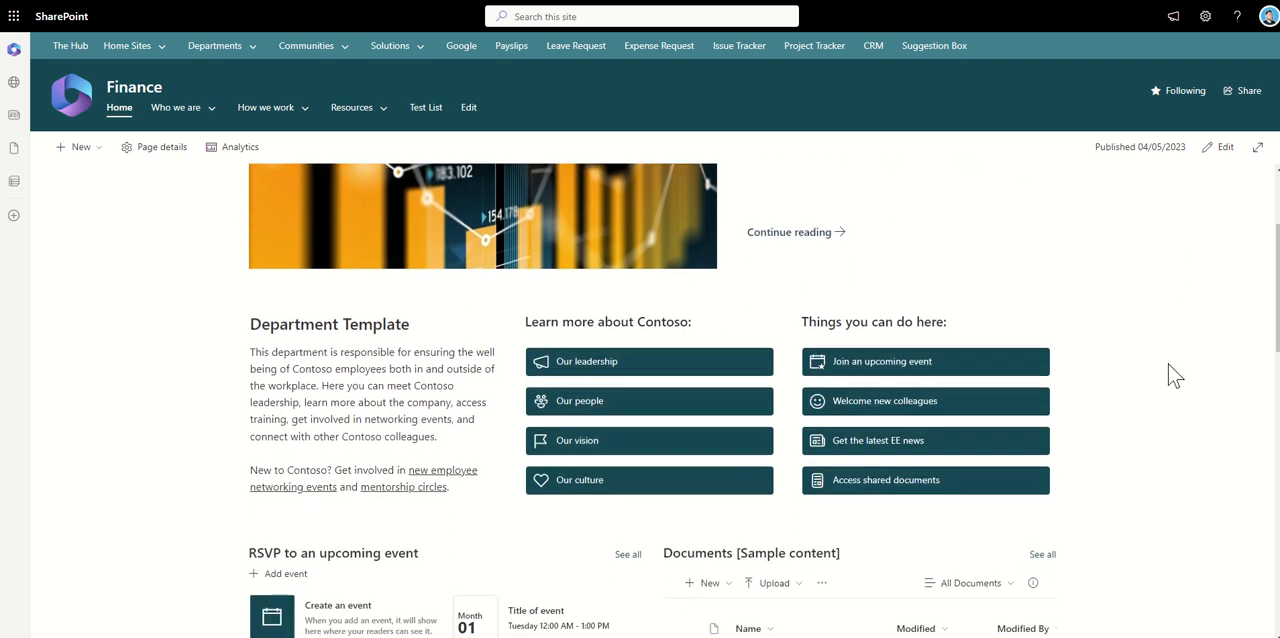
mouse_move(676, 284)
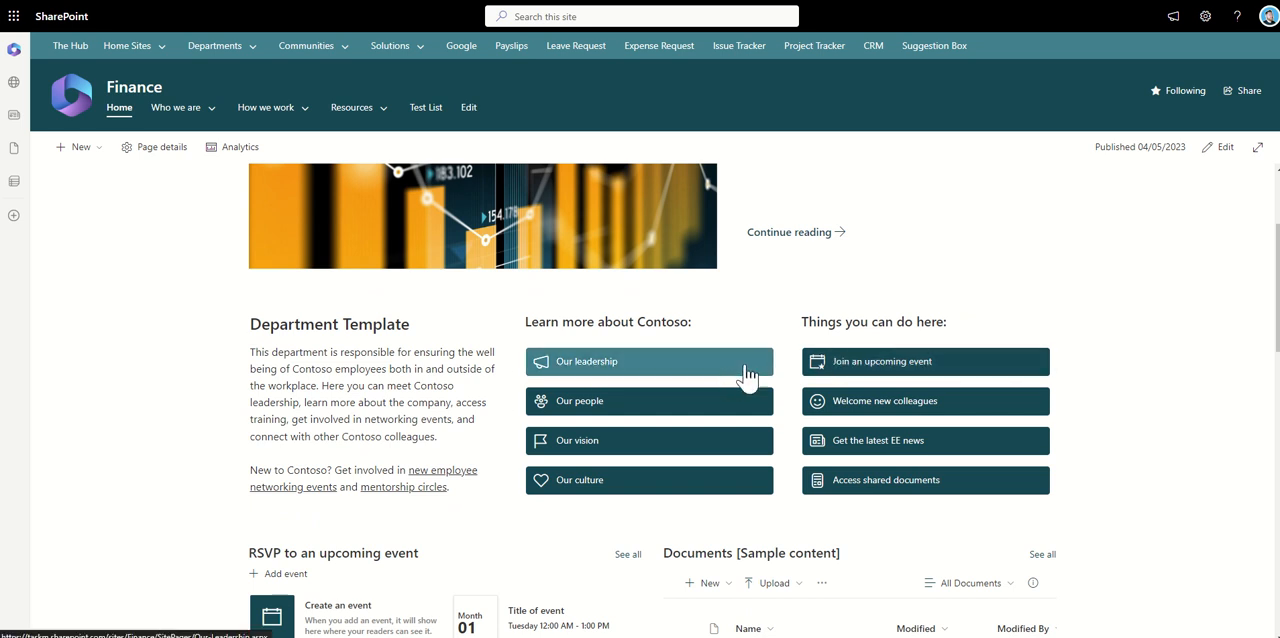
mouse_move(1128, 456)
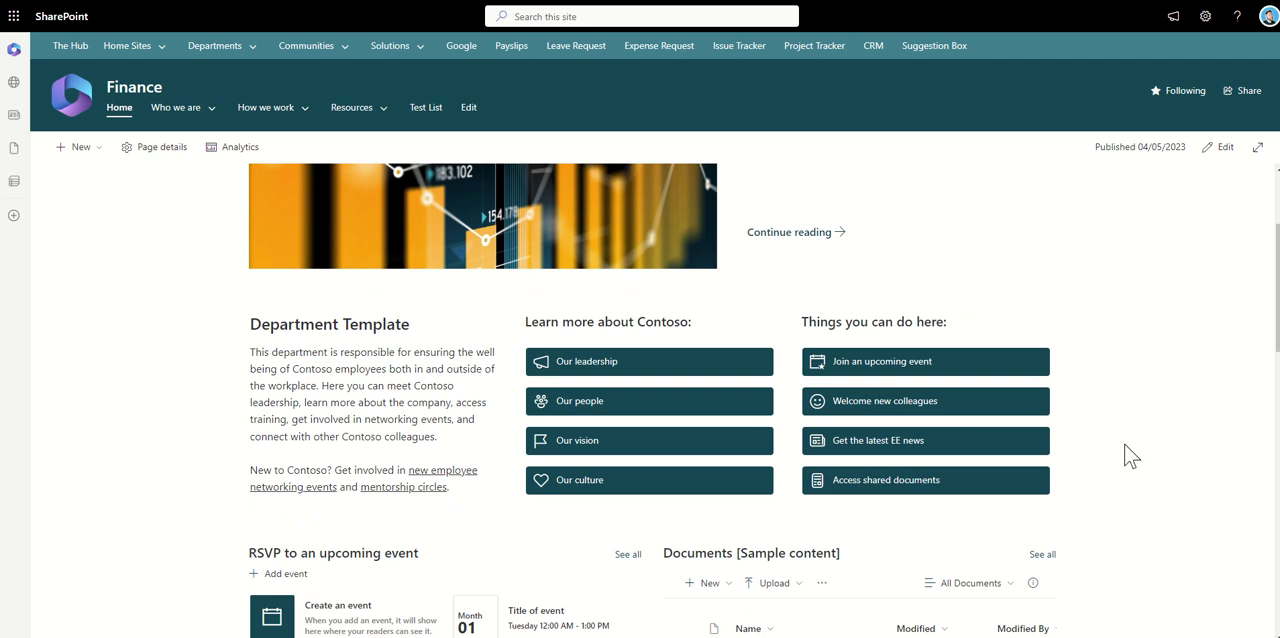
scroll(down, 3)
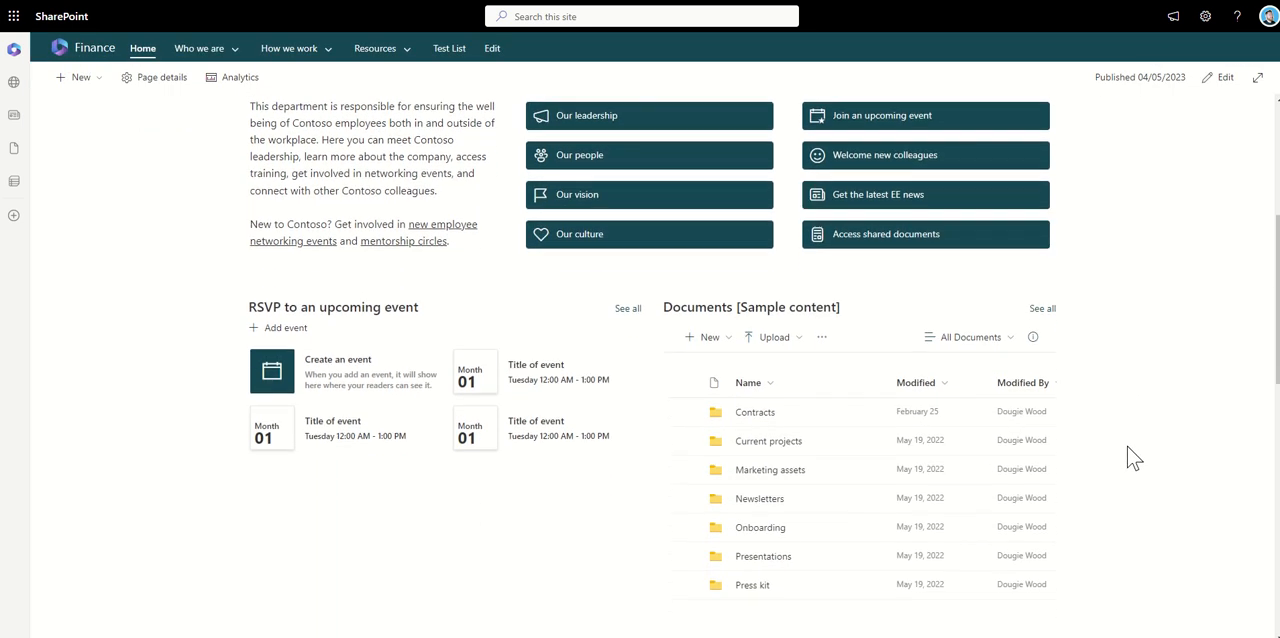
scroll(down, 3)
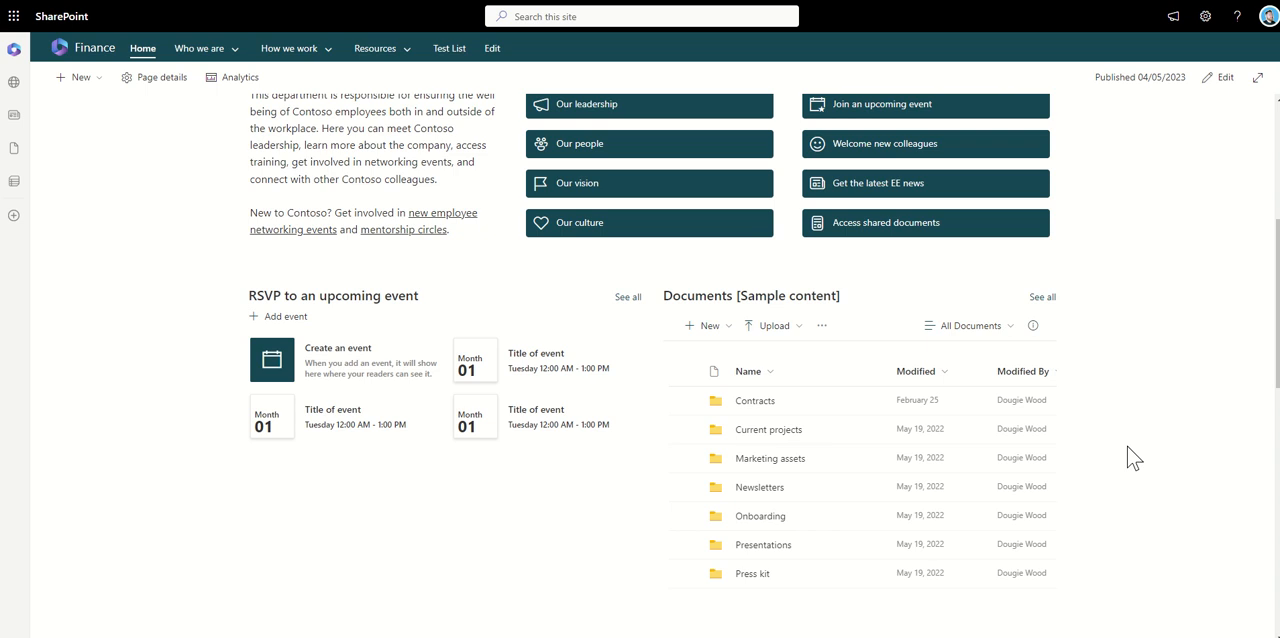
scroll(up, 3)
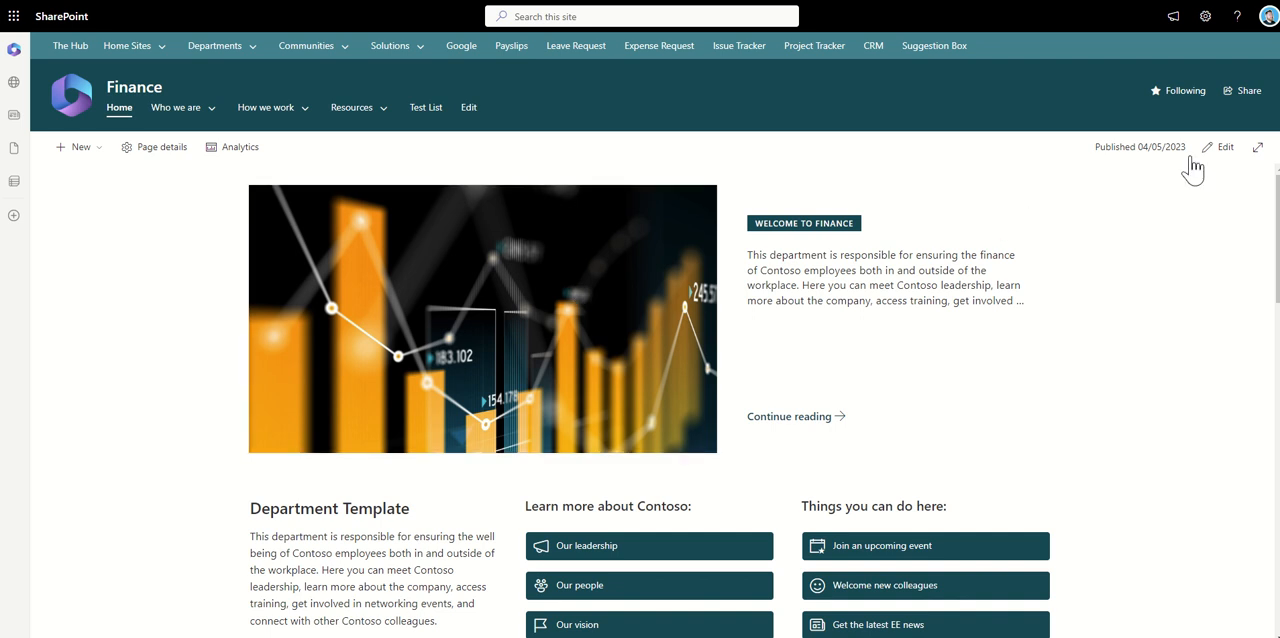
Step: Enter edit mode on the Finance home page and look over its sections
click(1224, 148)
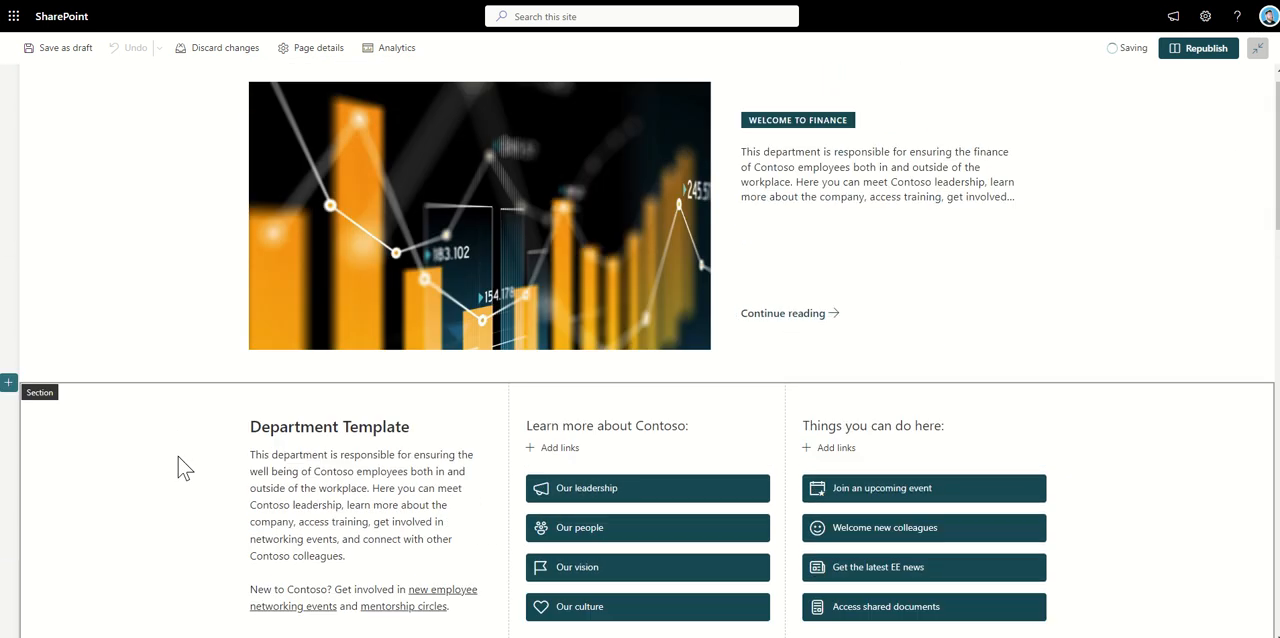
scroll(down, 3)
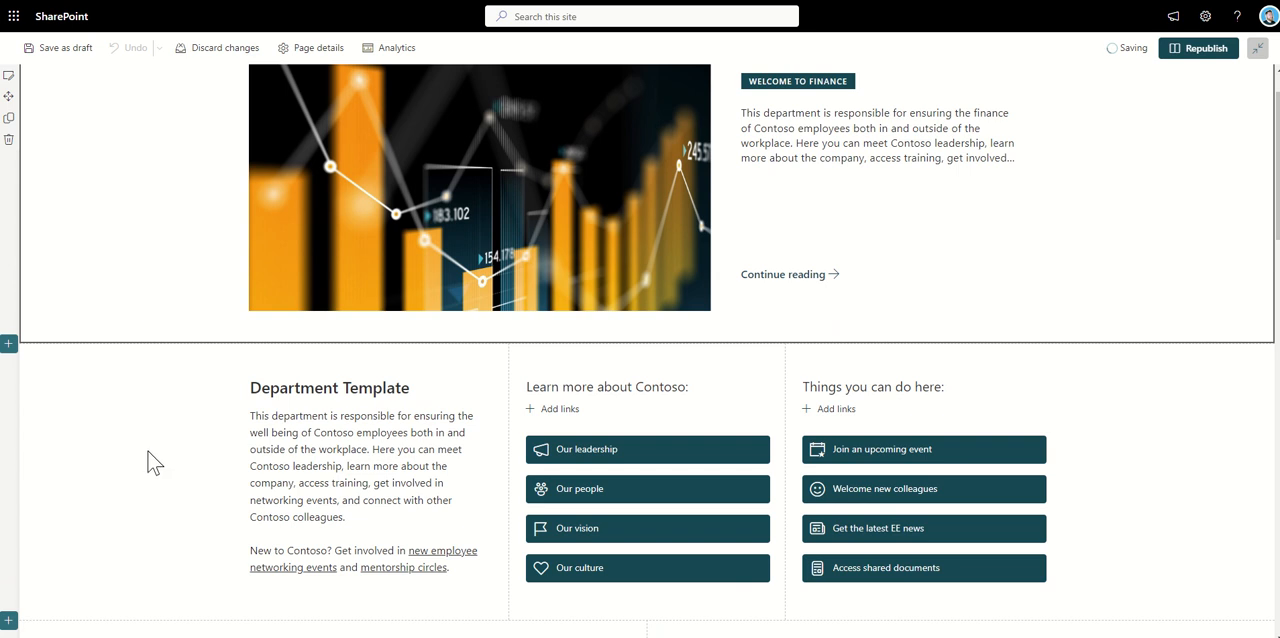
scroll(down, 3)
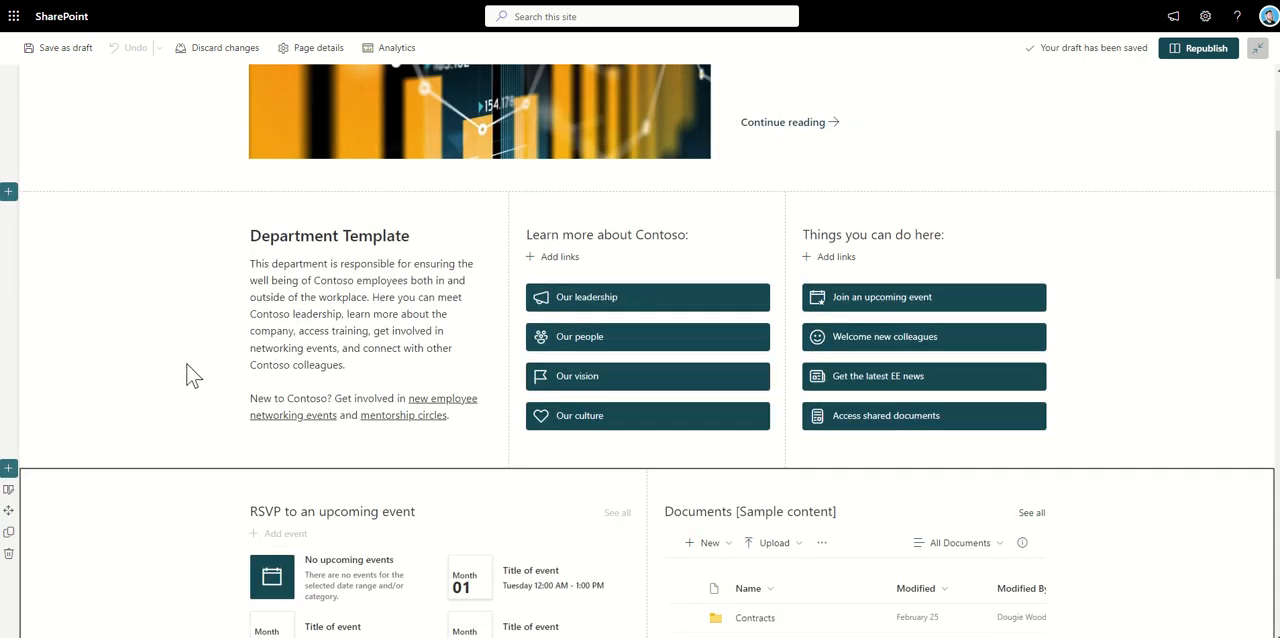
scroll(up, 3)
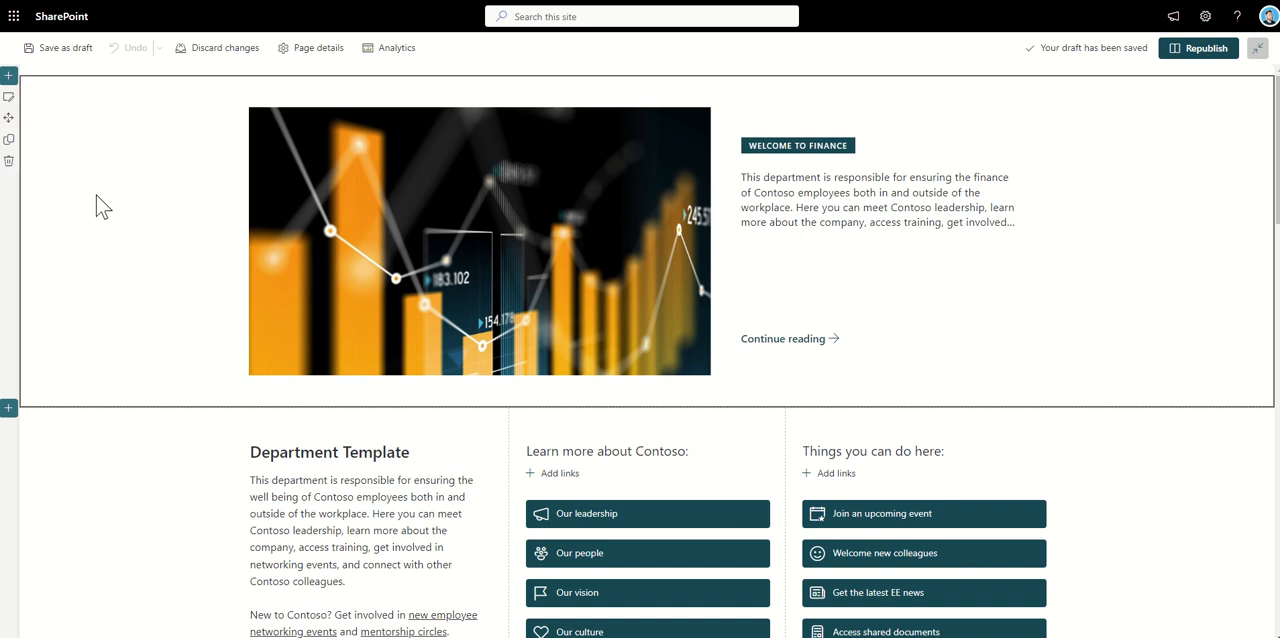
mouse_move(10, 96)
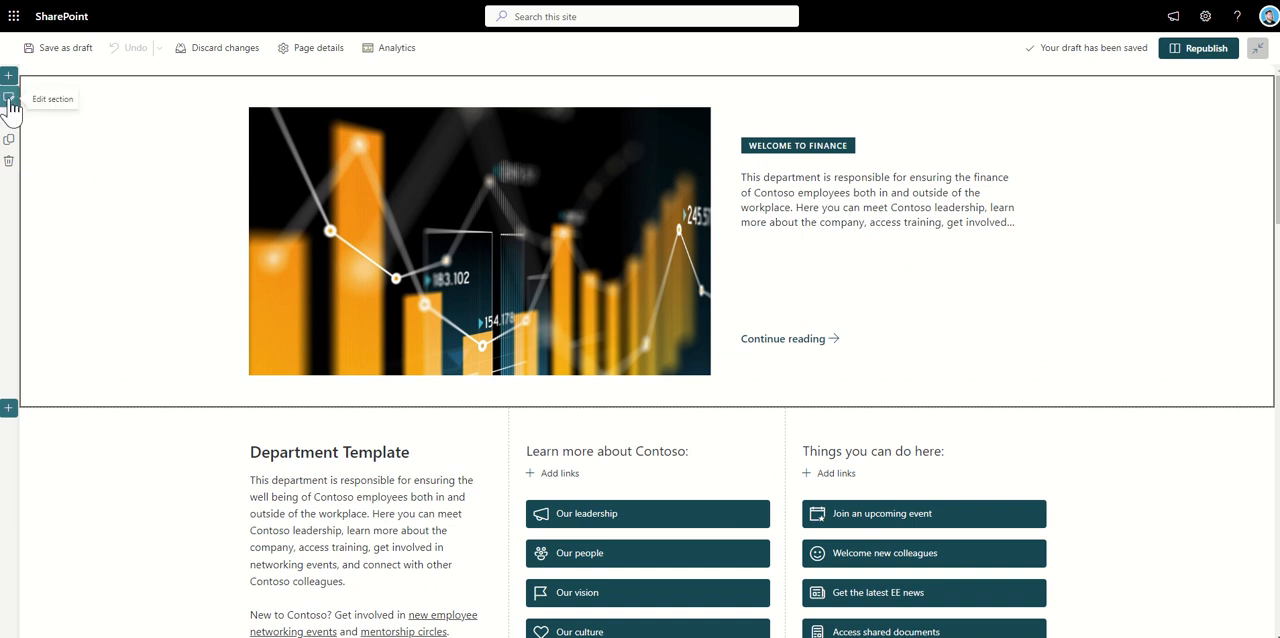
Step: Shade the hero section Strong, Department Template Neutral, and RSVP/Documents with the lightest option
click(12, 96)
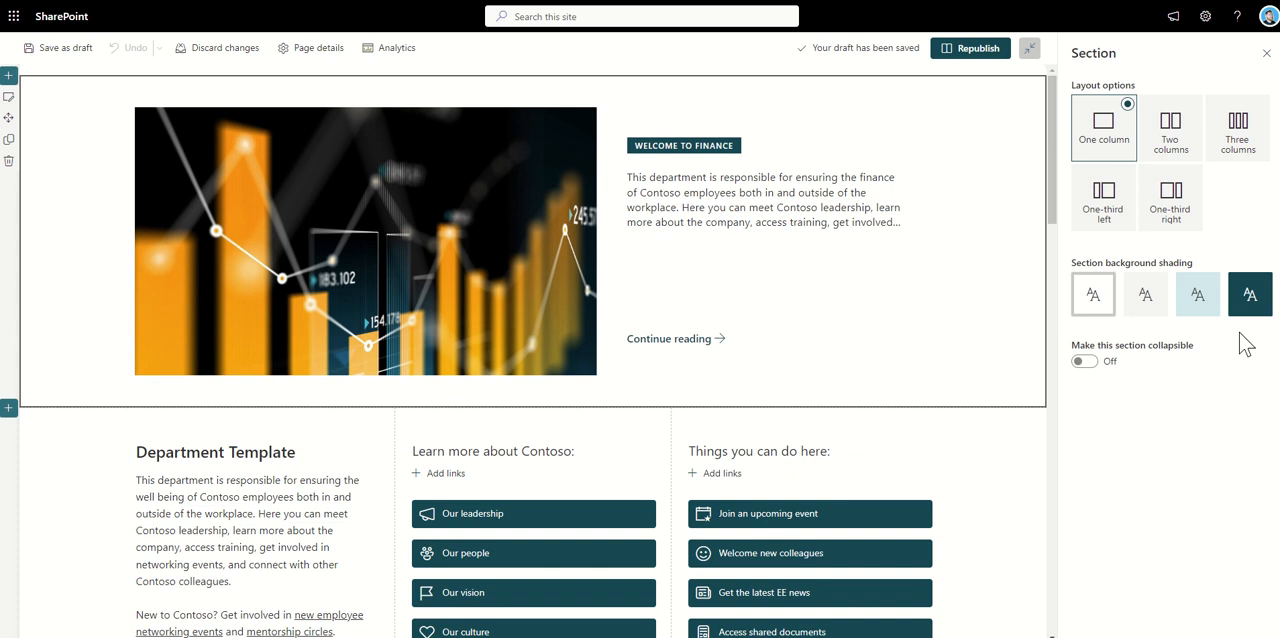
mouse_move(1256, 380)
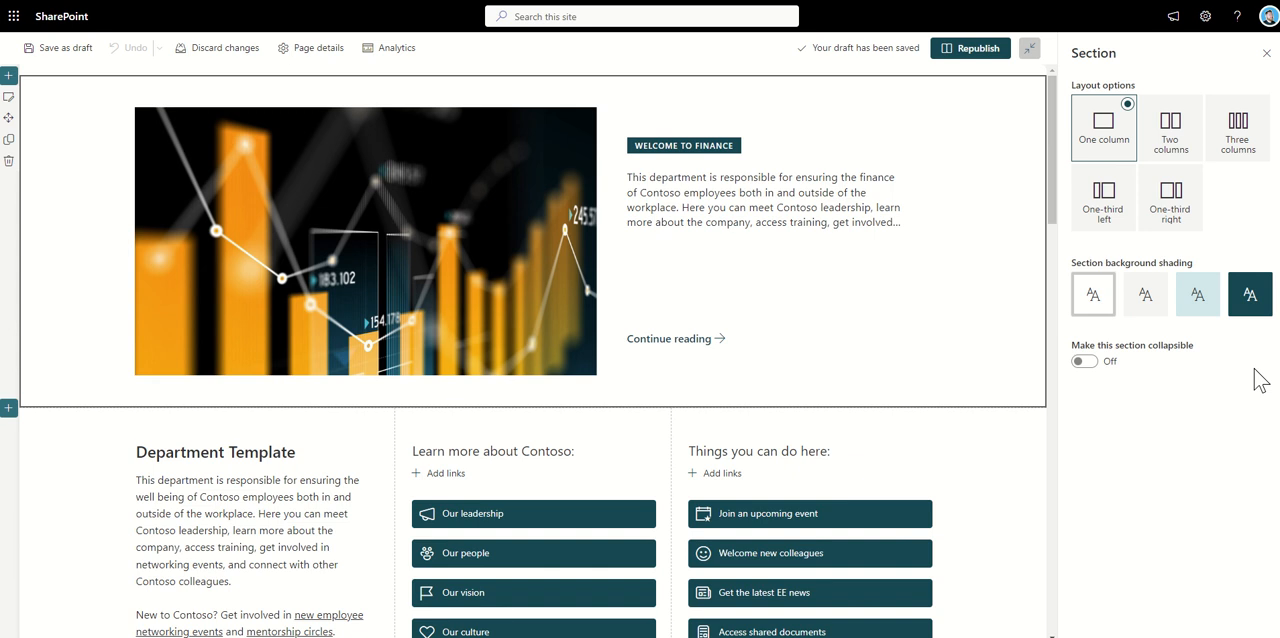
mouse_move(1216, 330)
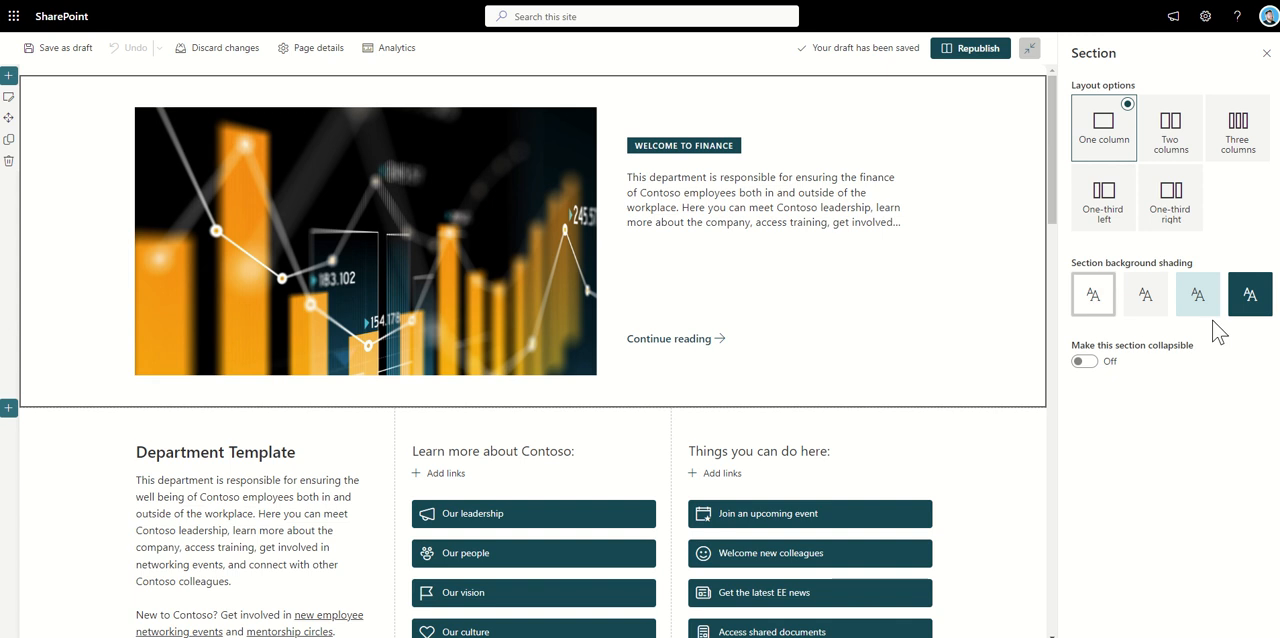
mouse_move(1204, 348)
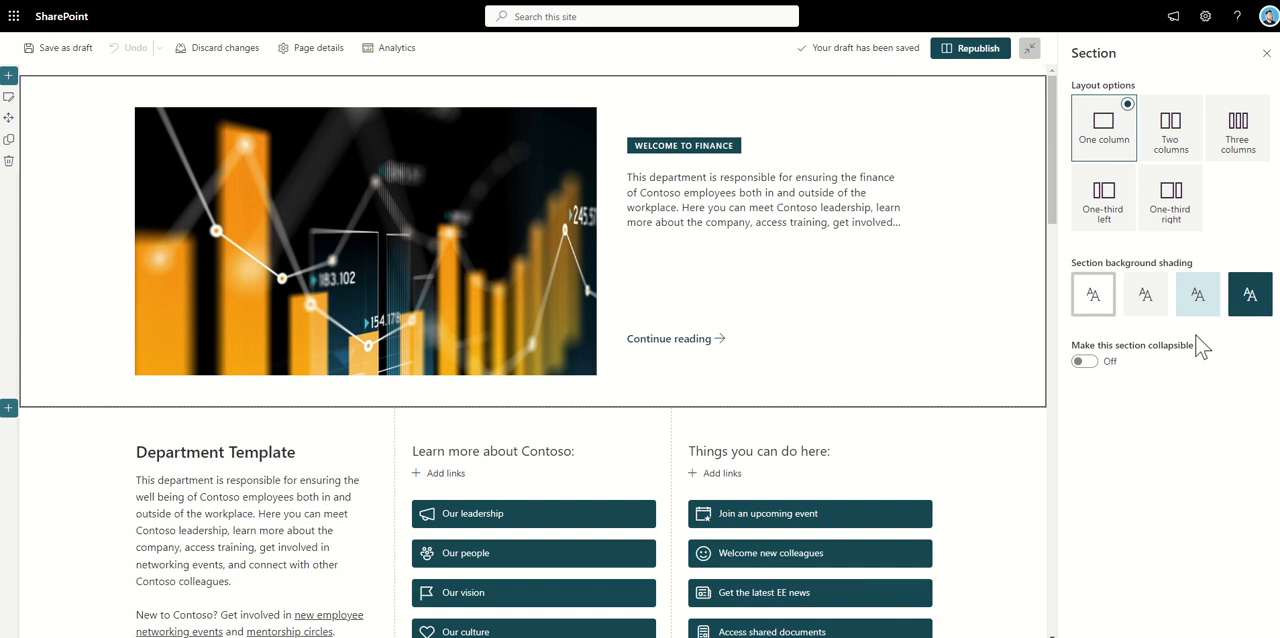
mouse_move(988, 274)
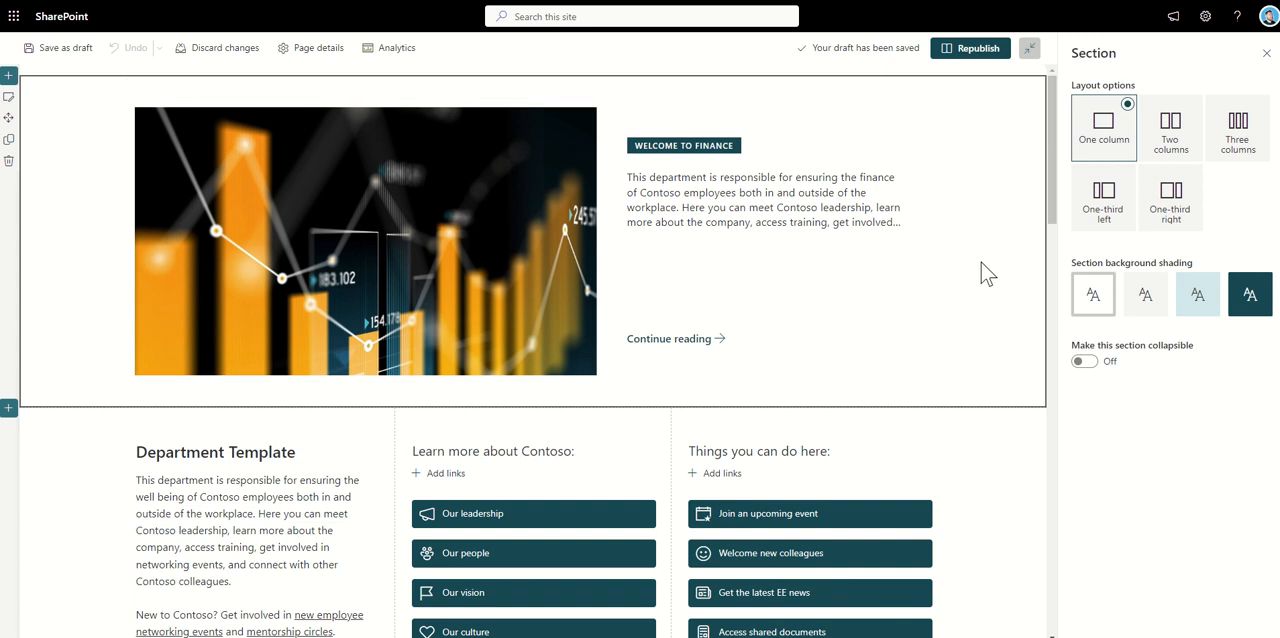
click(1248, 294)
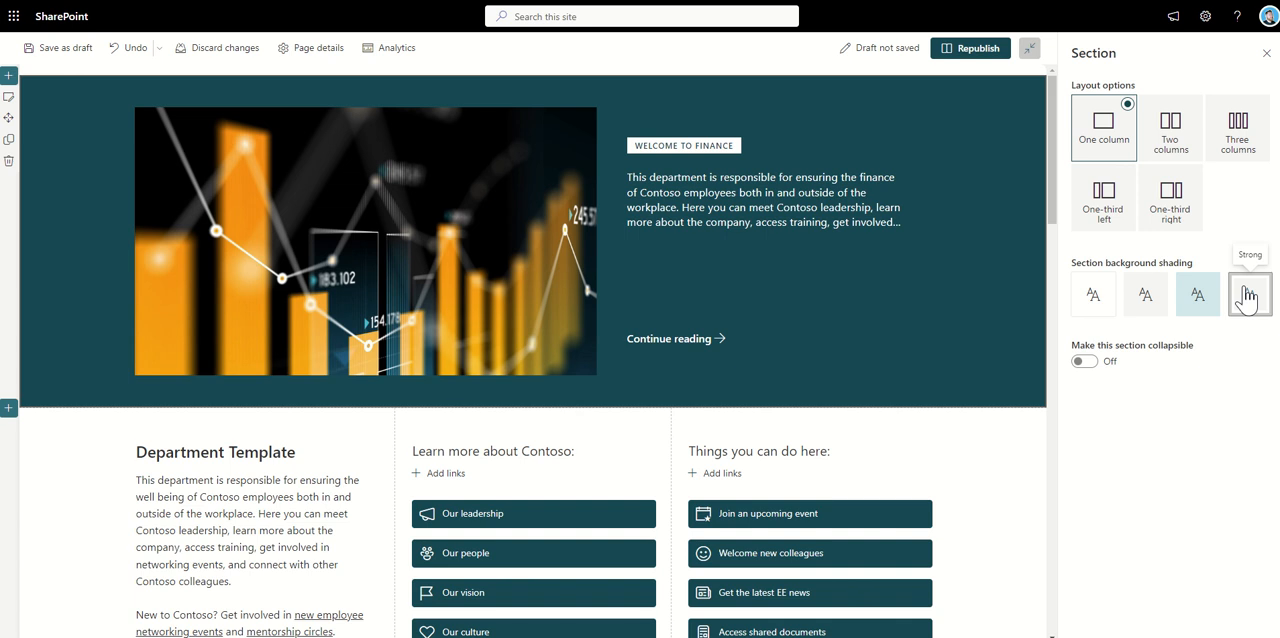
click(1248, 296)
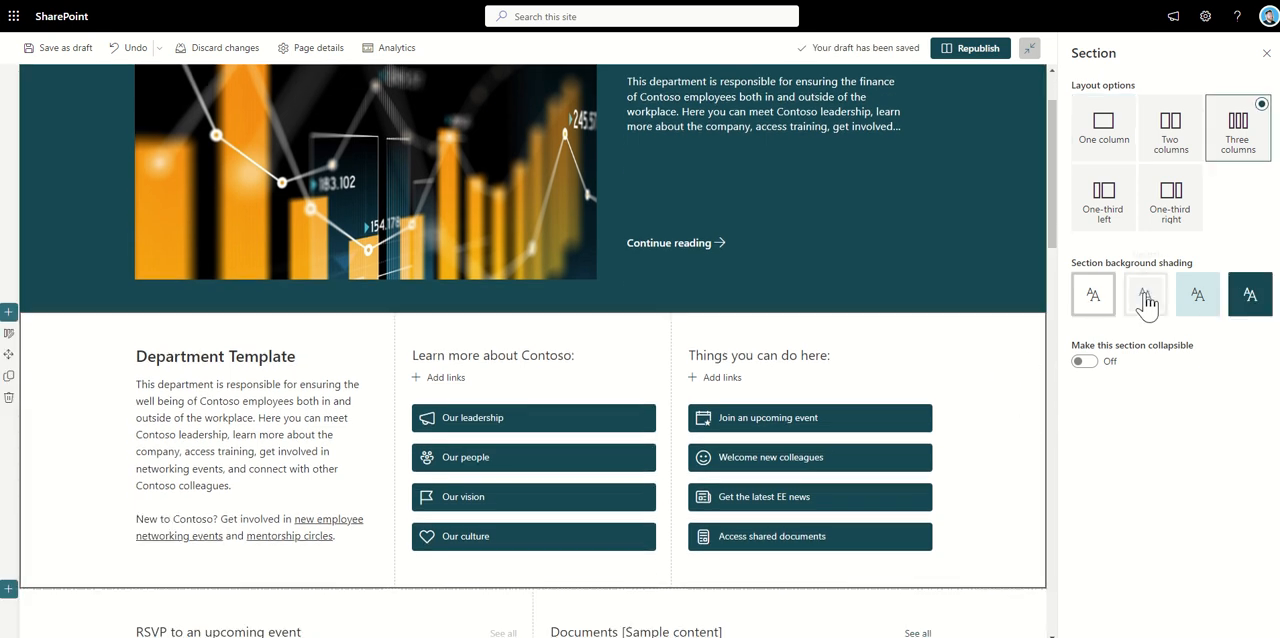
click(1144, 294)
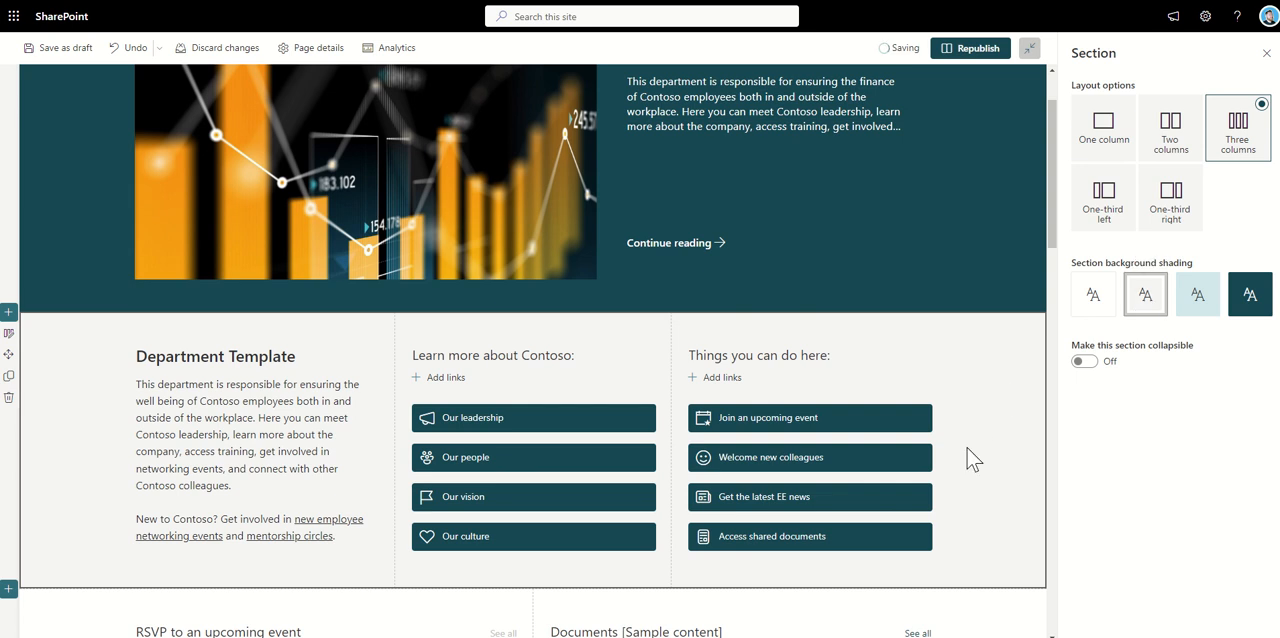
scroll(down, 3)
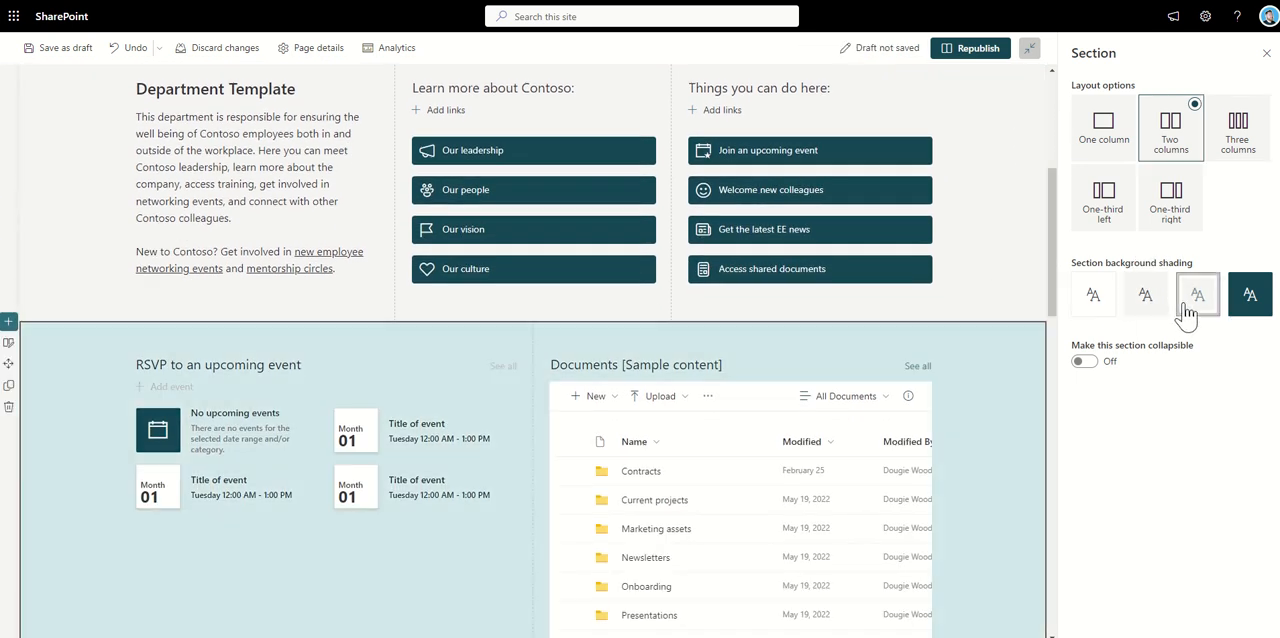
click(1196, 294)
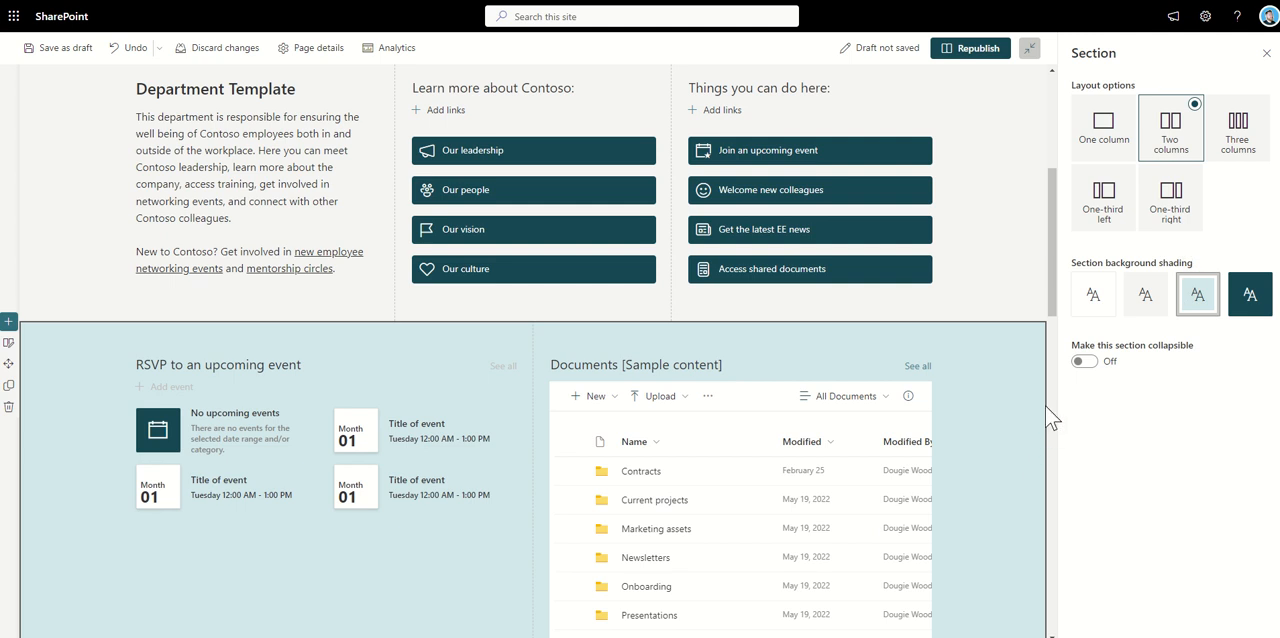
mouse_move(1092, 294)
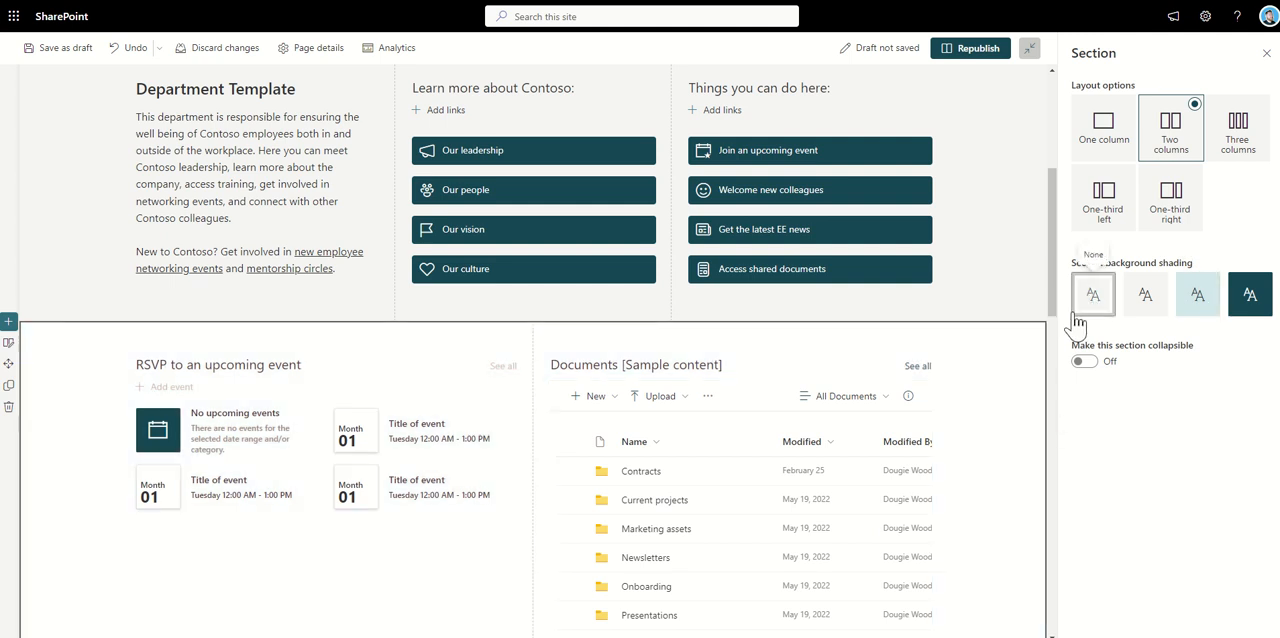
mouse_move(1144, 294)
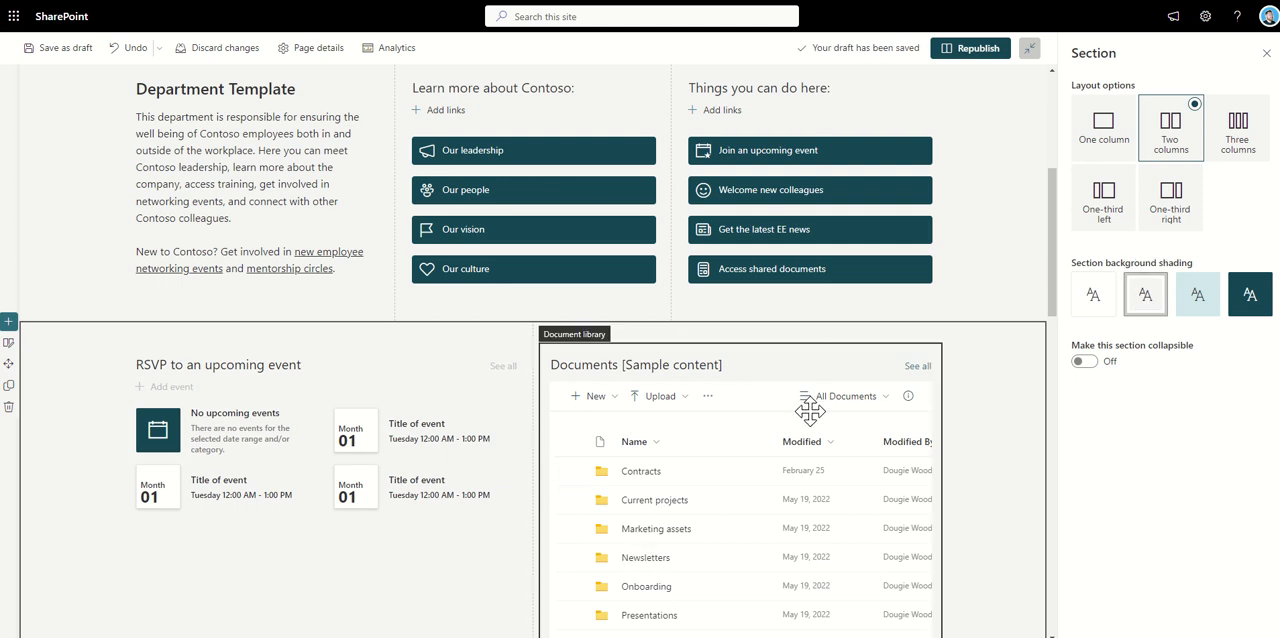
mouse_move(790, 580)
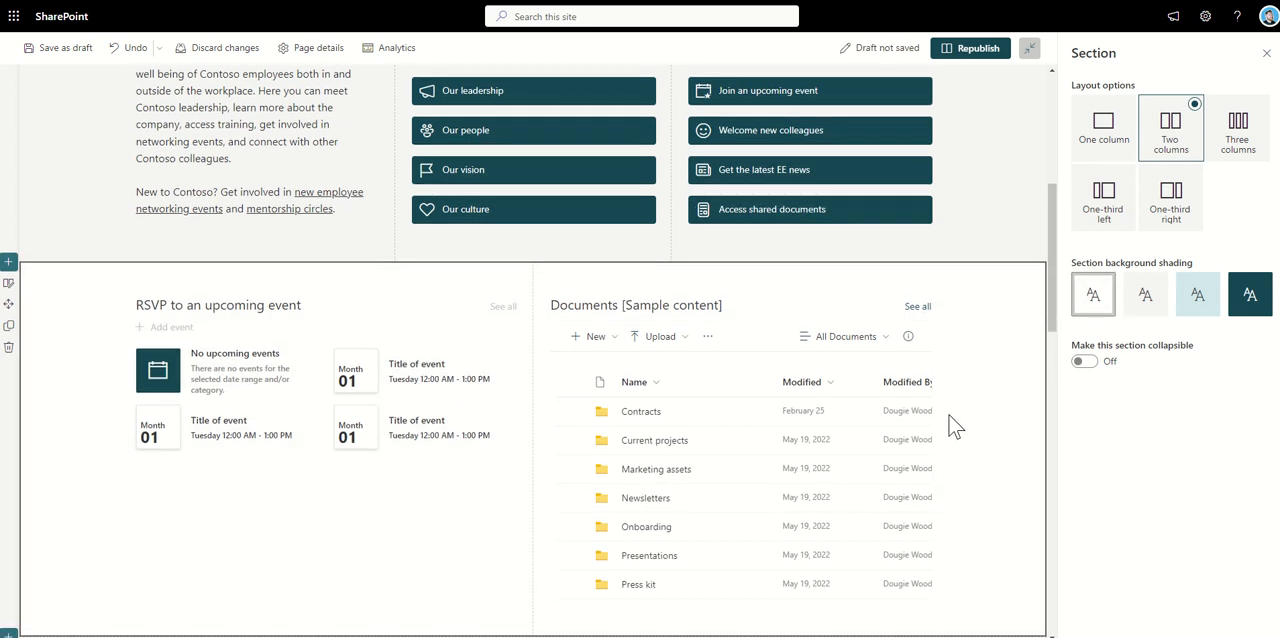
Step: Give the News section Neutral shading and expand the 'When is it going to be 123?' FAQ section
scroll(down, 3)
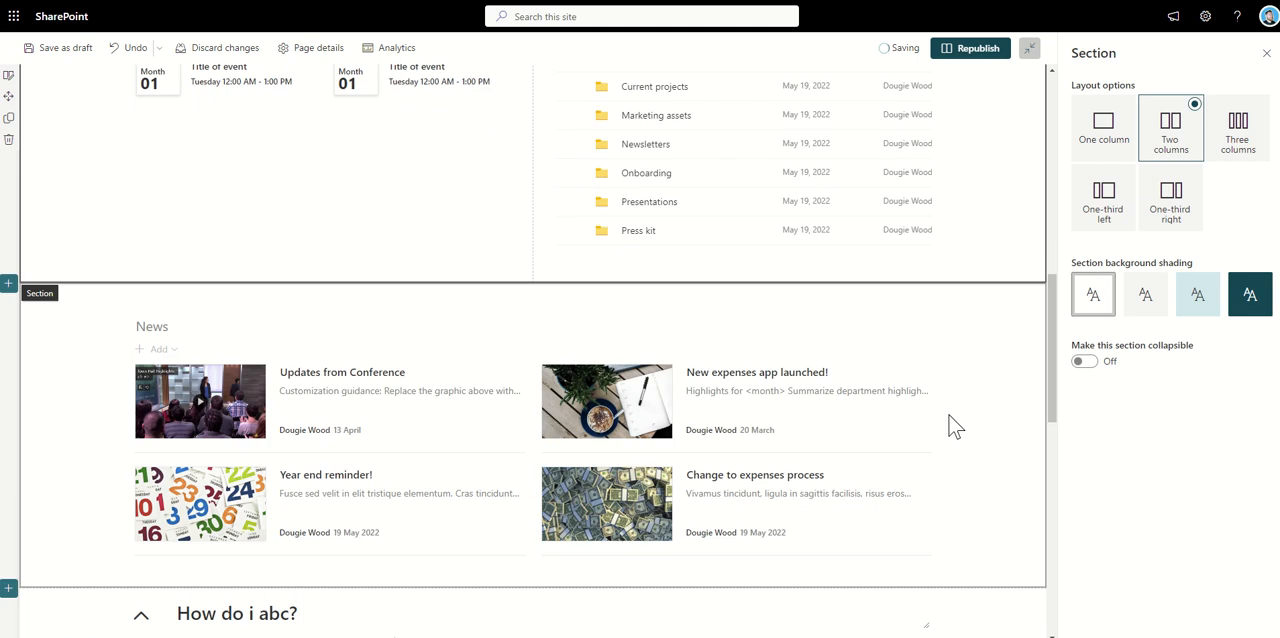
click(1104, 124)
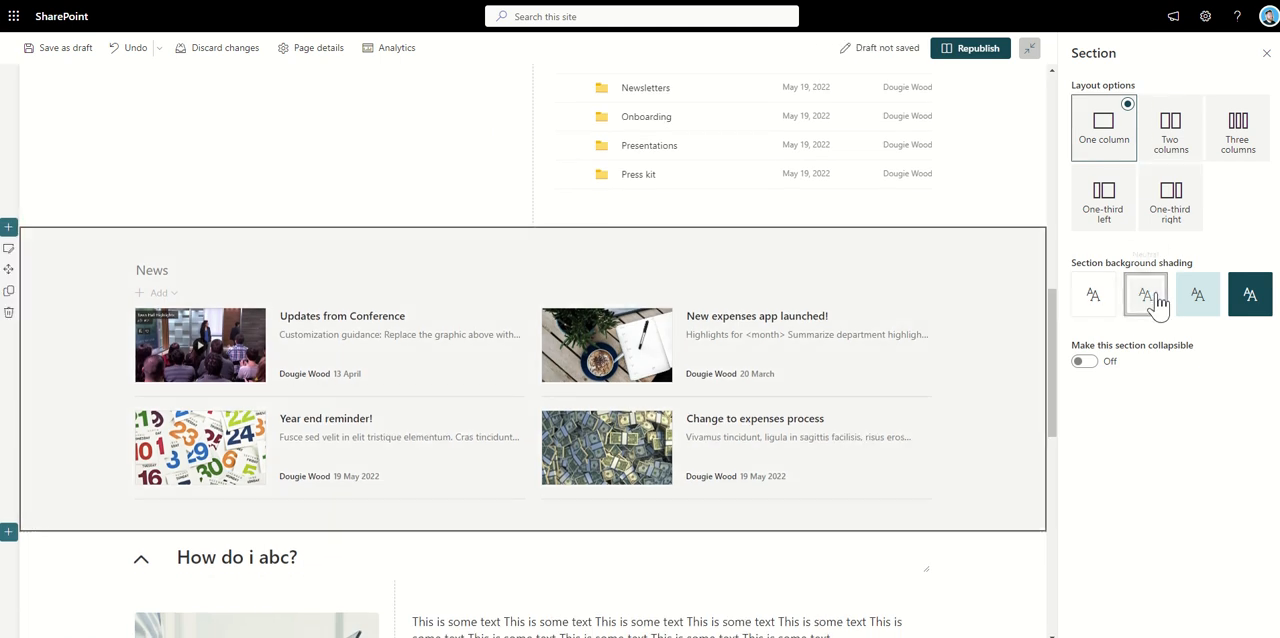
scroll(down, 3)
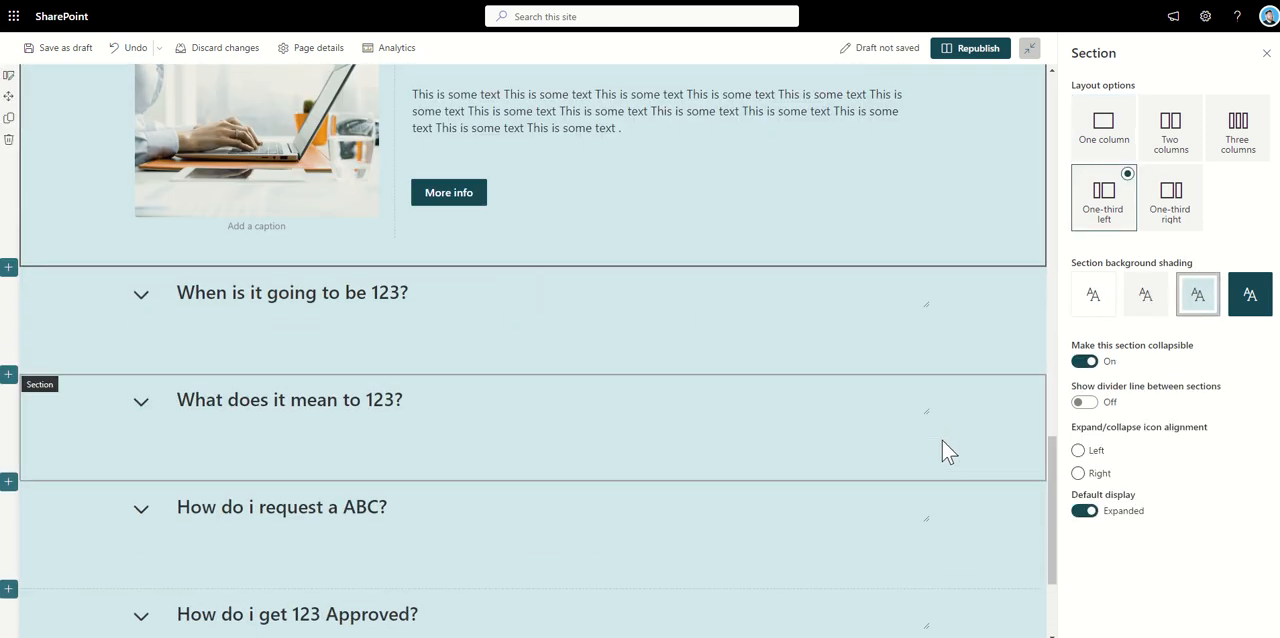
scroll(down, 3)
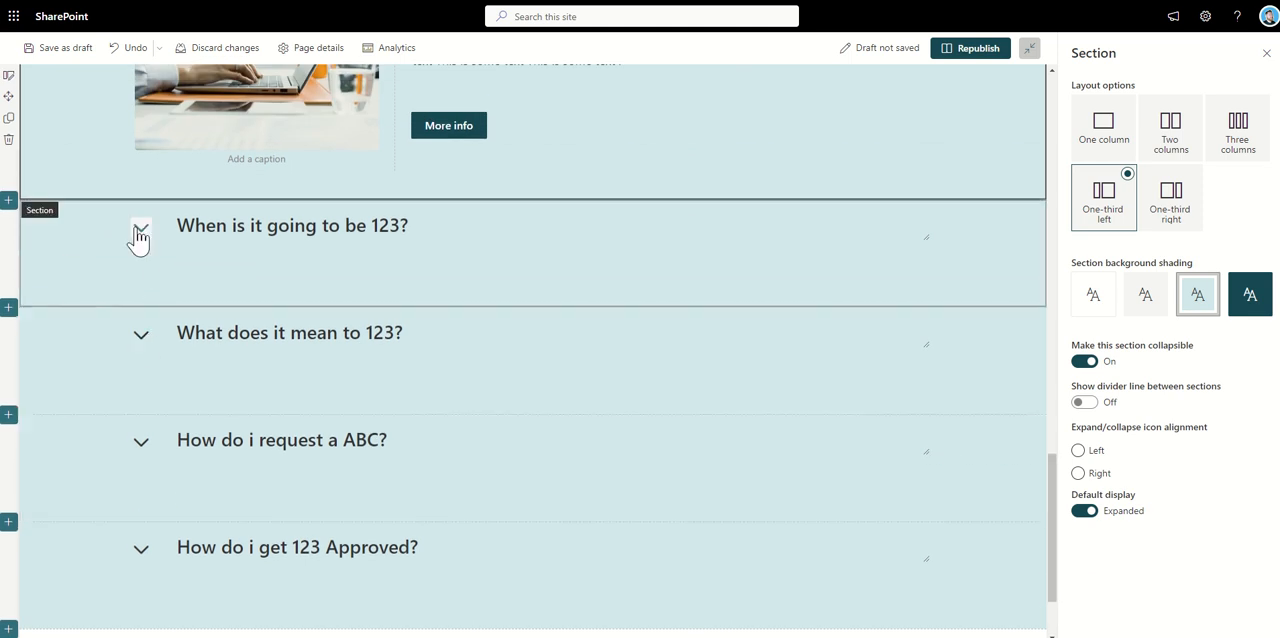
click(140, 232)
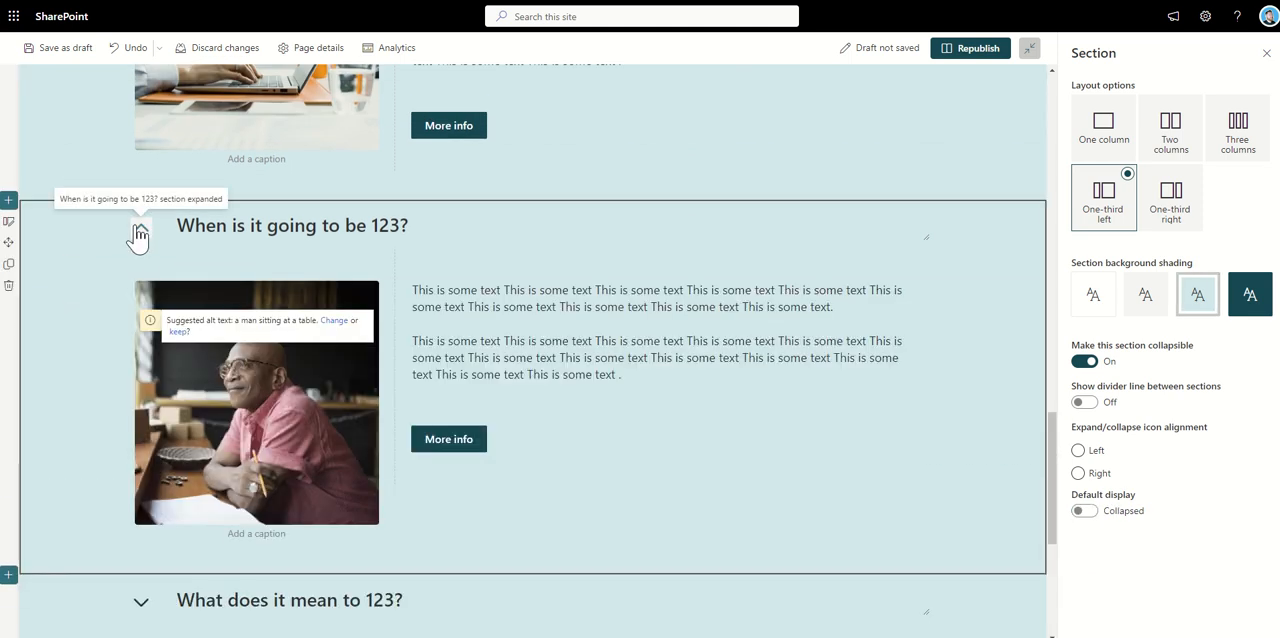
scroll(down, 3)
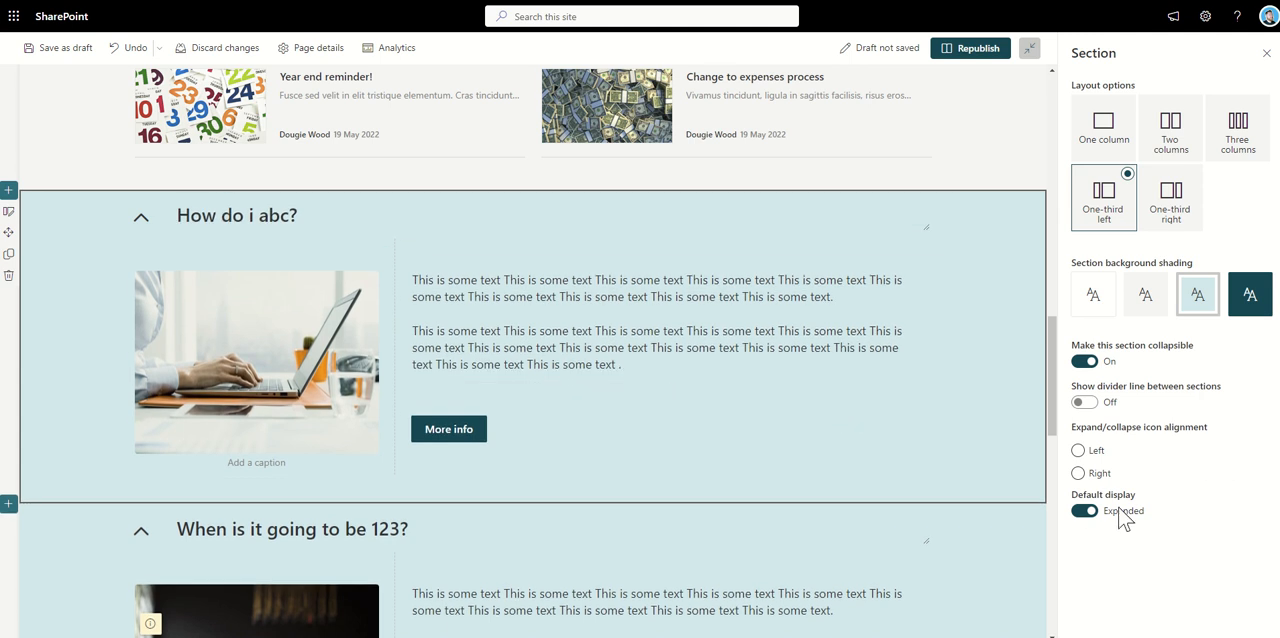
Step: Keep the FAQ section expanded by default, left-align its expand icon, and show a divider line
click(1086, 510)
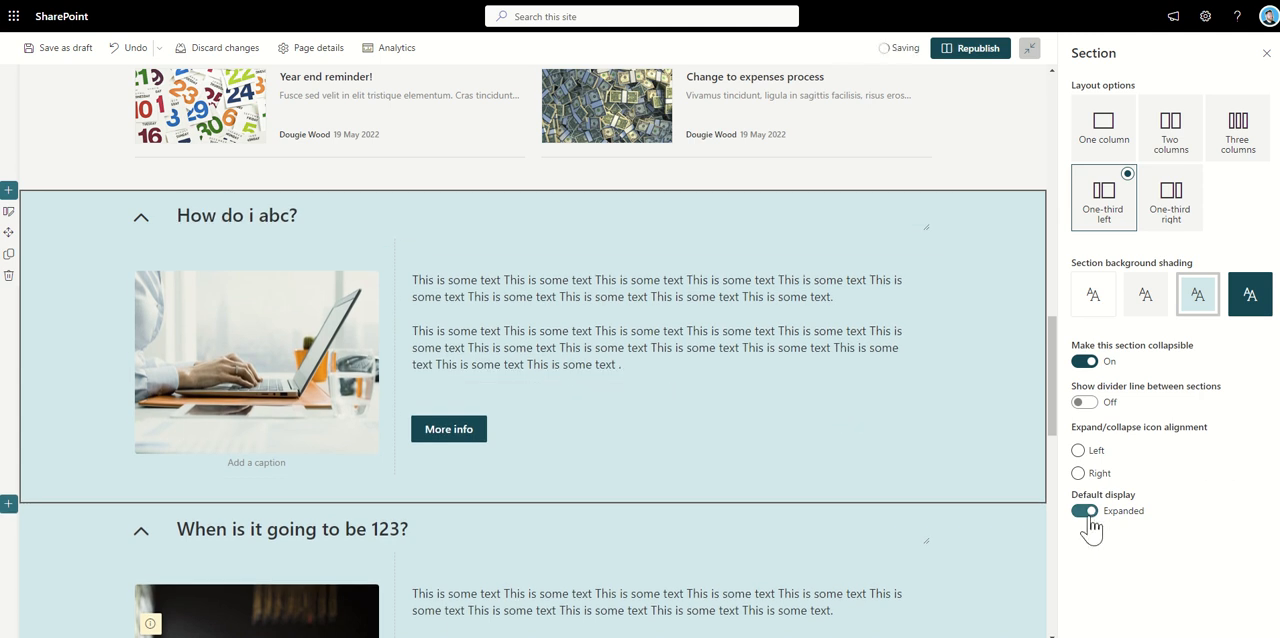
click(1088, 512)
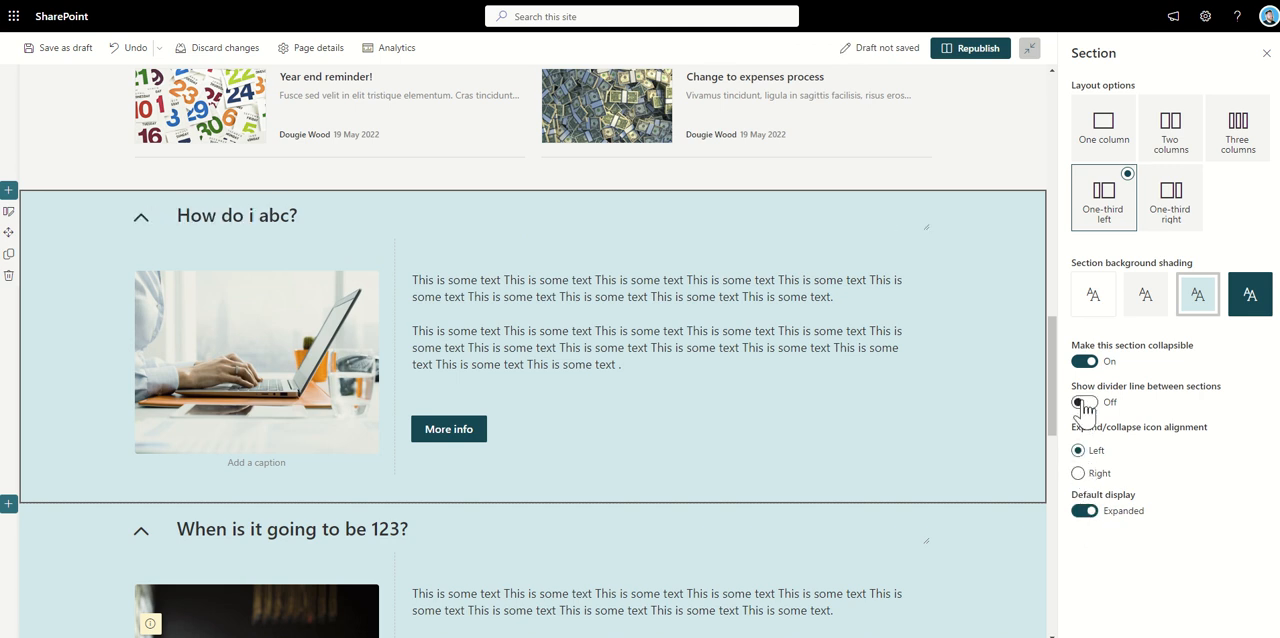
click(1084, 404)
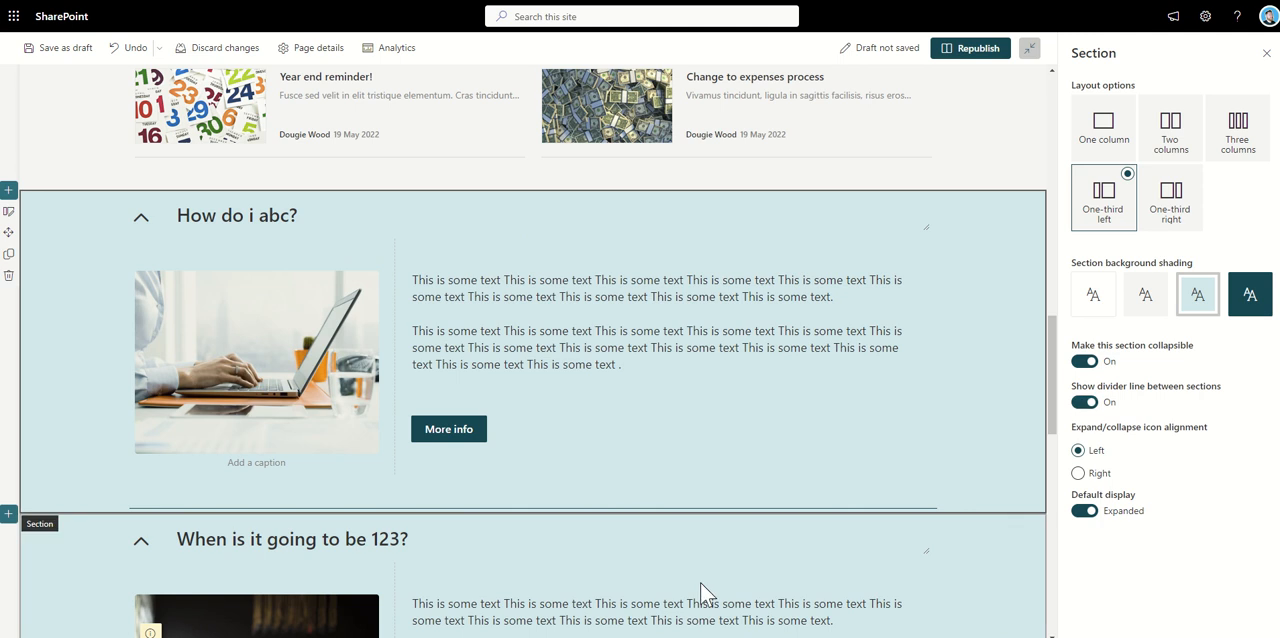
click(1084, 402)
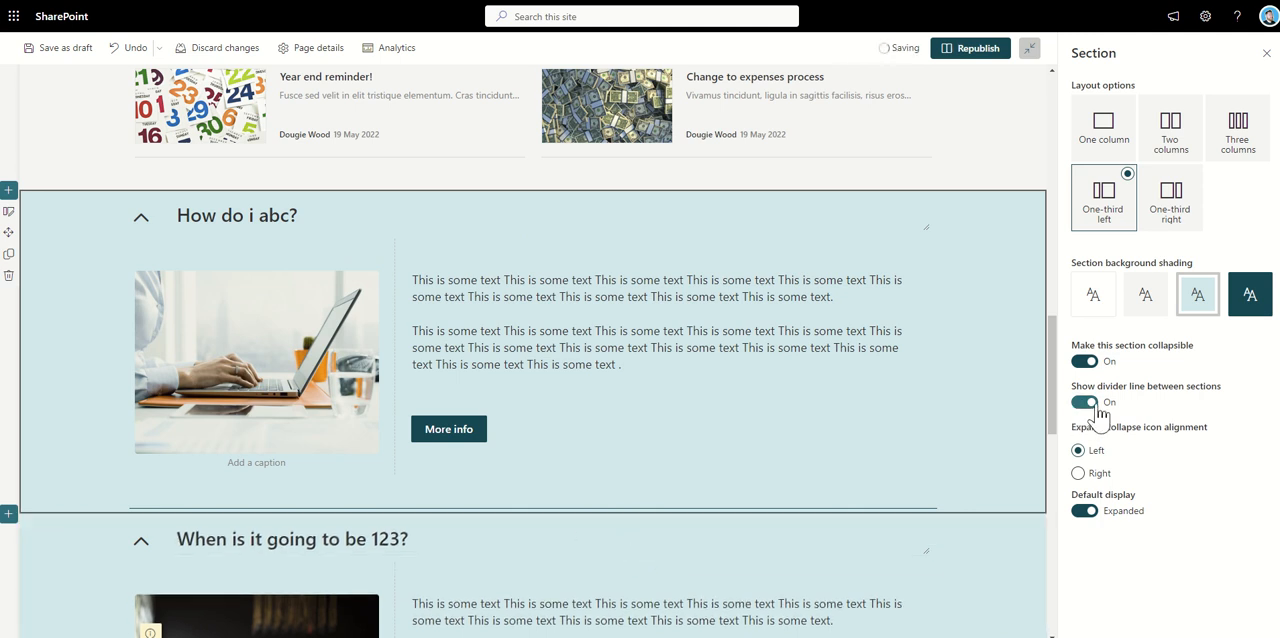
click(1084, 402)
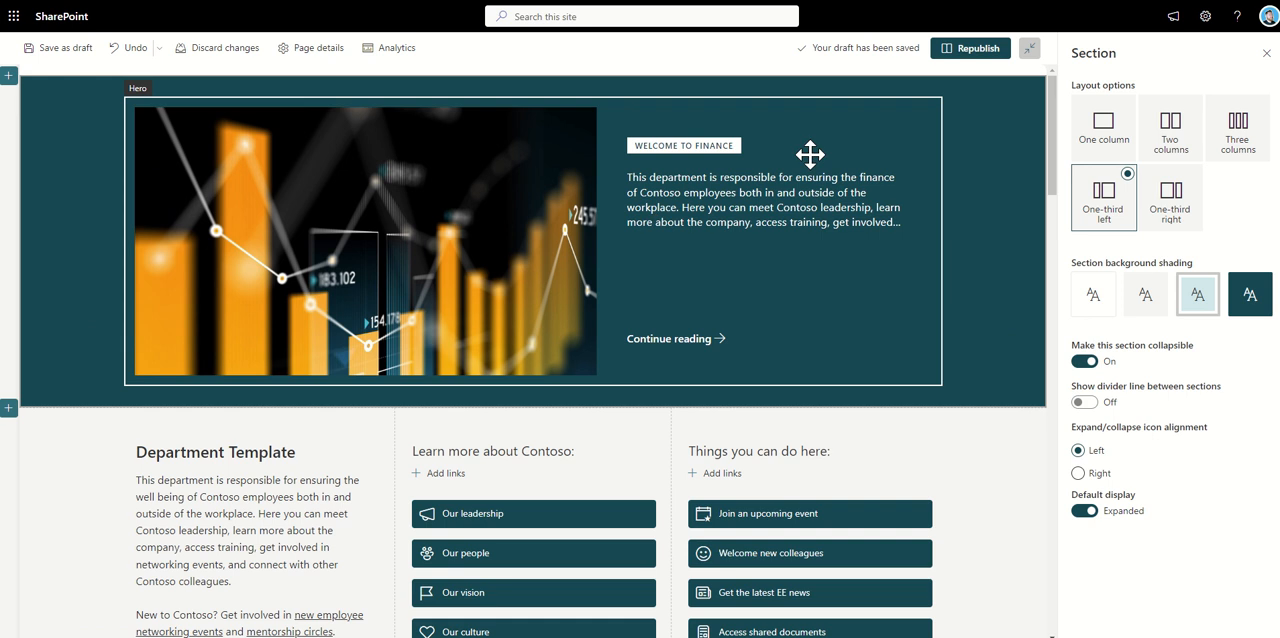
Step: Republish the Finance page and review the shaded sections and FAQ in published view
click(968, 48)
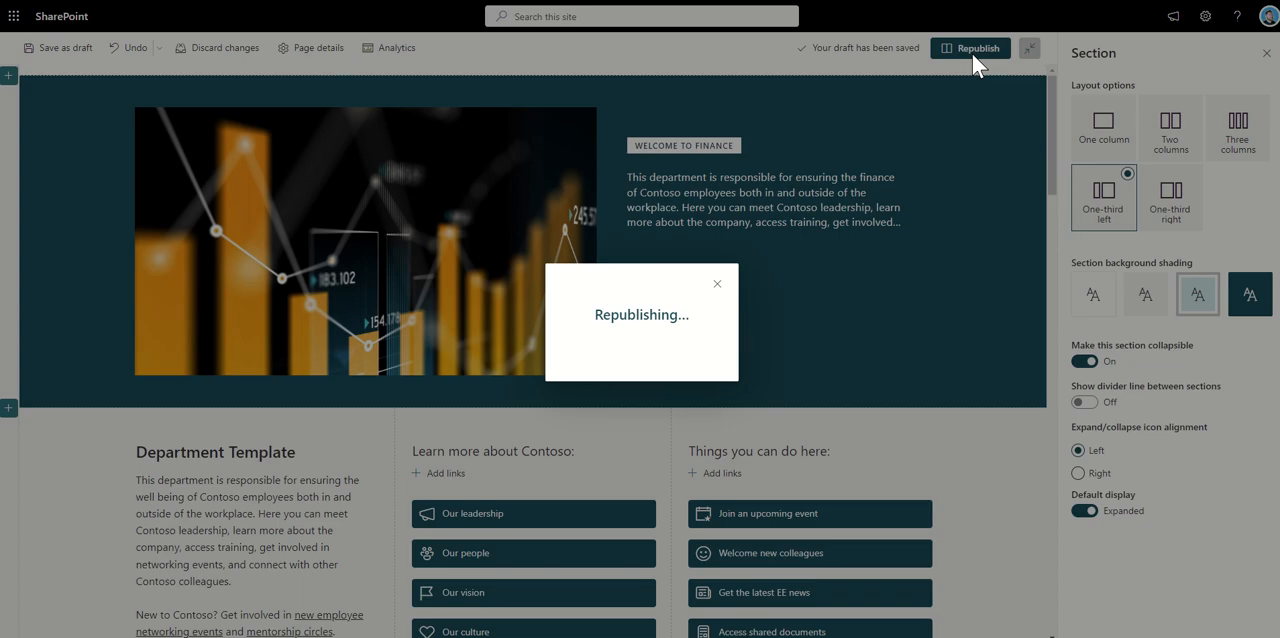
click(976, 48)
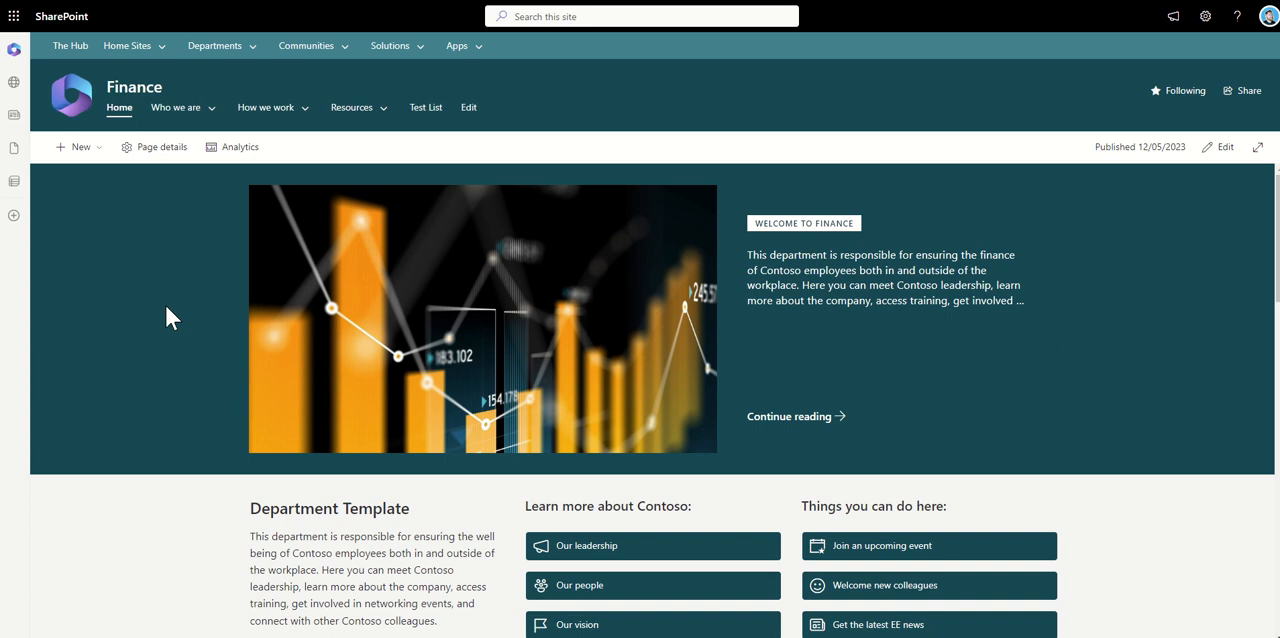
scroll(down, 3)
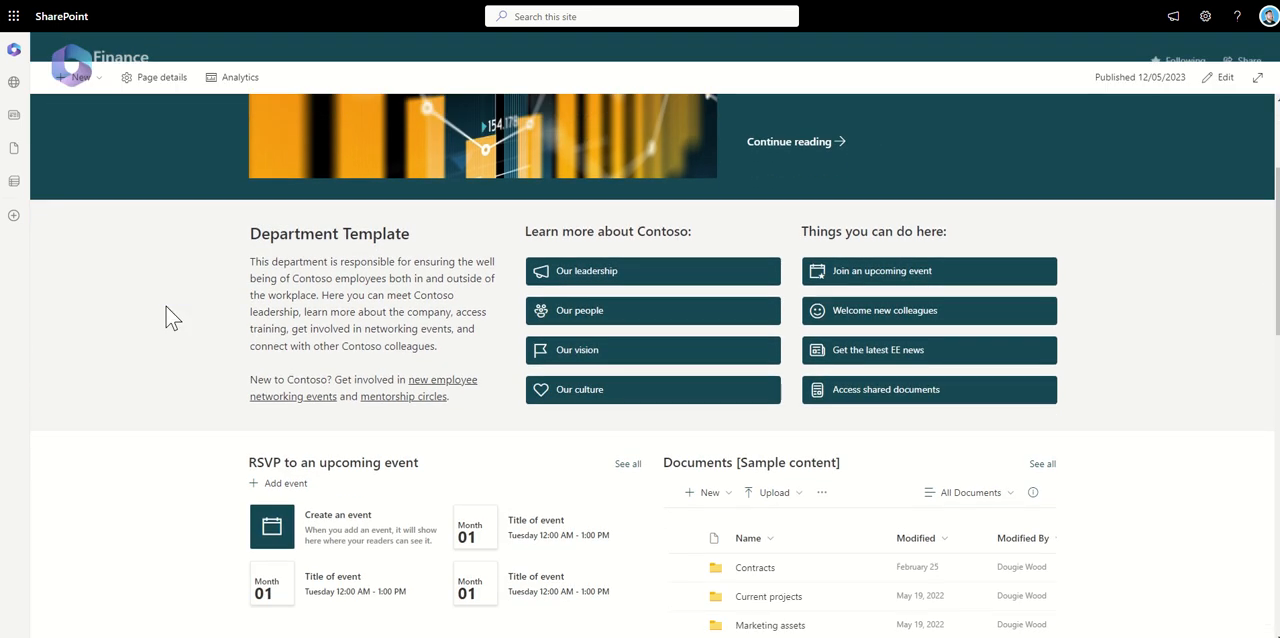
scroll(down, 3)
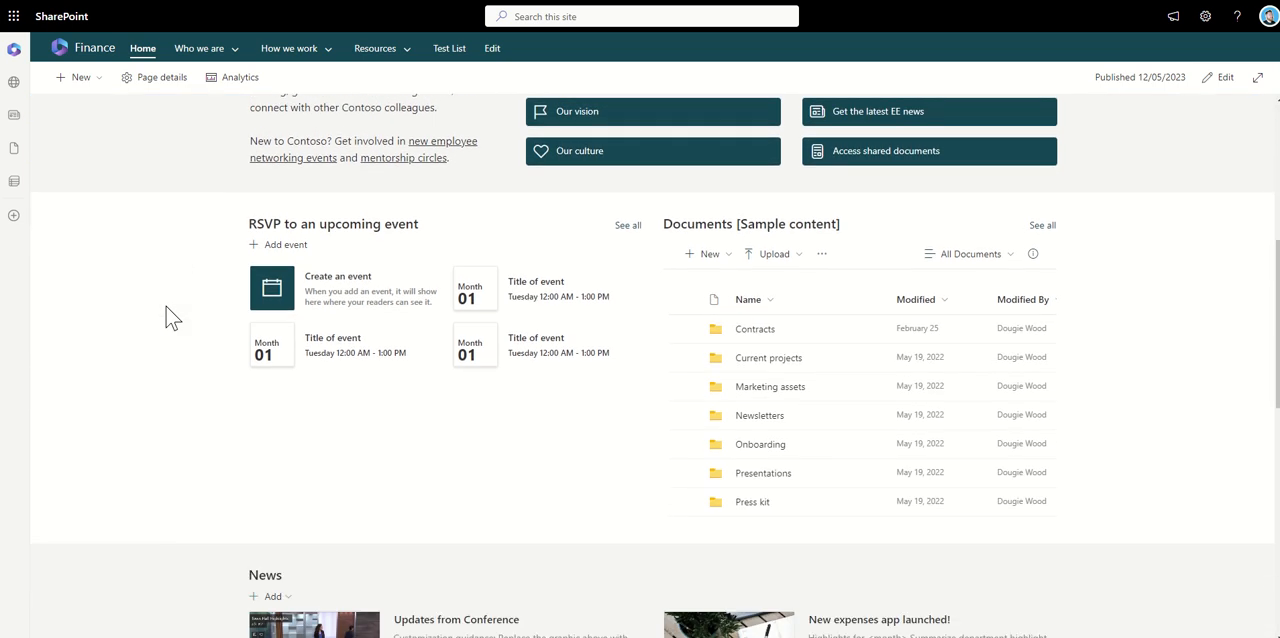
scroll(down, 3)
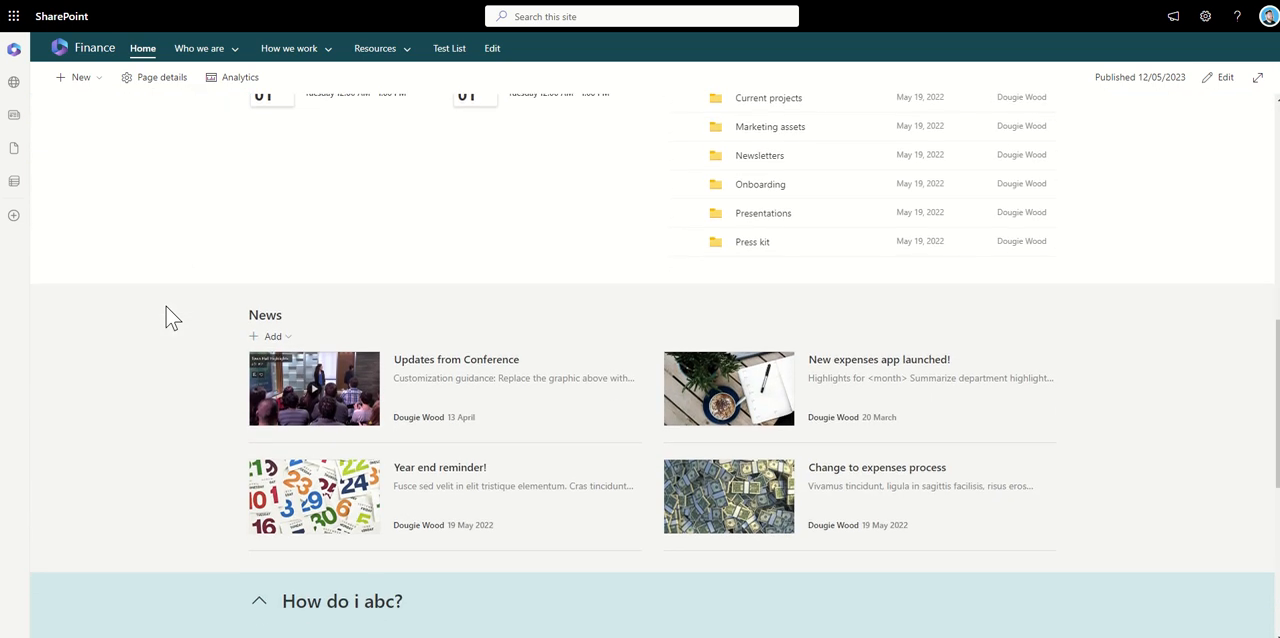
scroll(down, 3)
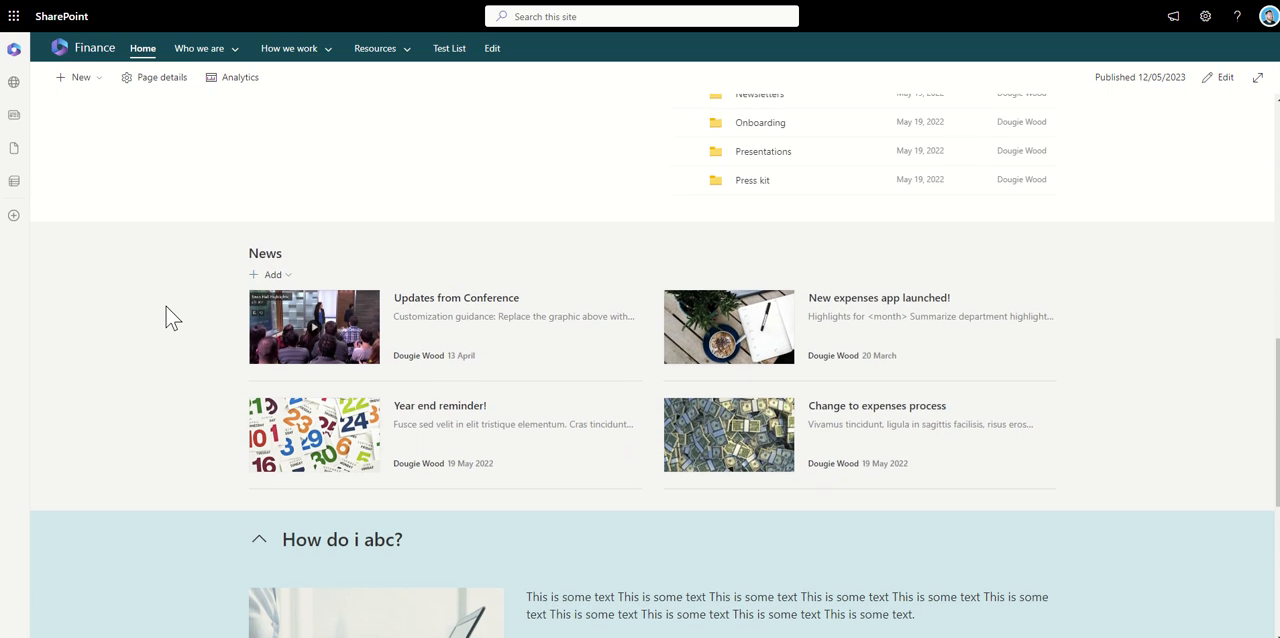
scroll(up, 3)
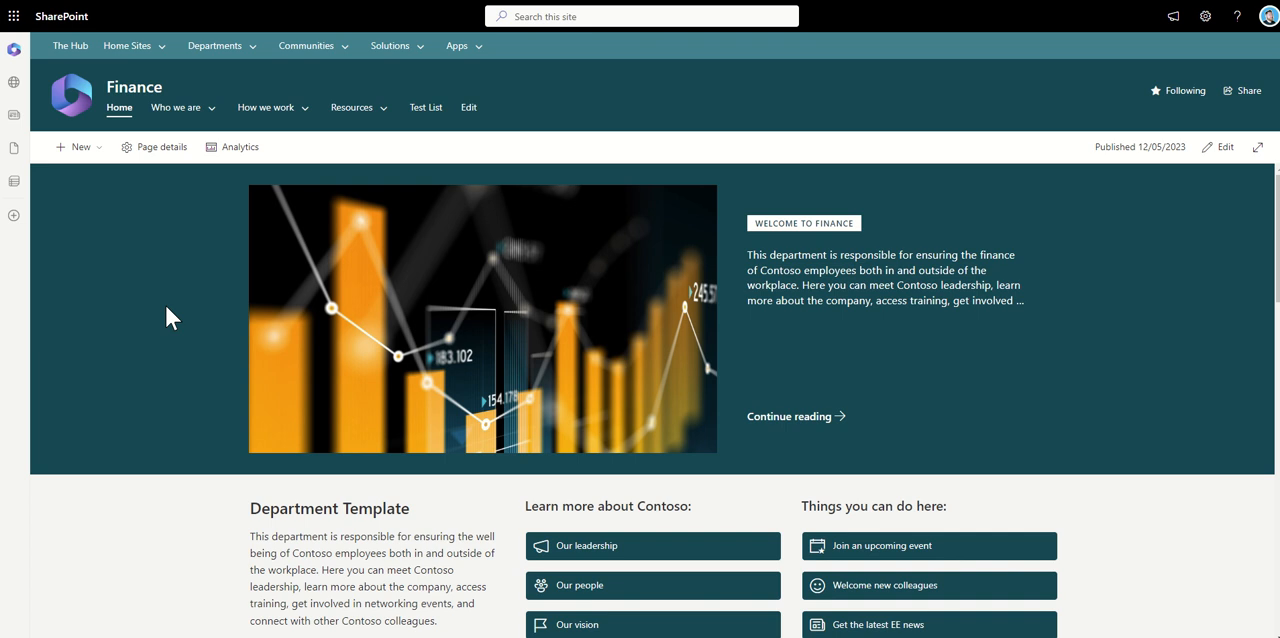
mouse_move(1272, 438)
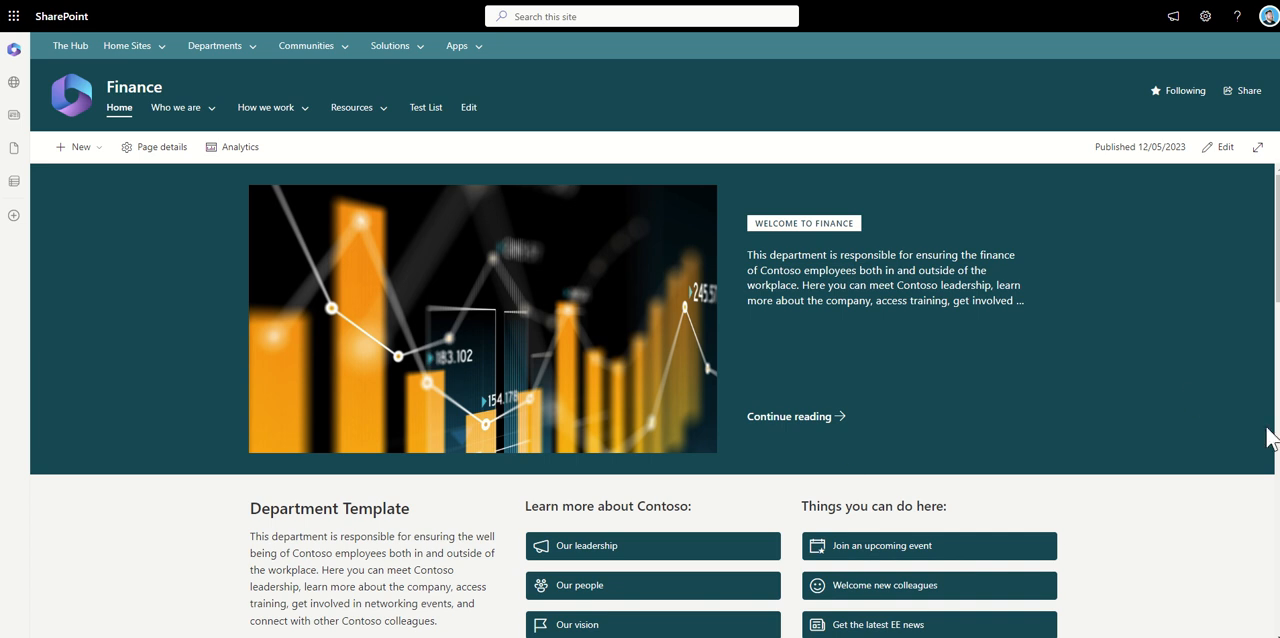